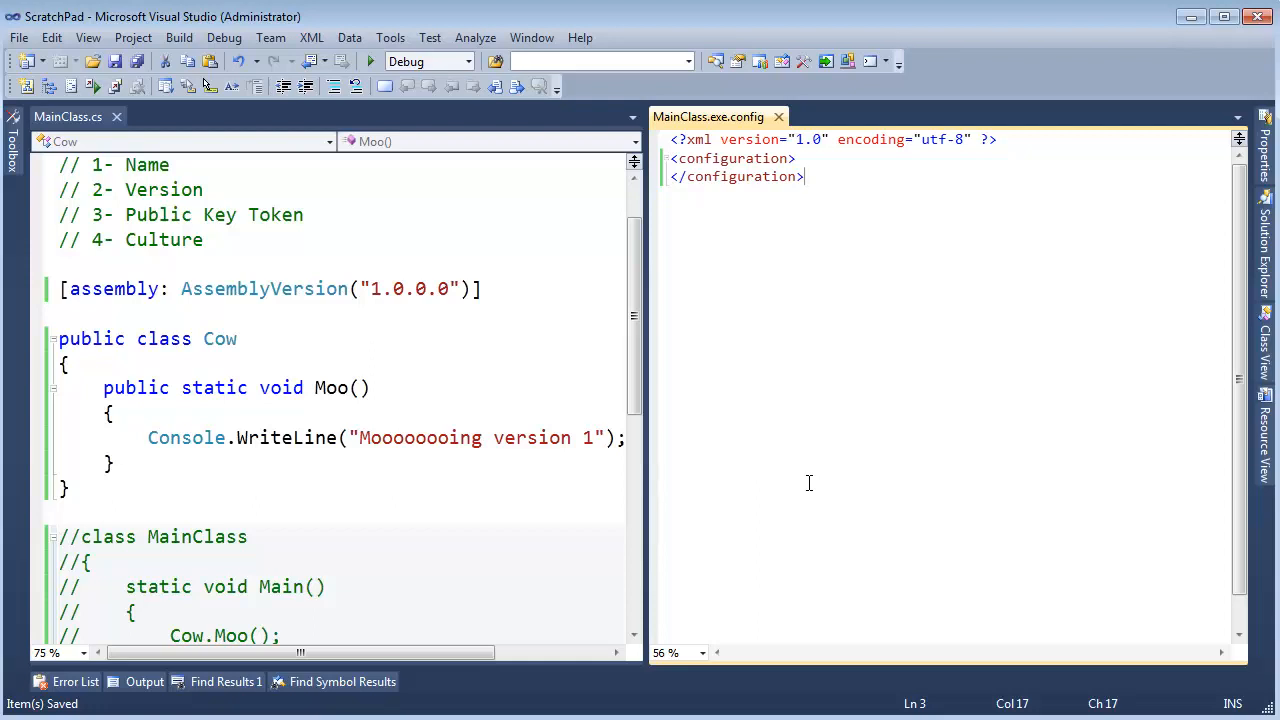
# Review the version 1.0.0.0 Cow library code in MainClass.cs and select the Cow class name
pyautogui.click(371, 288)
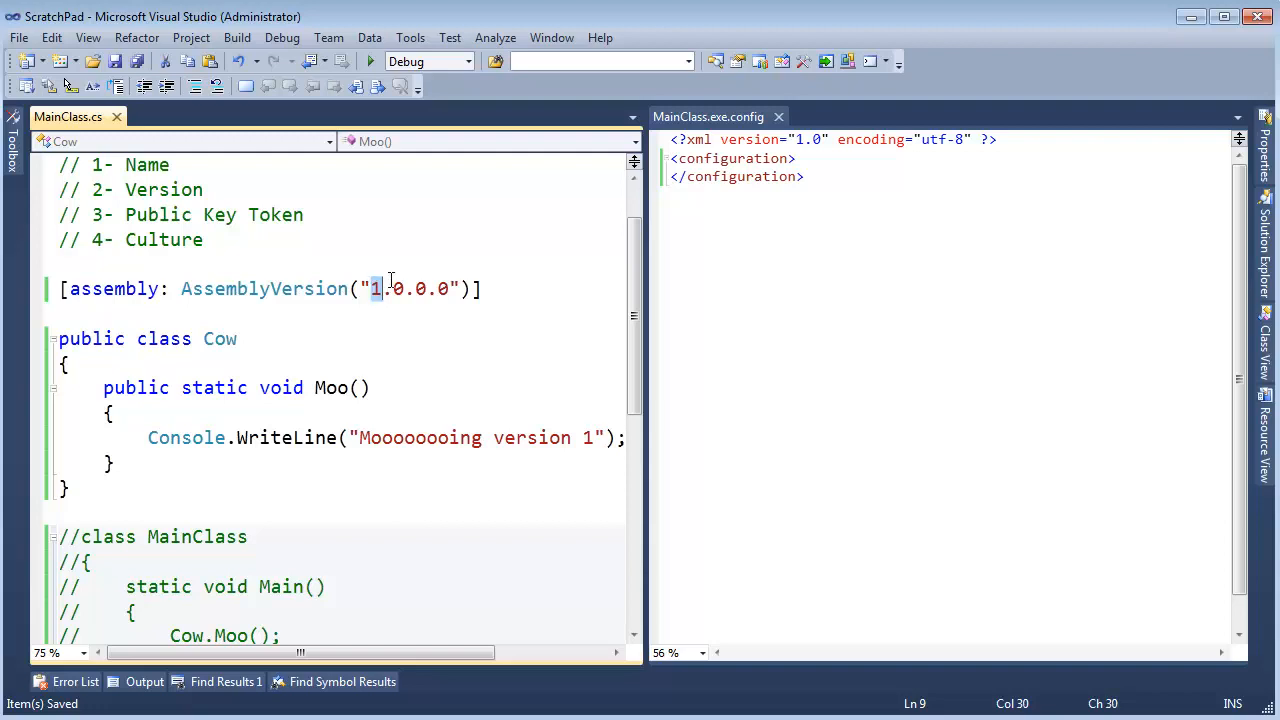
pyautogui.moveTo(375, 289)
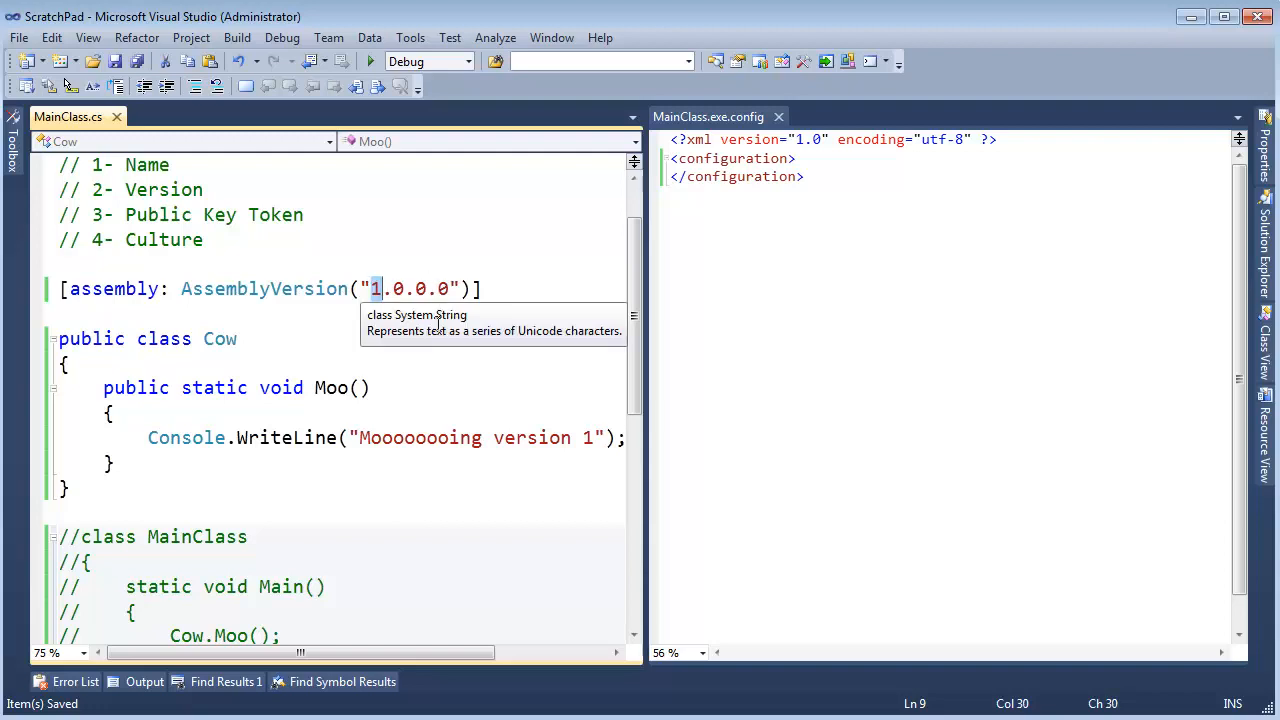
pyautogui.click(67, 362)
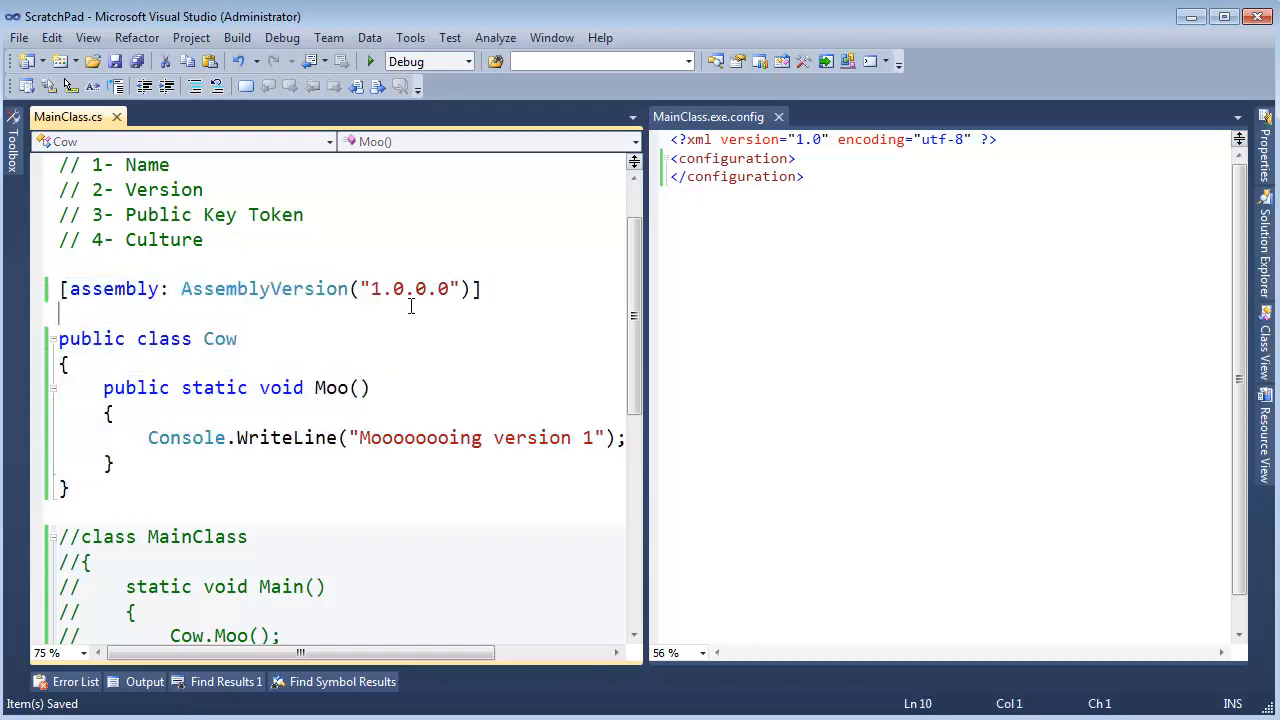
pyautogui.click(170, 338)
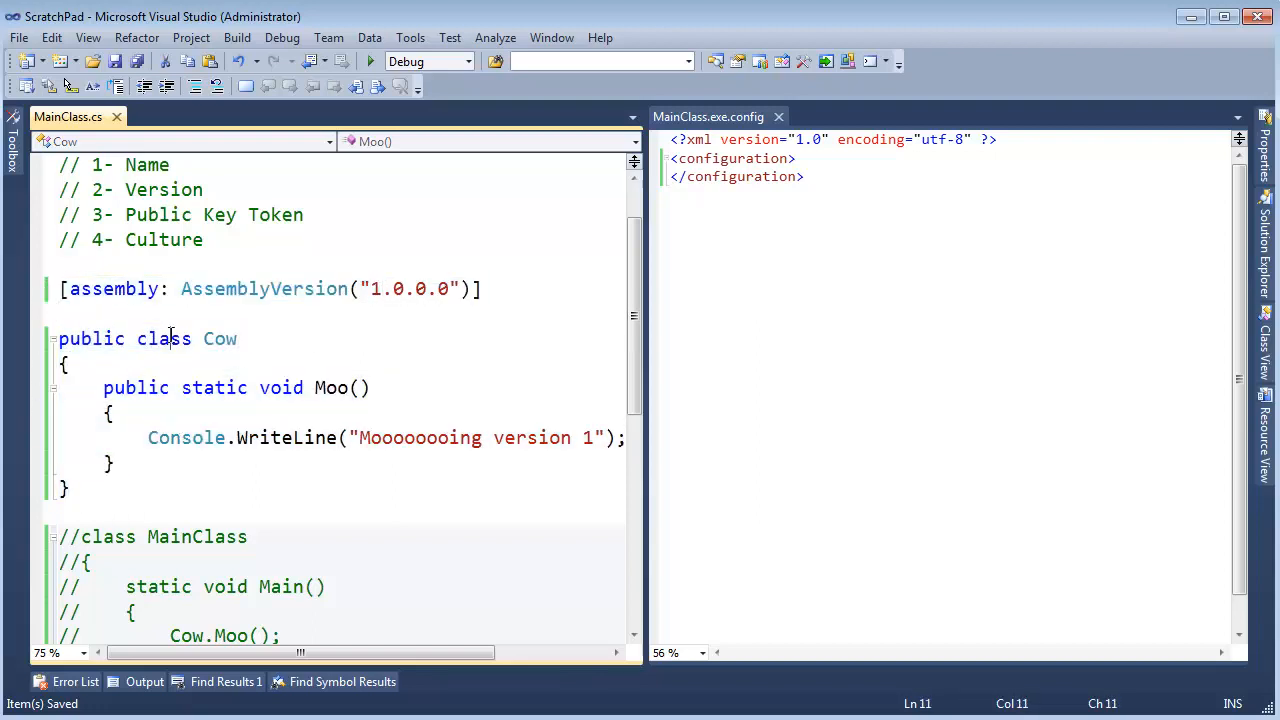
pyautogui.doubleClick(218, 338)
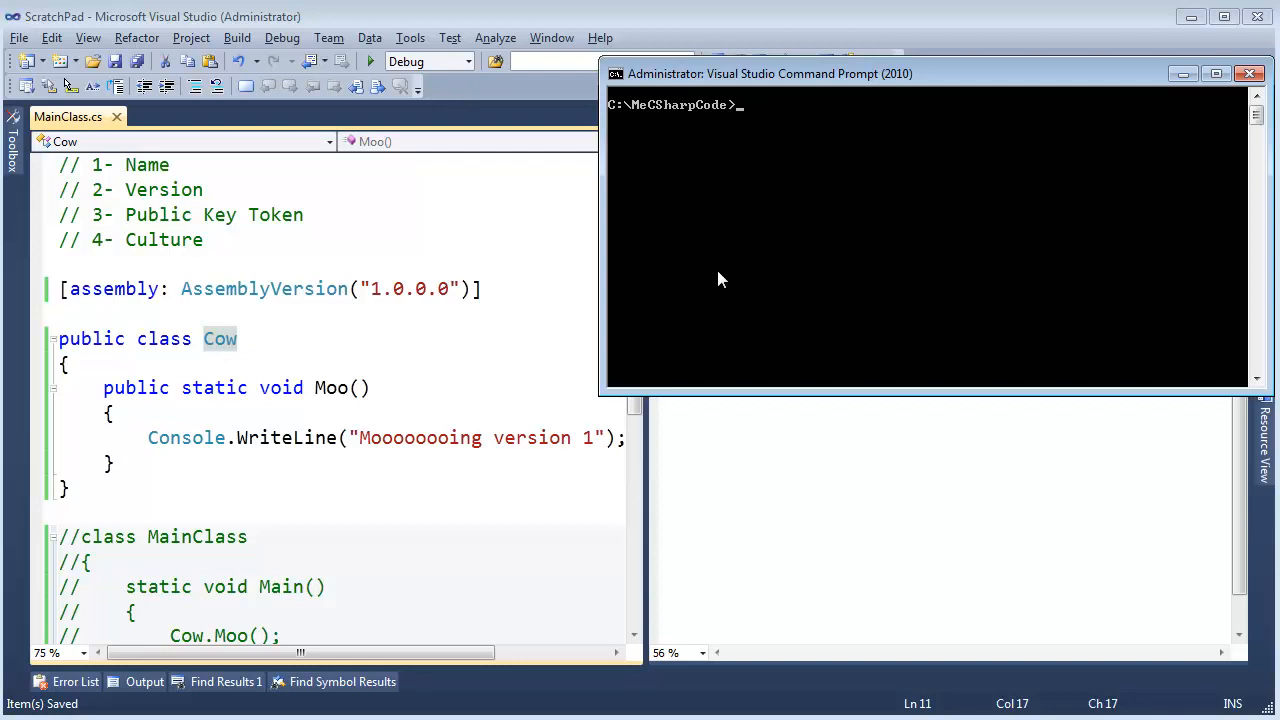
# Build MainClass.cs into Farm.dll with csc /t:library and /keyfile:JamiesKey.snk, listing the folder before and after
pyautogui.write('dir')
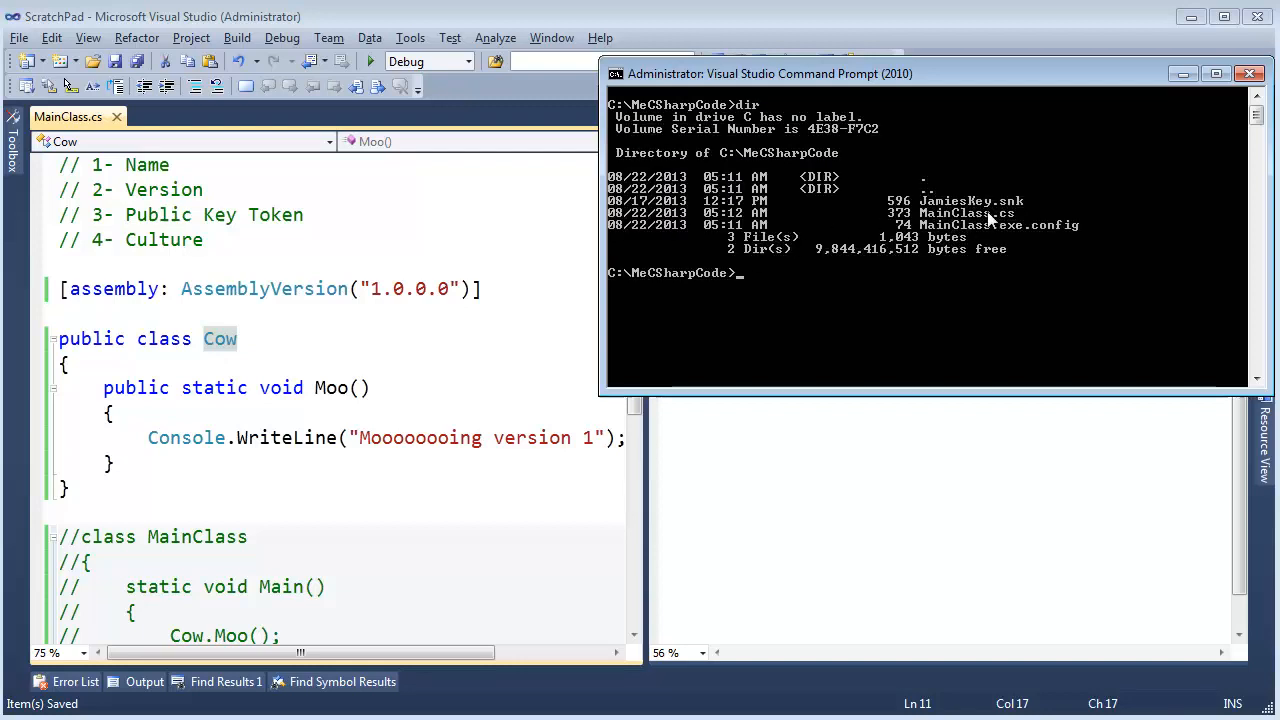
pyautogui.write('cl')
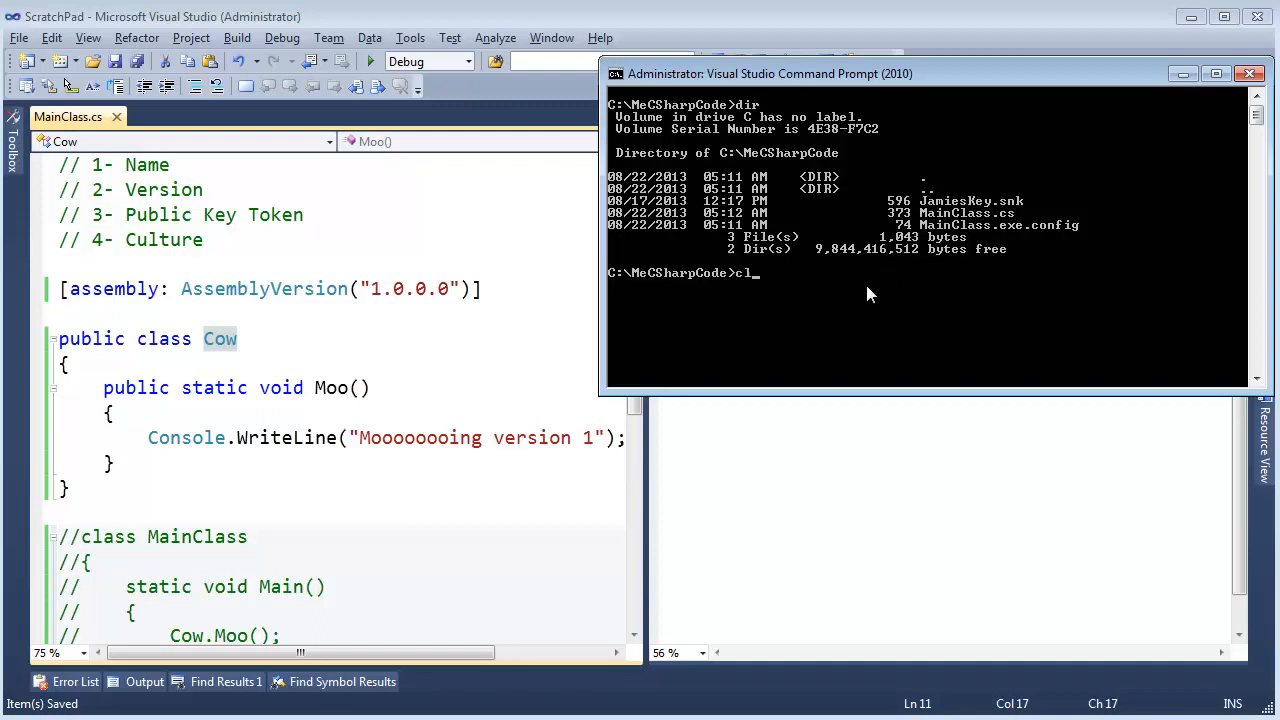
pyautogui.moveTo(1016, 238)
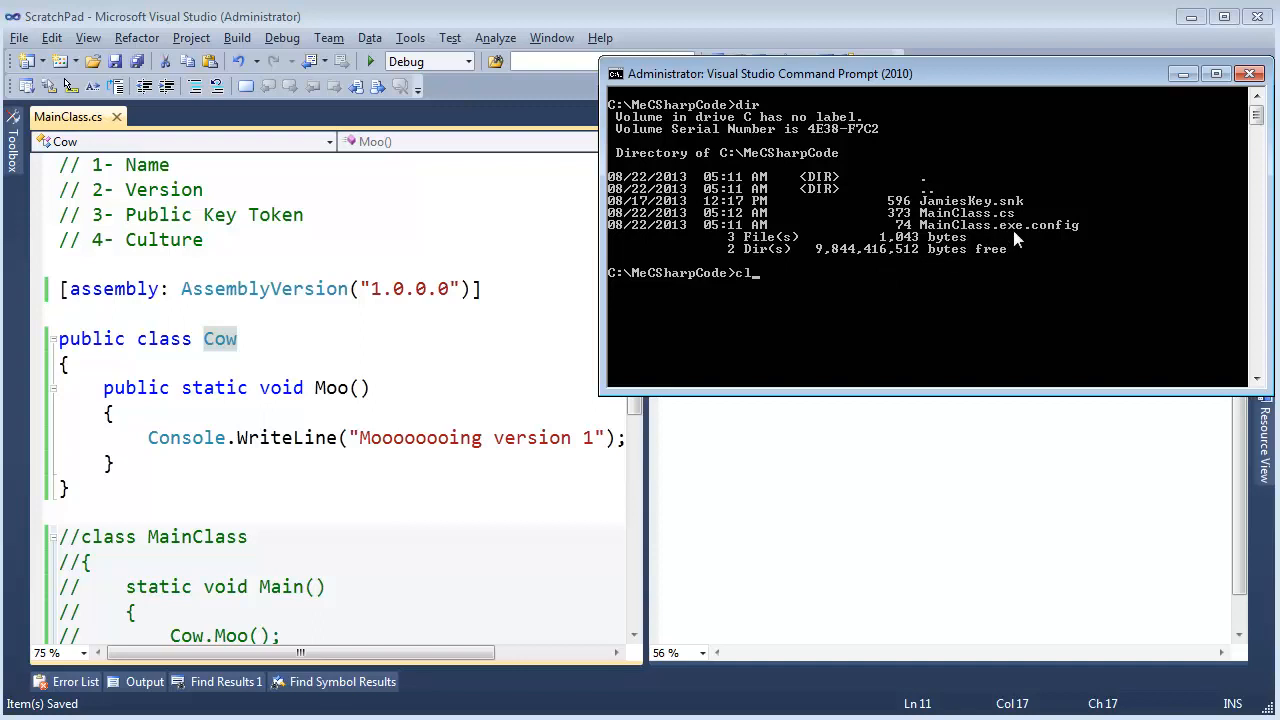
pyautogui.moveTo(920, 280)
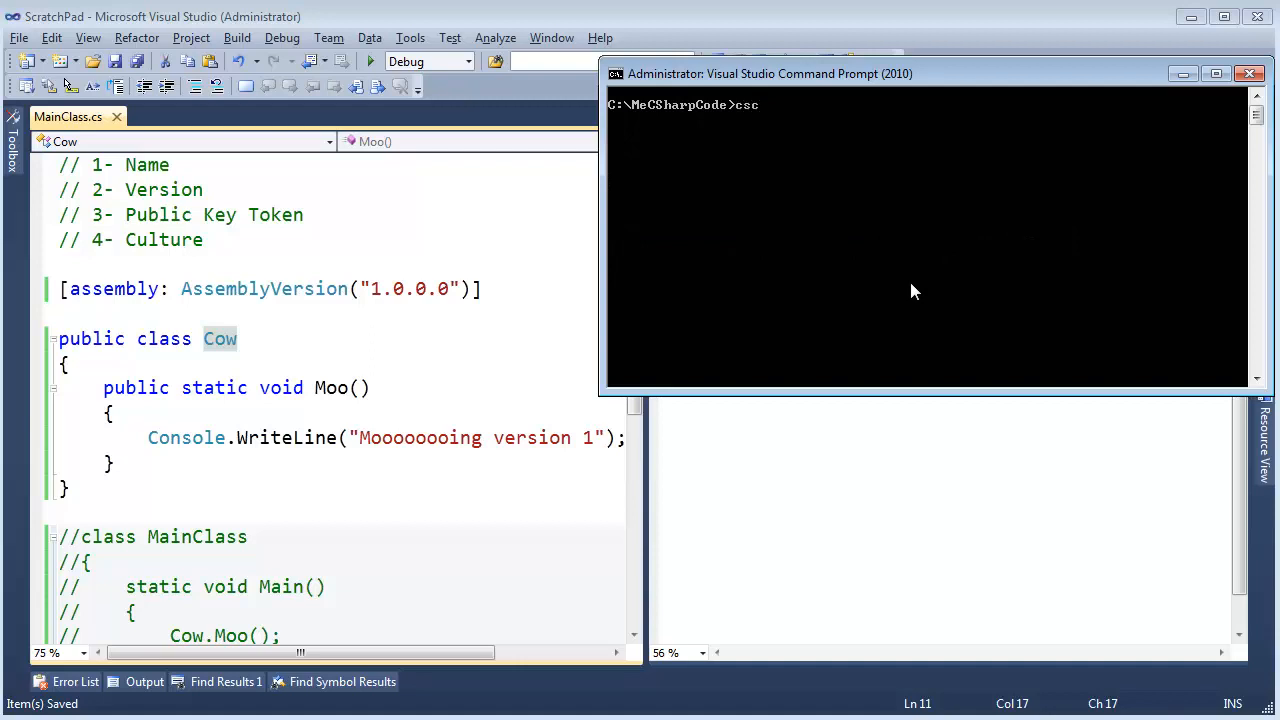
pyautogui.write('/t:library /')
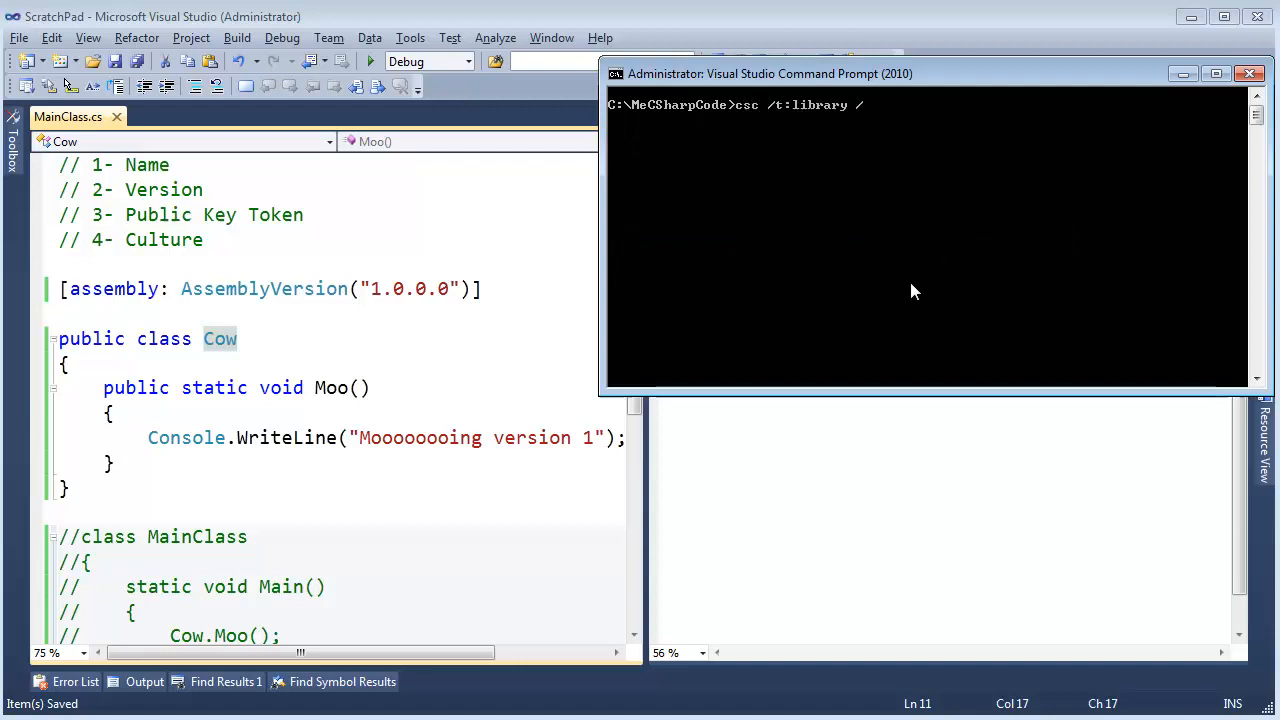
pyautogui.write('out:Farm.dll /keyfile:')
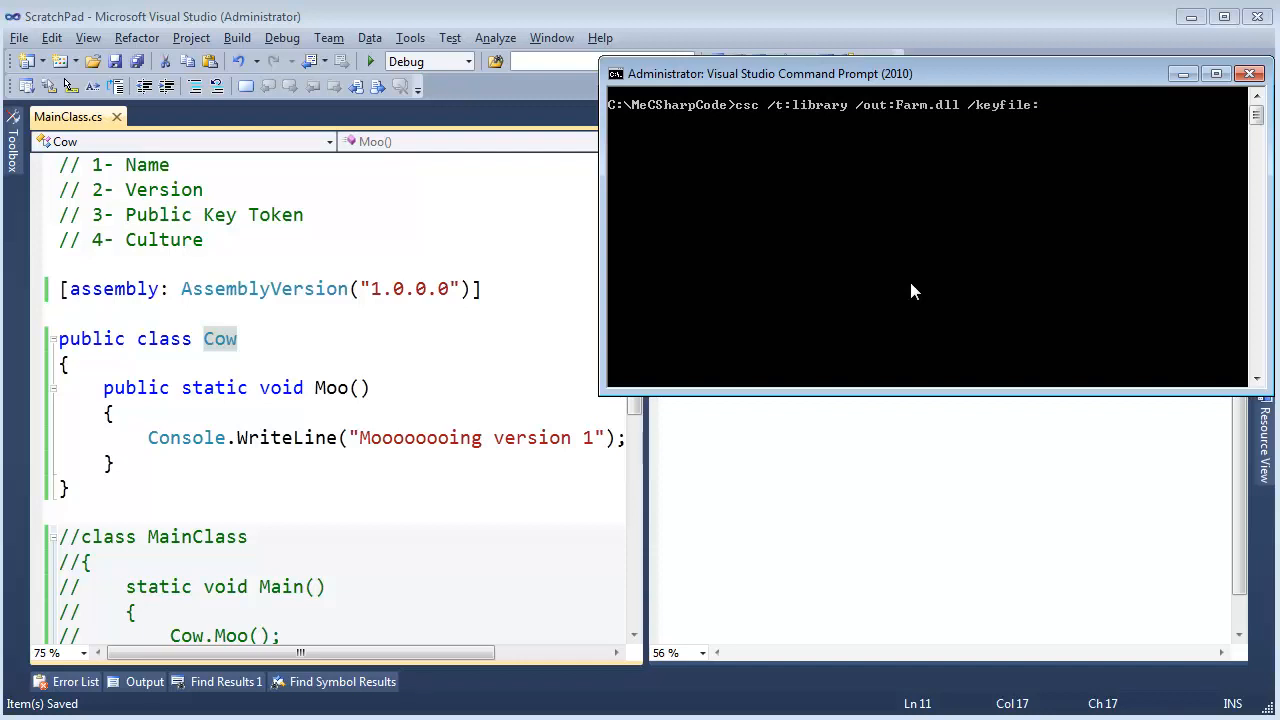
pyautogui.write('JamiesKey.snmk')
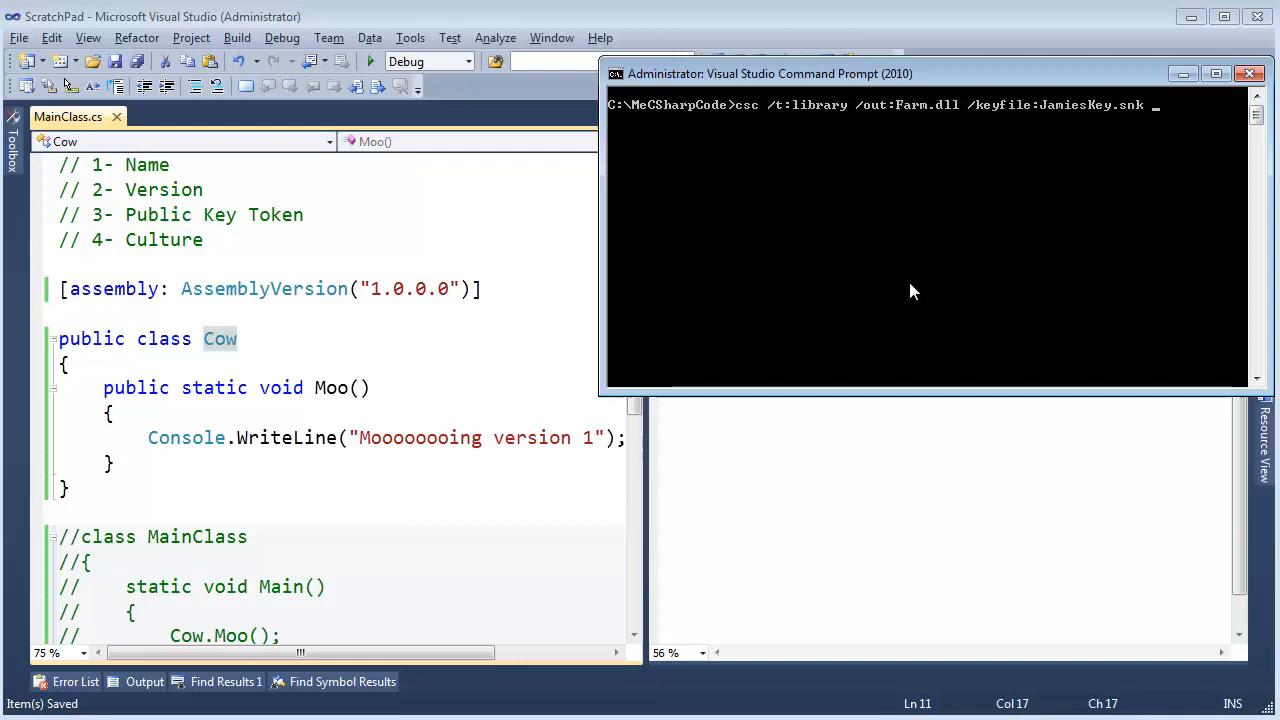
pyautogui.moveTo(1100, 182)
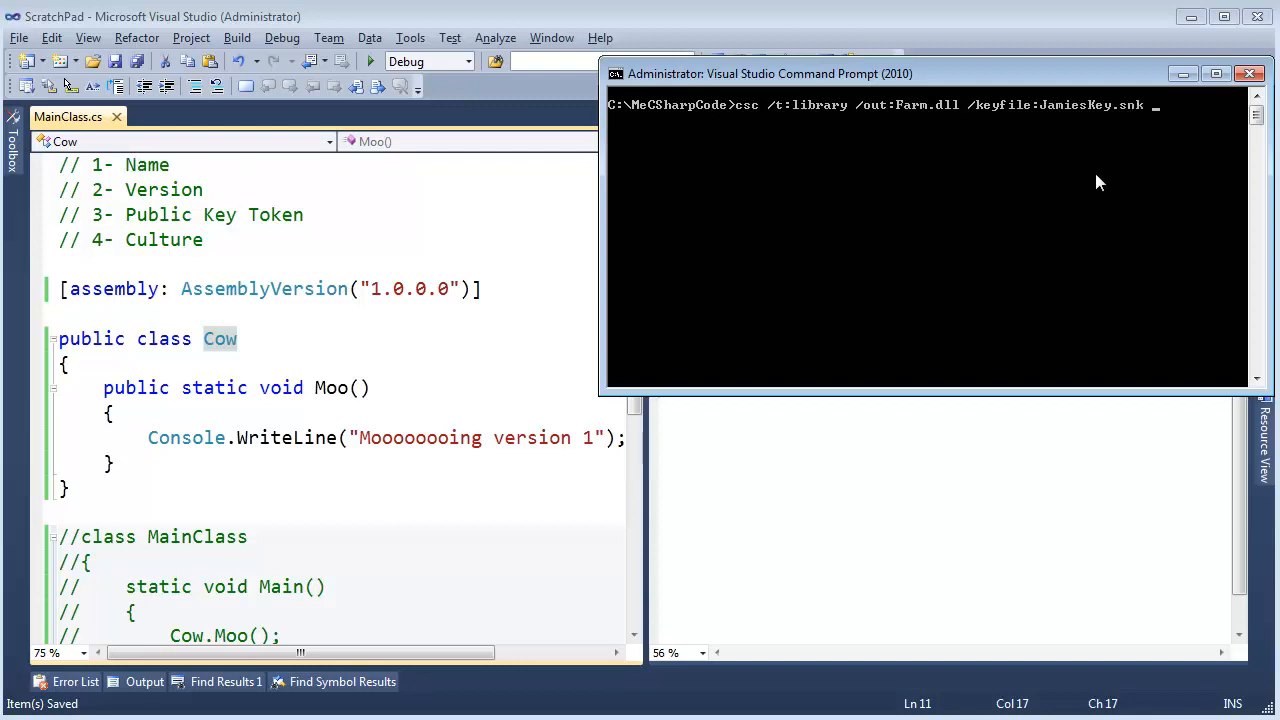
pyautogui.write('MainClass.cs')
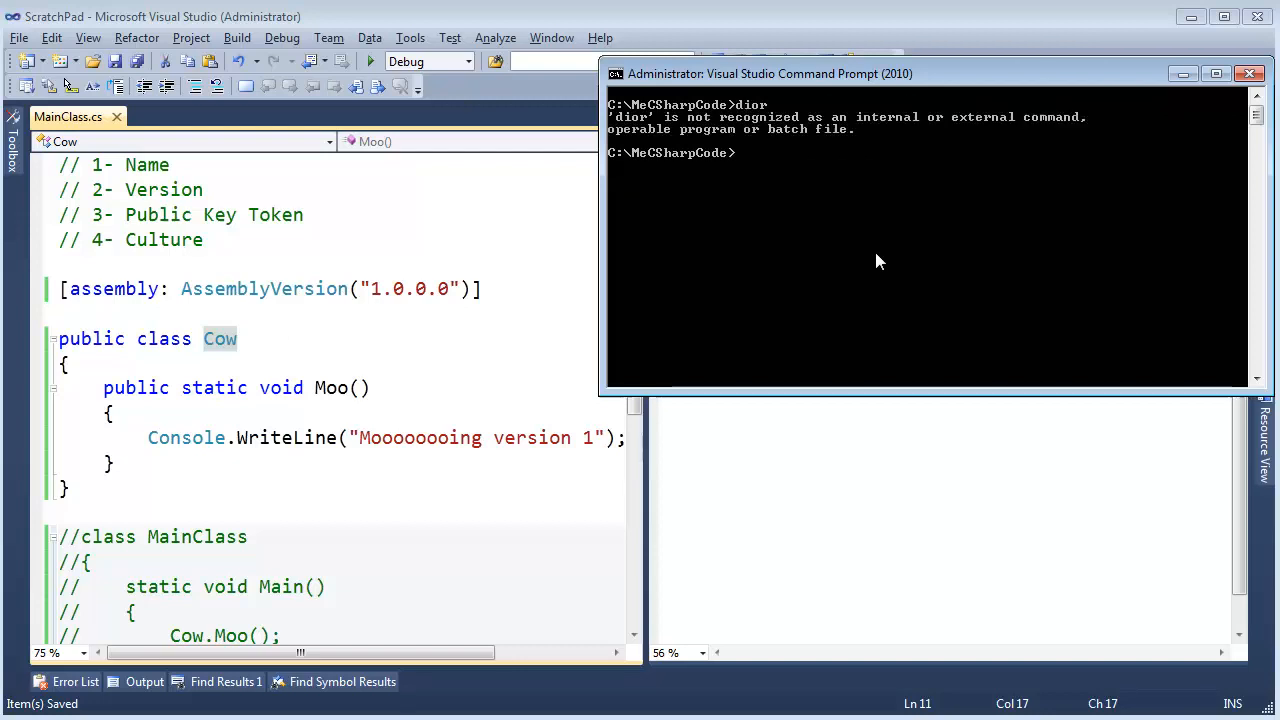
pyautogui.write('dir')
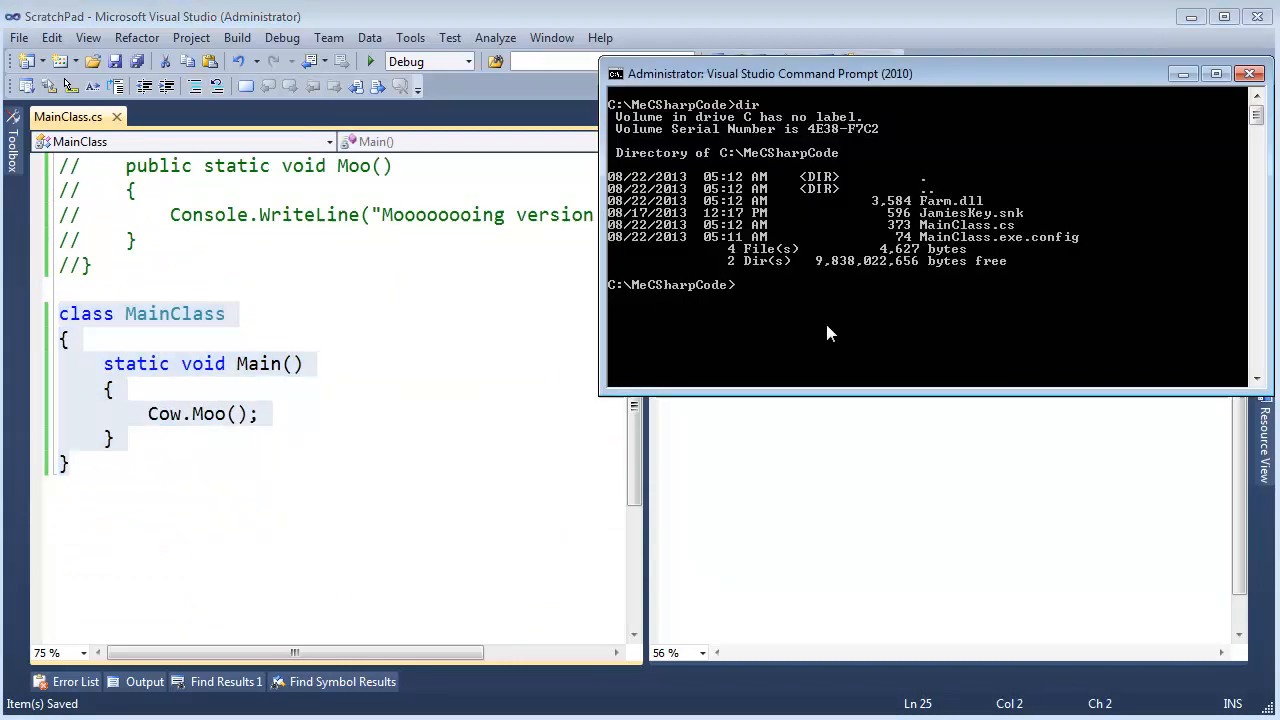
# Compile MainClass.exe against the library with csc /r:Farm.dll MainClass.cs
pyautogui.write('csc /r:')
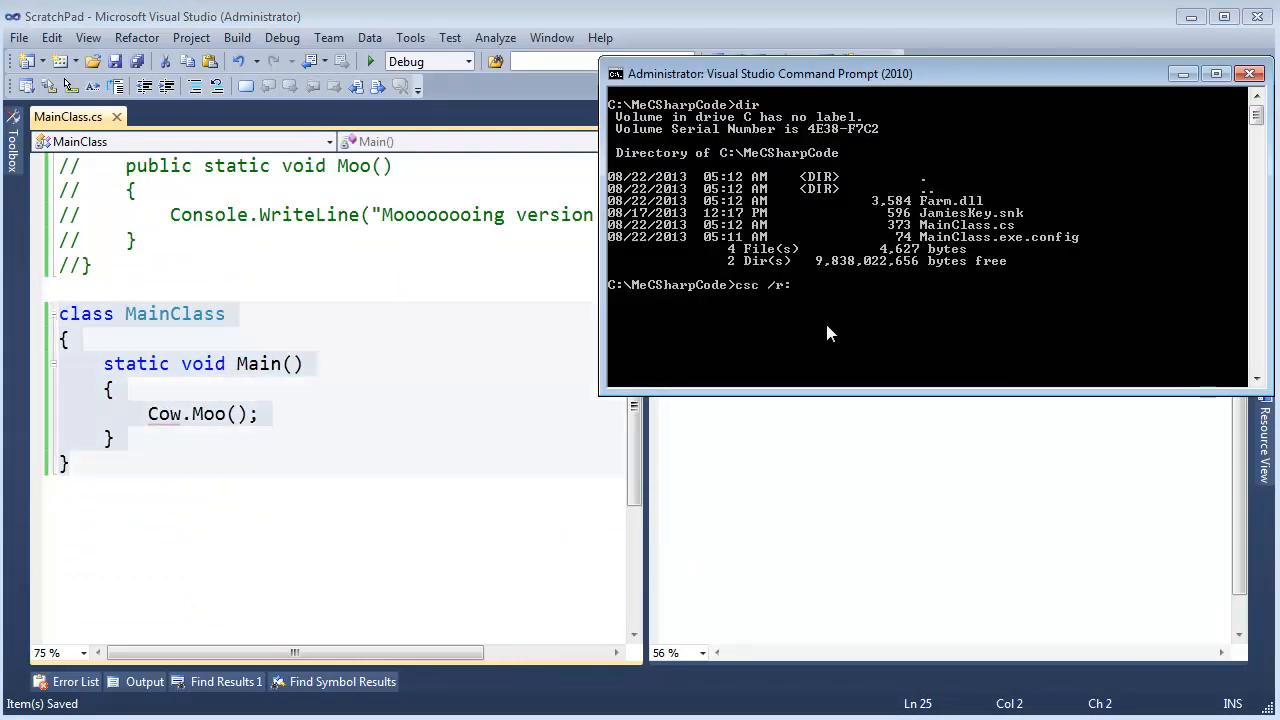
pyautogui.write('Farm.')
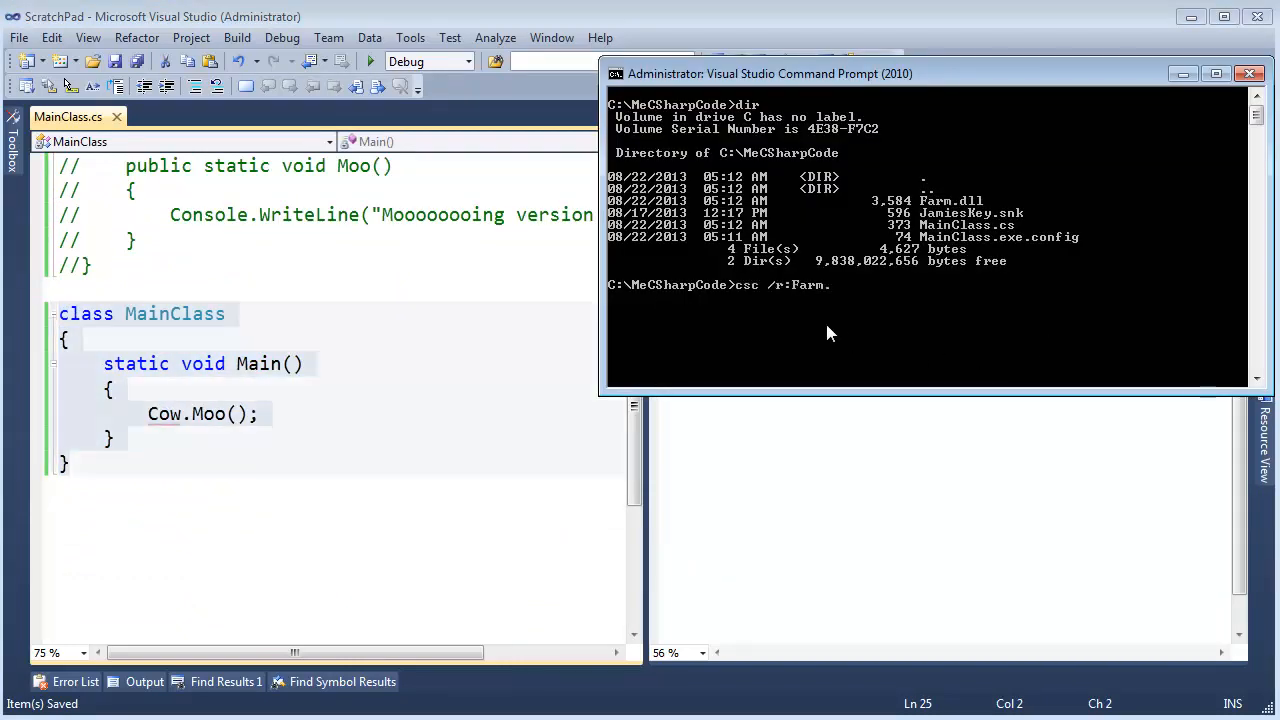
pyautogui.write('dll MainClass.cs')
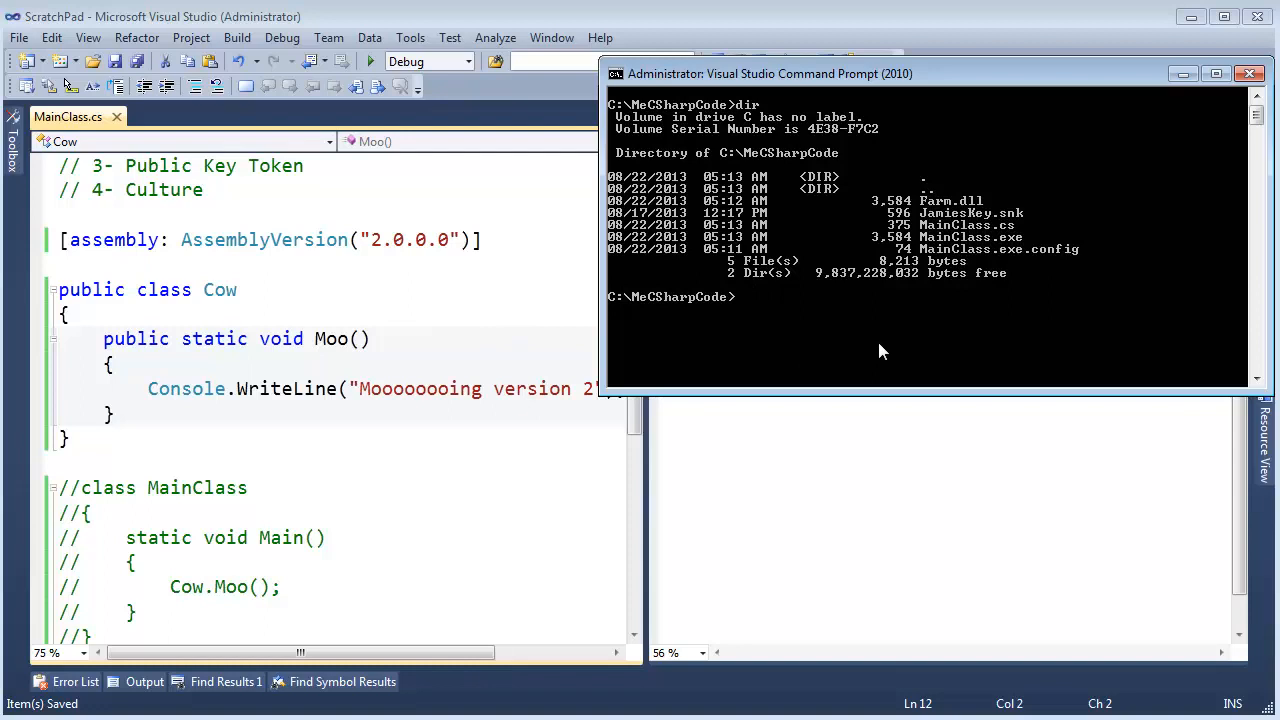
# List the folder and recompile the version 2 Cow code into Farm.dll signed with JamiesKey.snk
pyautogui.write('dir')
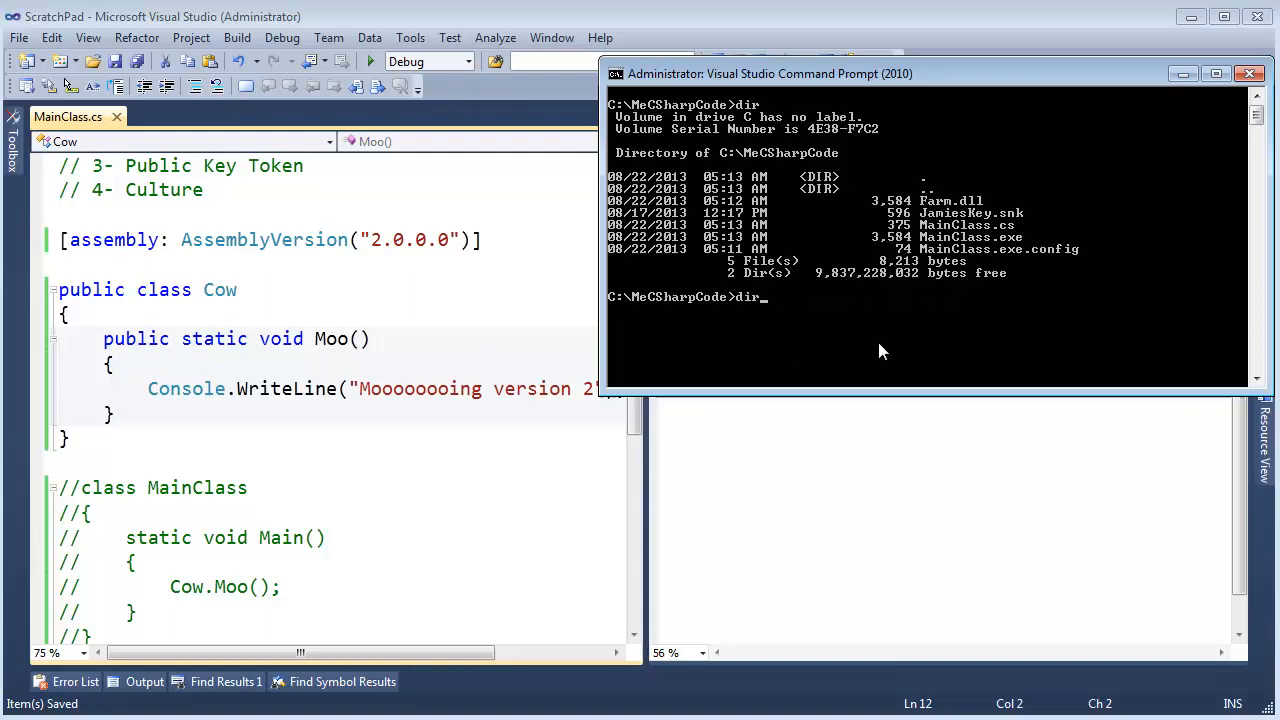
pyautogui.write('csc /t:library /out:Farm.dll /keyfile:JamiesKey.snk MainClass.cs')
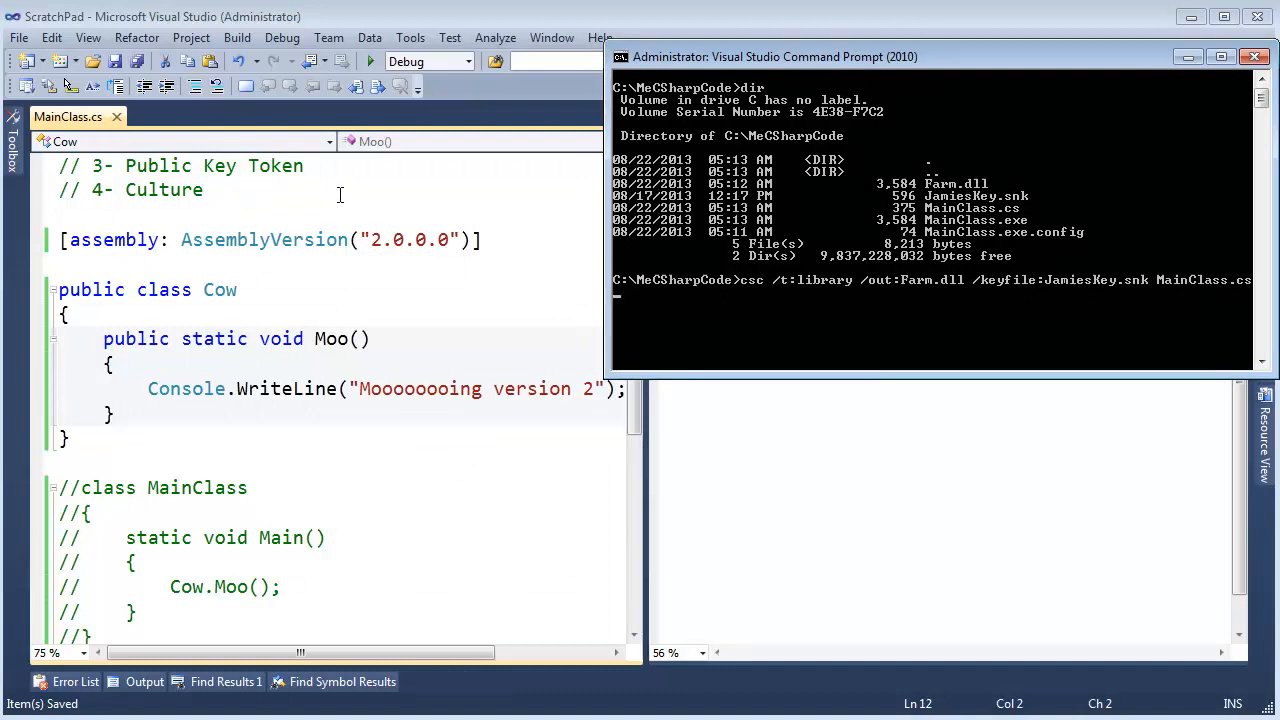
pyautogui.moveTo(1100, 295)
pyautogui.write('MainClass.exe')
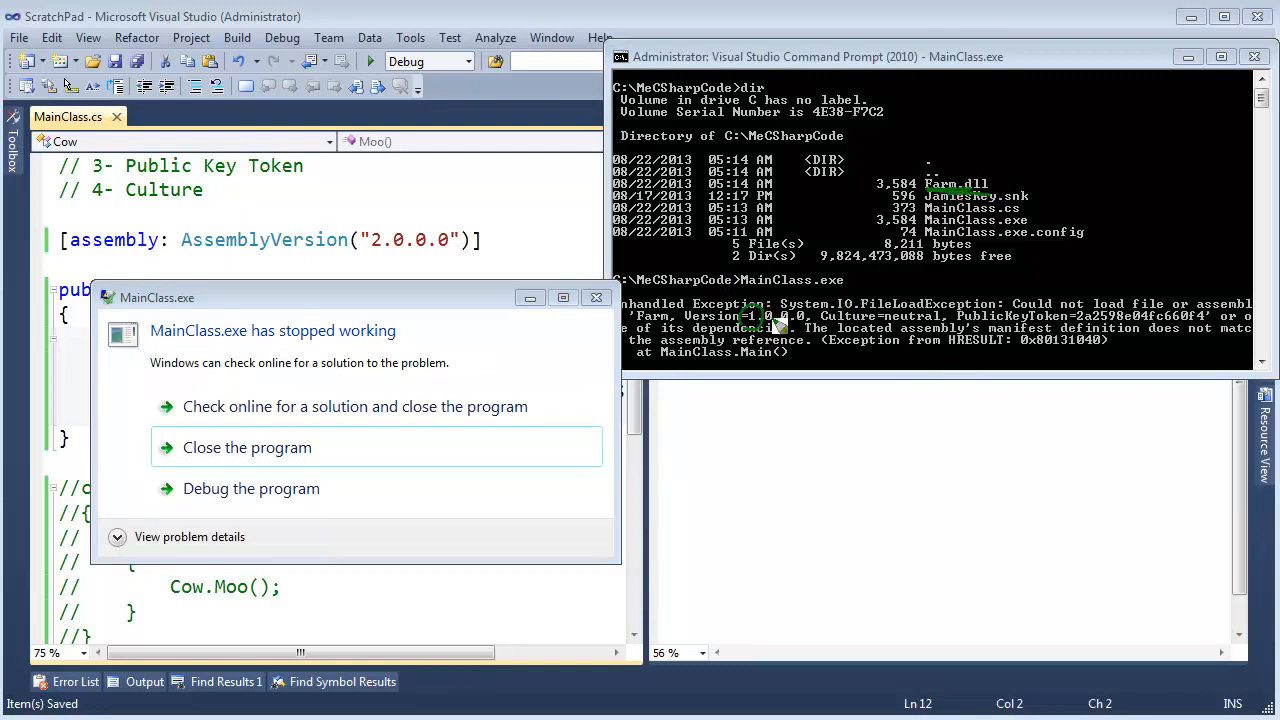
pyautogui.moveTo(1015, 333)
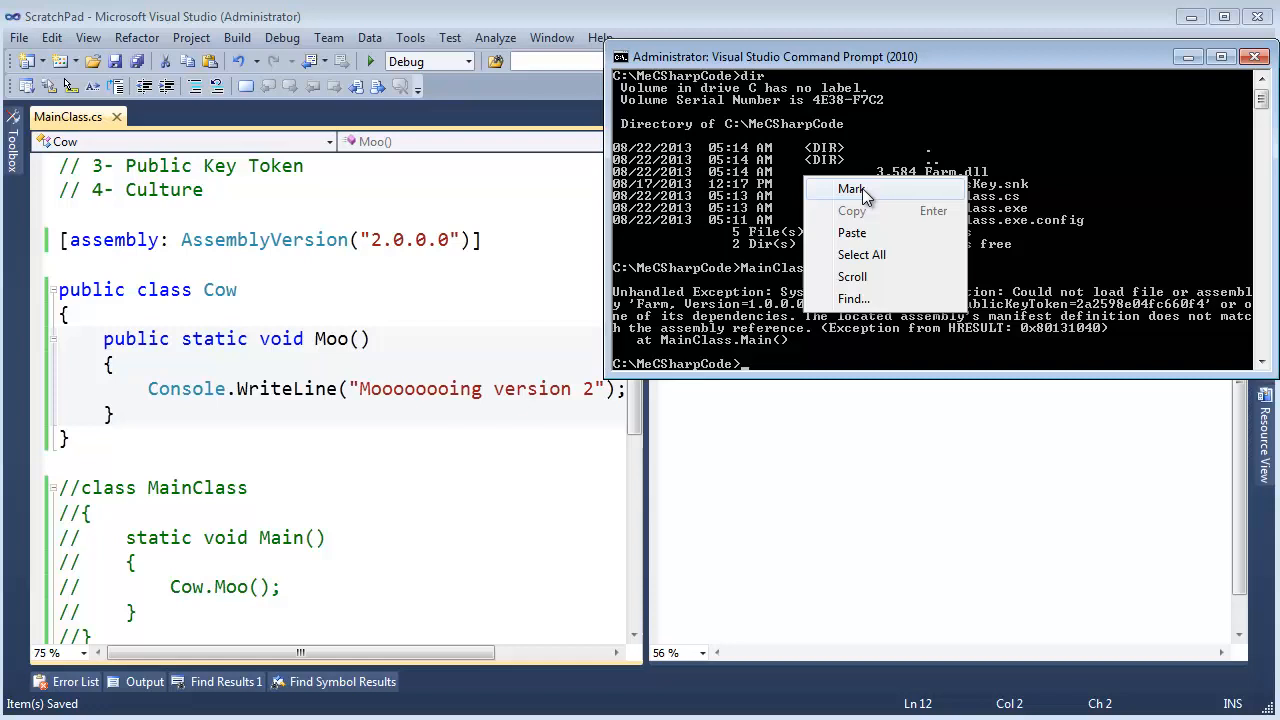
# Select the FileLoadException output about failing to load Farm 1.0.0.0
pyautogui.click(851, 189)
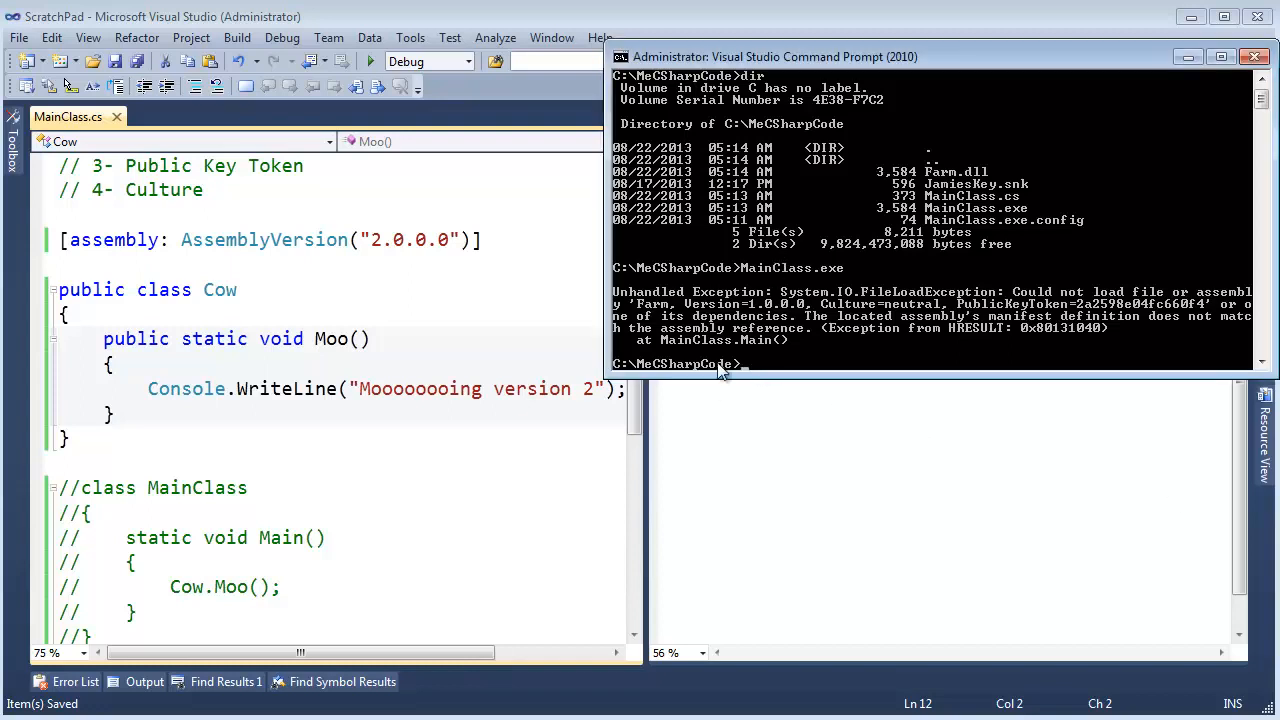
pyautogui.moveTo(990, 200)
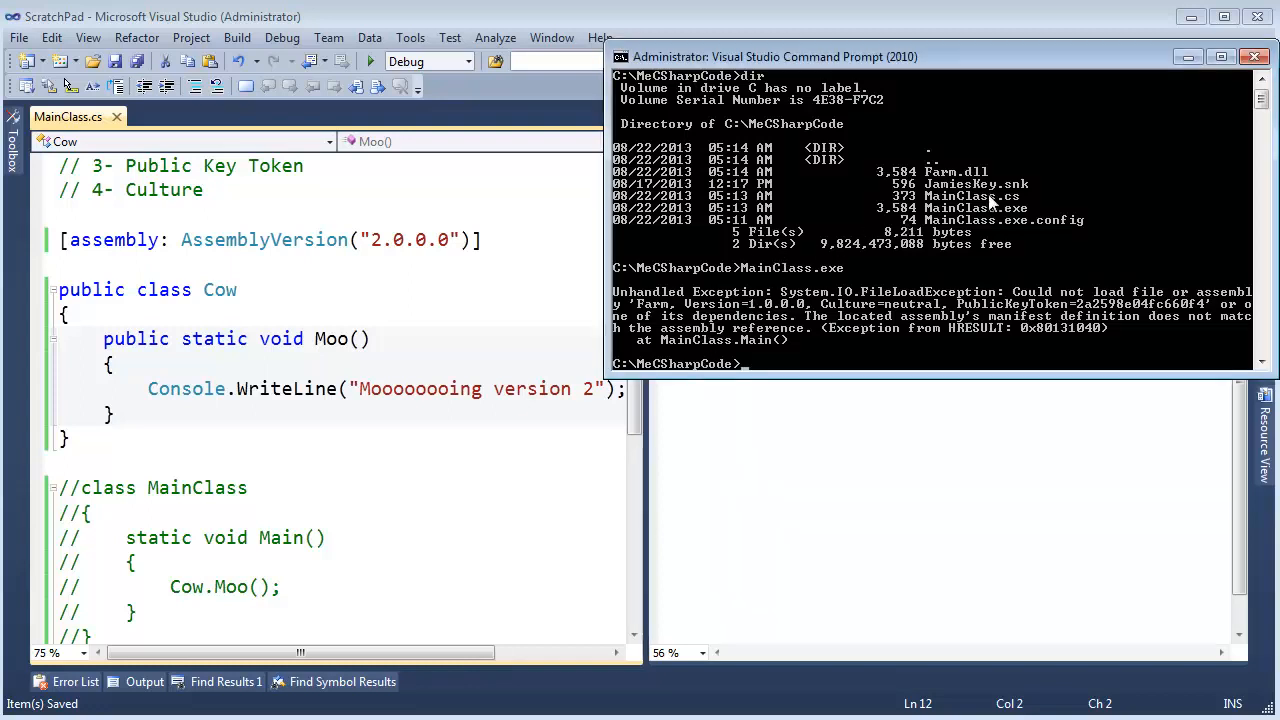
pyautogui.moveTo(970, 180)
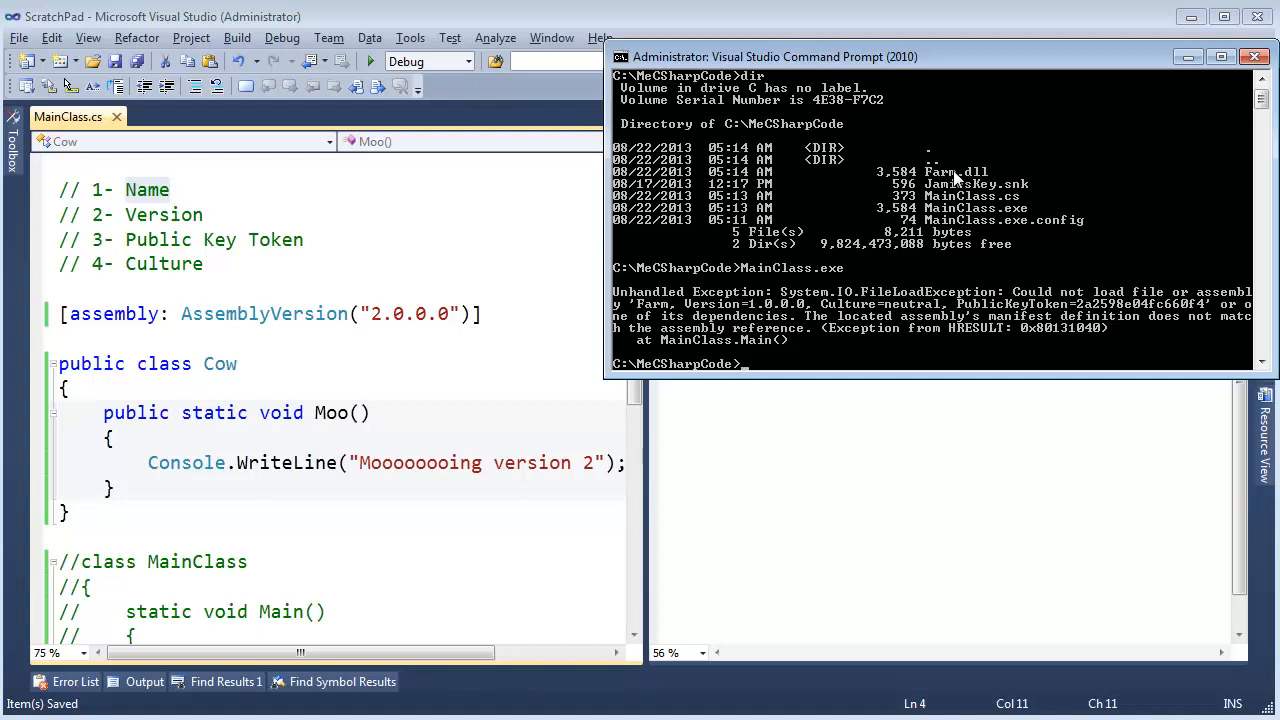
pyautogui.moveTo(1017, 220)
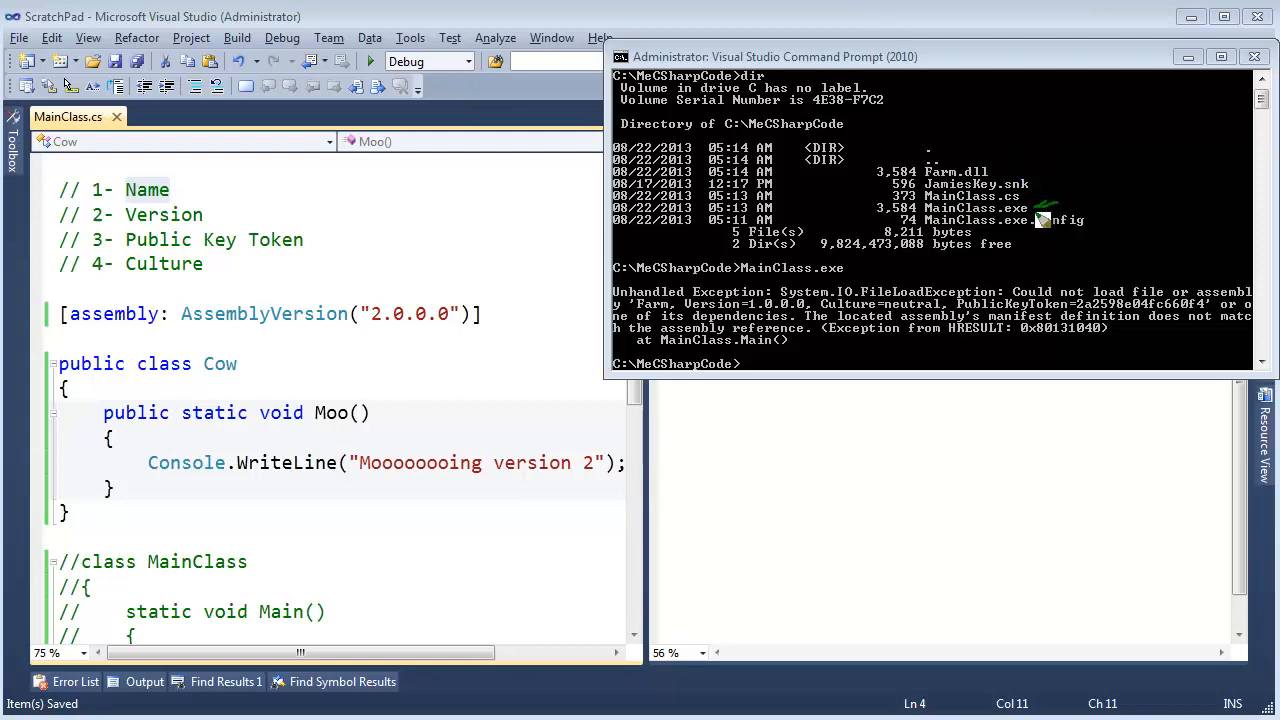
pyautogui.moveTo(1010, 172)
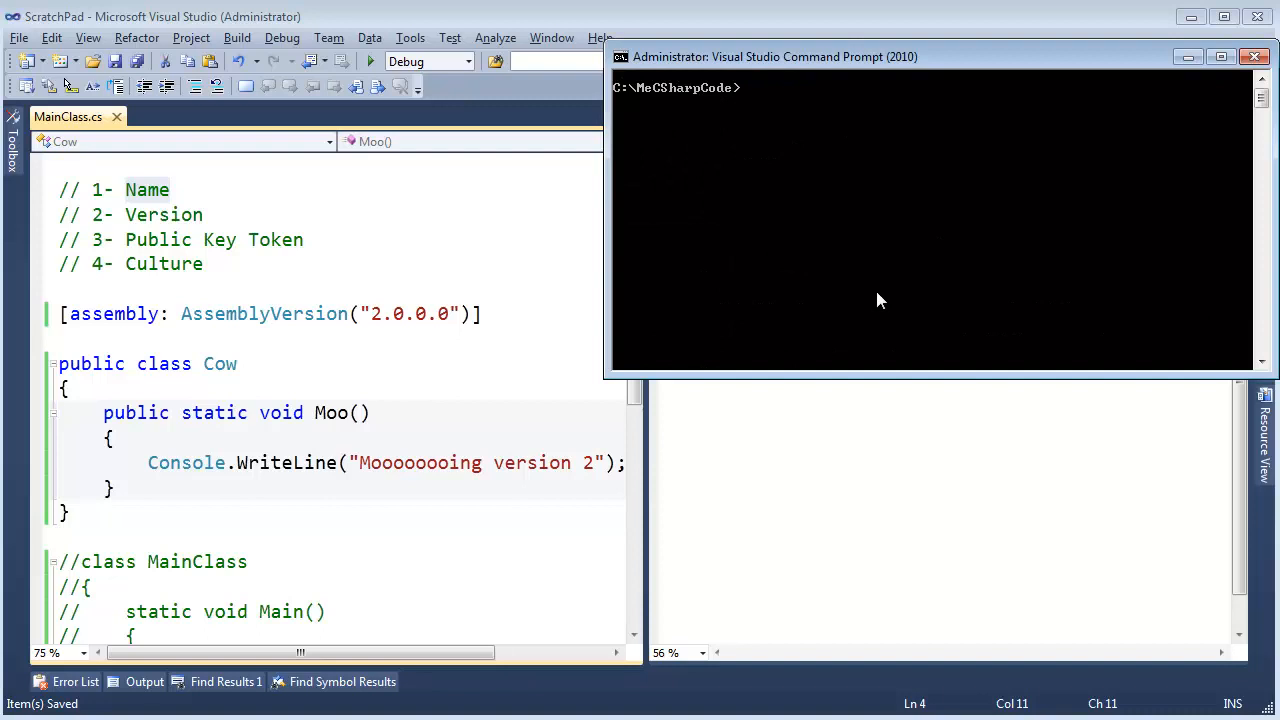
# List the folder with dir, showing Farm.dll, MainClass.exe and MainClass.exe.config
pyautogui.write('dir')
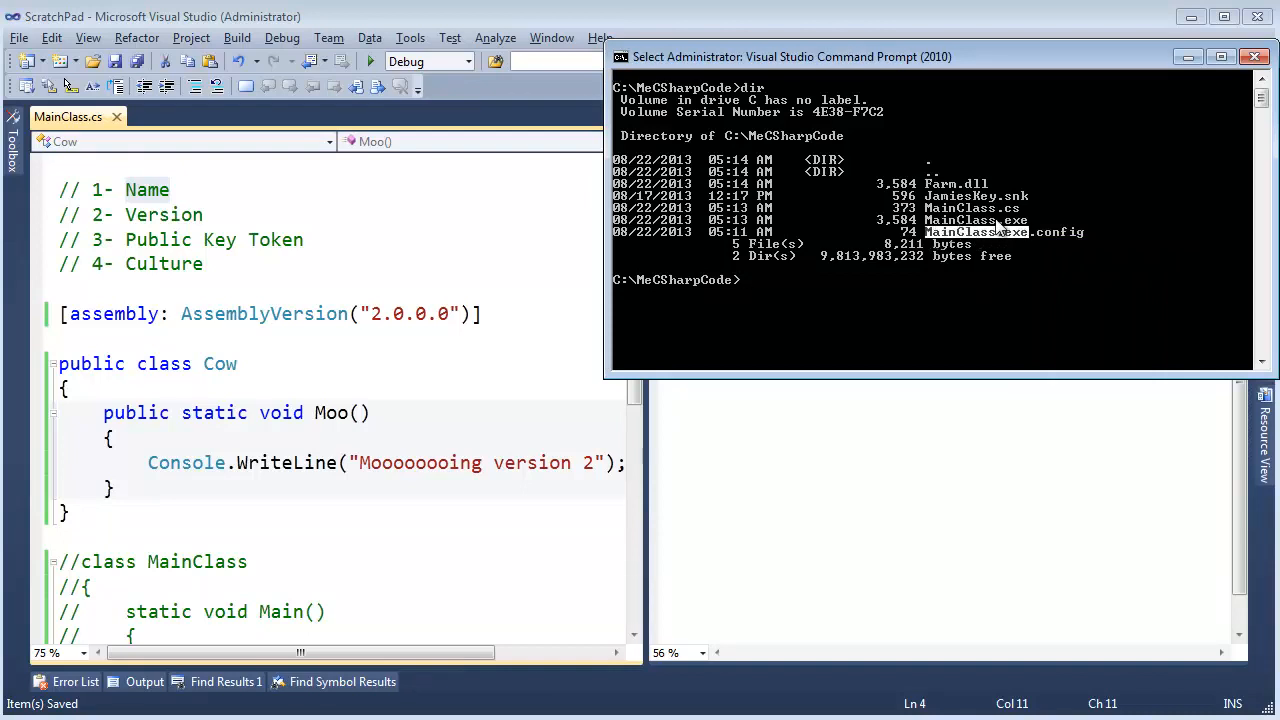
pyautogui.moveTo(970, 241)
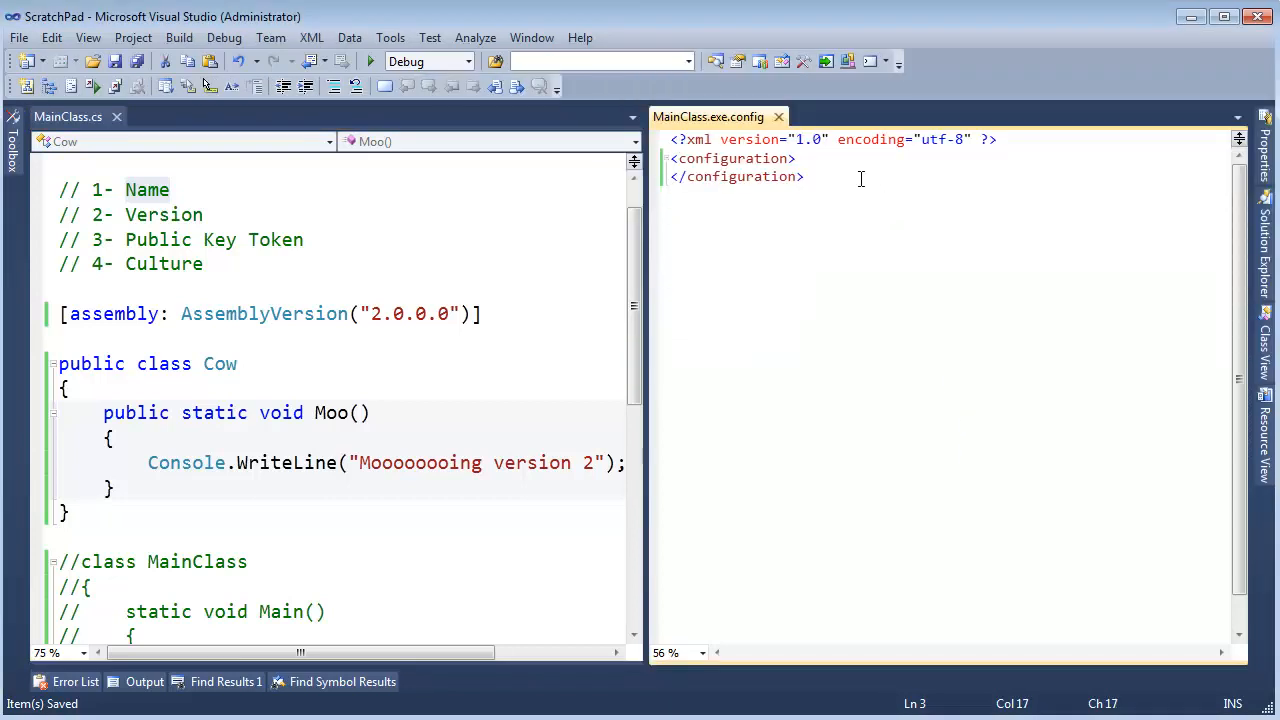
# Add <runtime> and <assemblyBinding xmlns="urn:schemas-microsoft-com:asm.v1"> inside the configuration element
pyautogui.write('<runtime>')
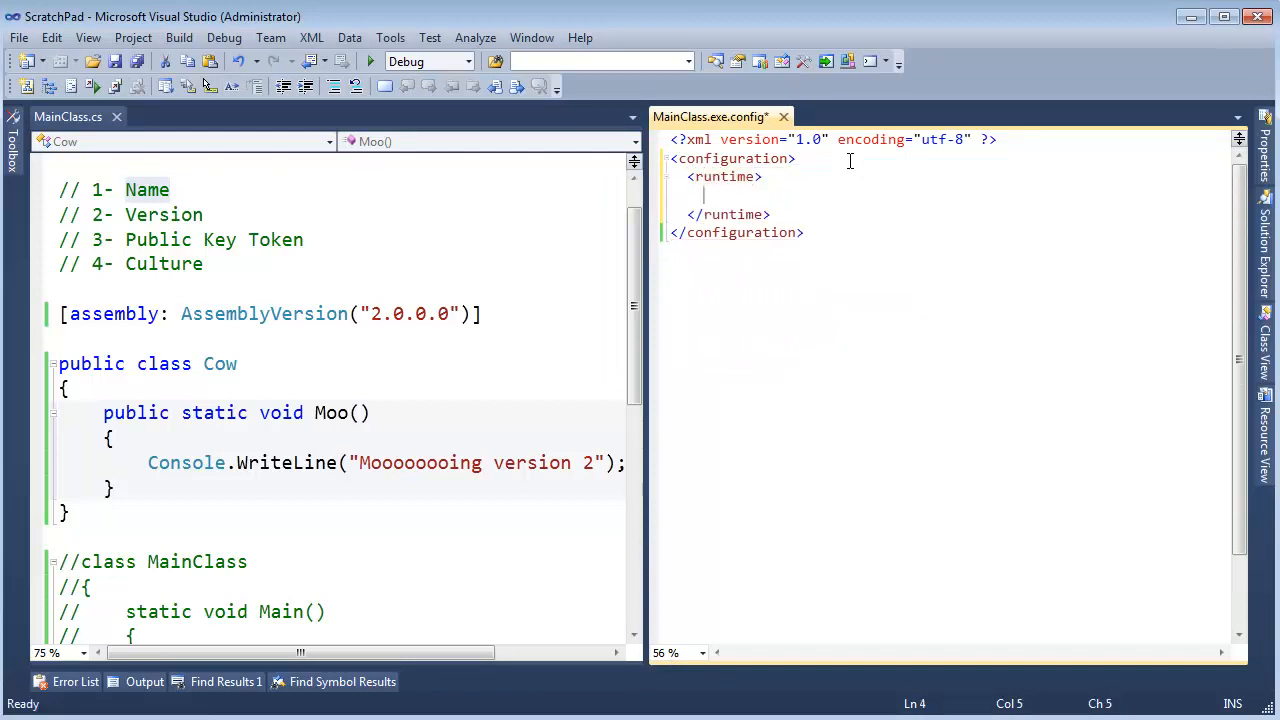
pyautogui.write('<assemb')
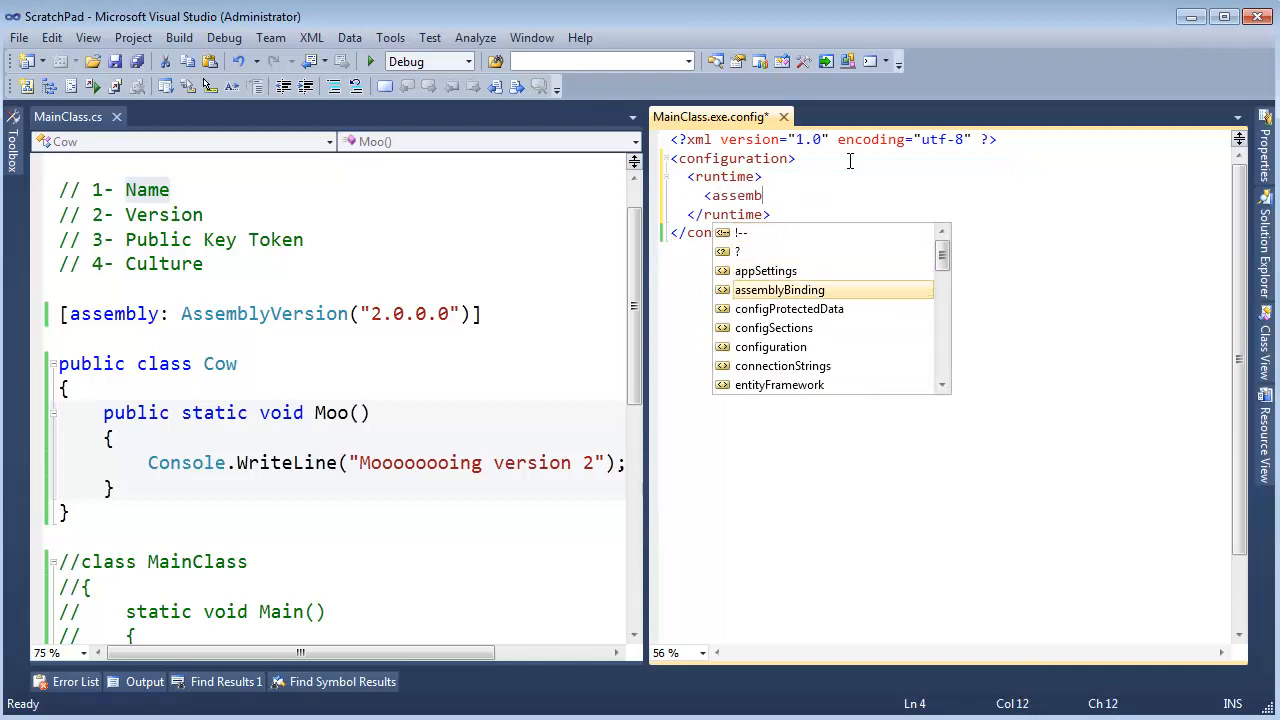
pyautogui.press('Tab')
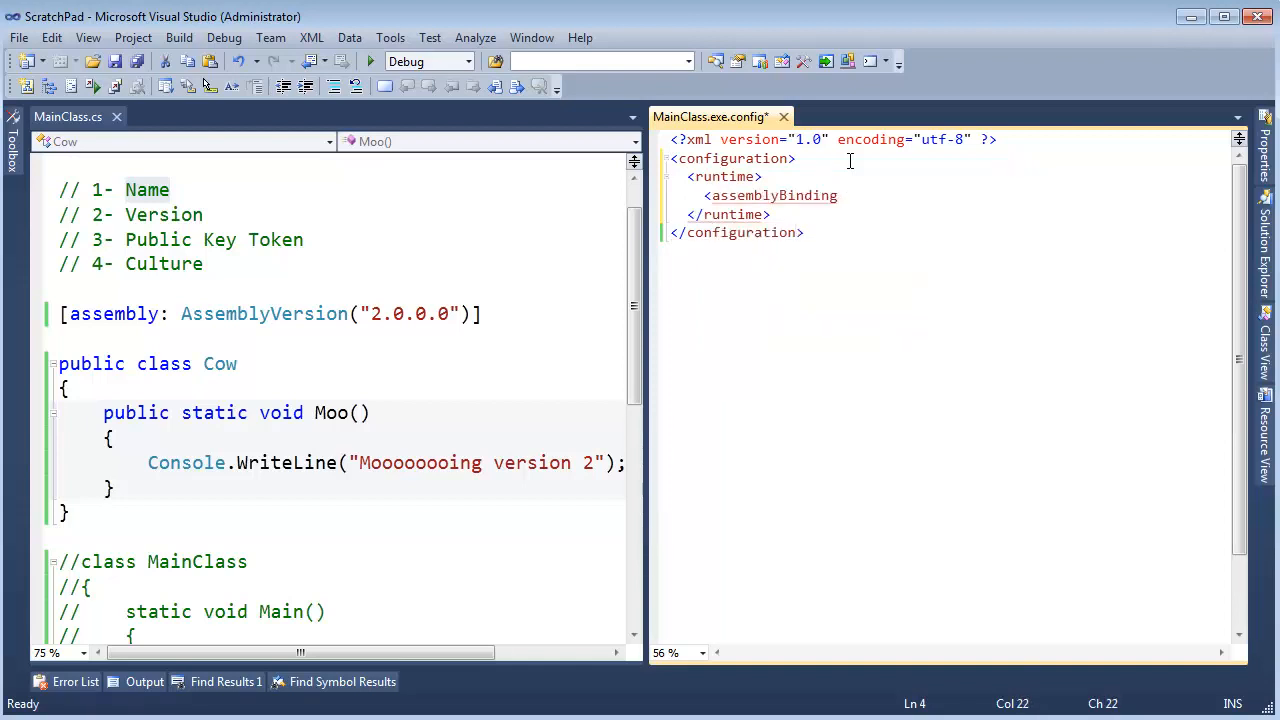
pyautogui.write('xmlns="')
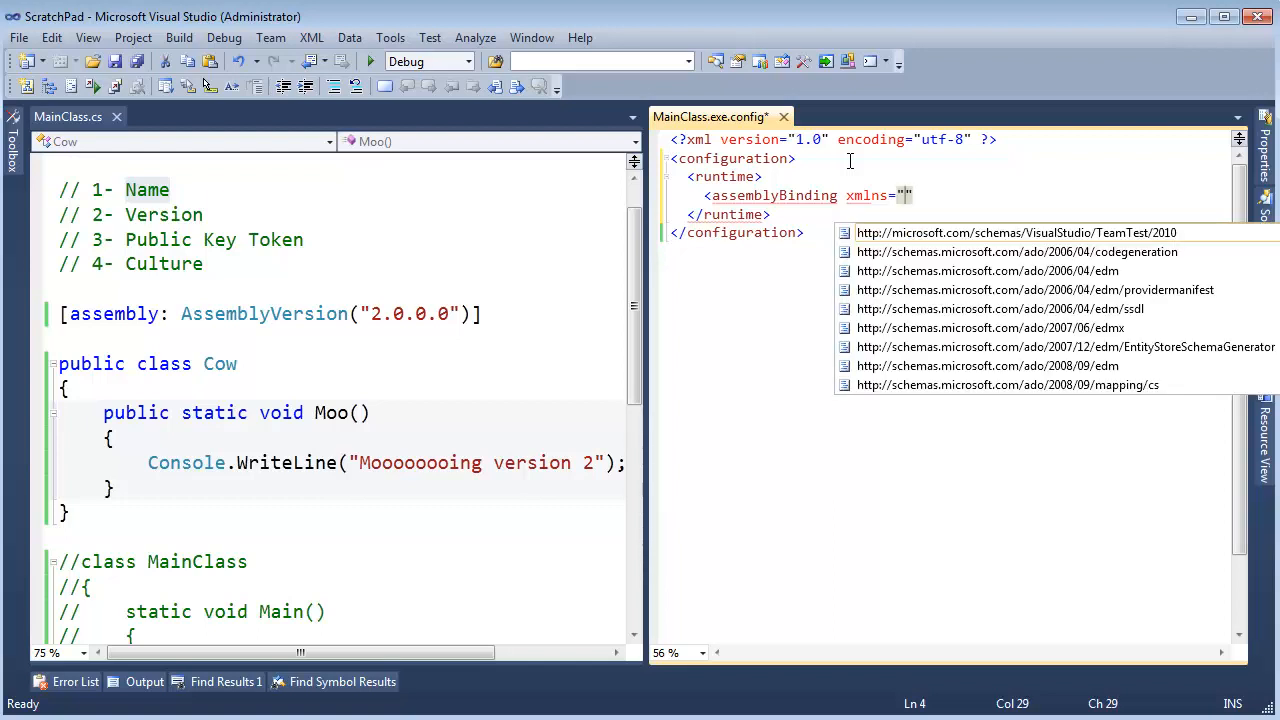
pyautogui.write('urn')
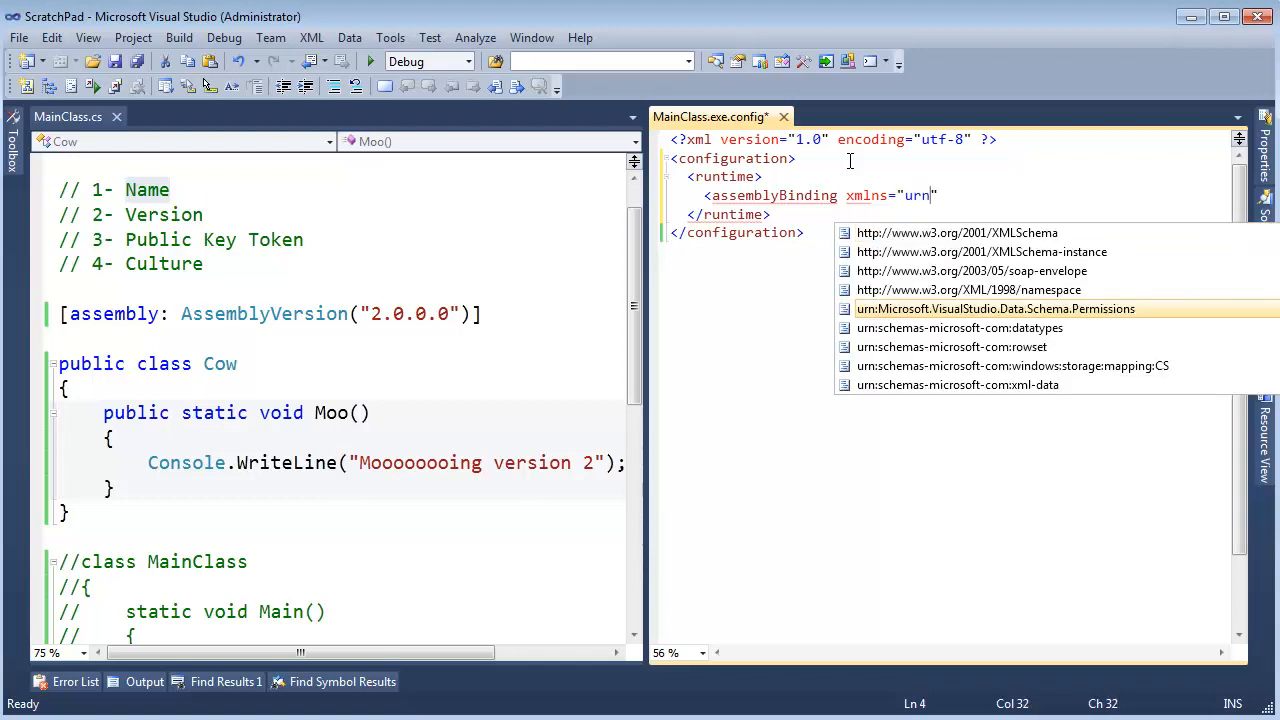
pyautogui.write(':schemas-microsoft-com:')
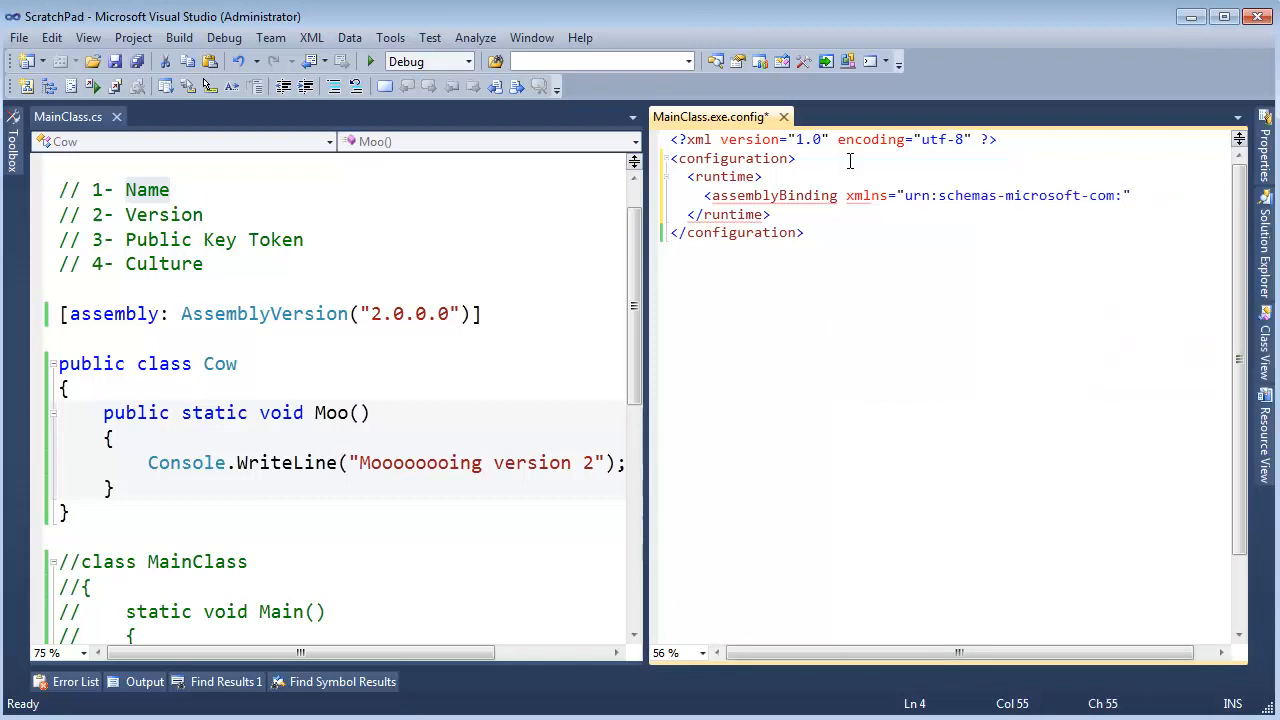
pyautogui.write('asn')
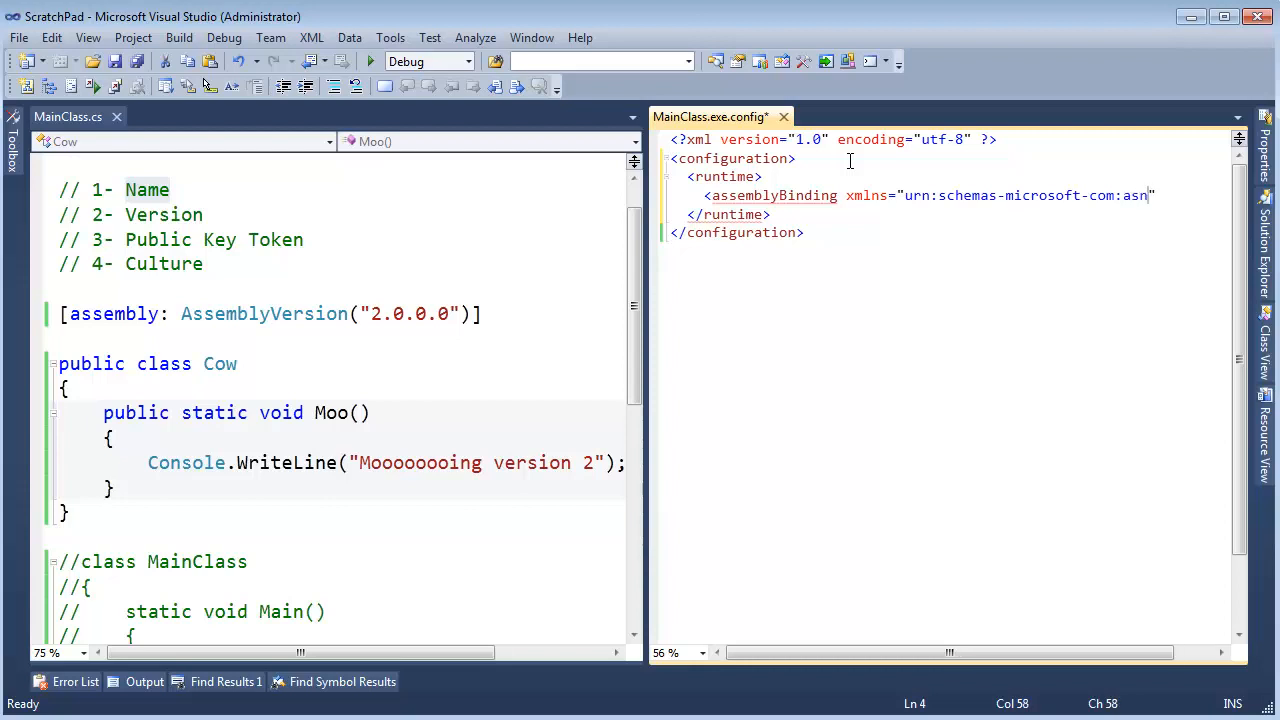
pyautogui.write('m.v1')
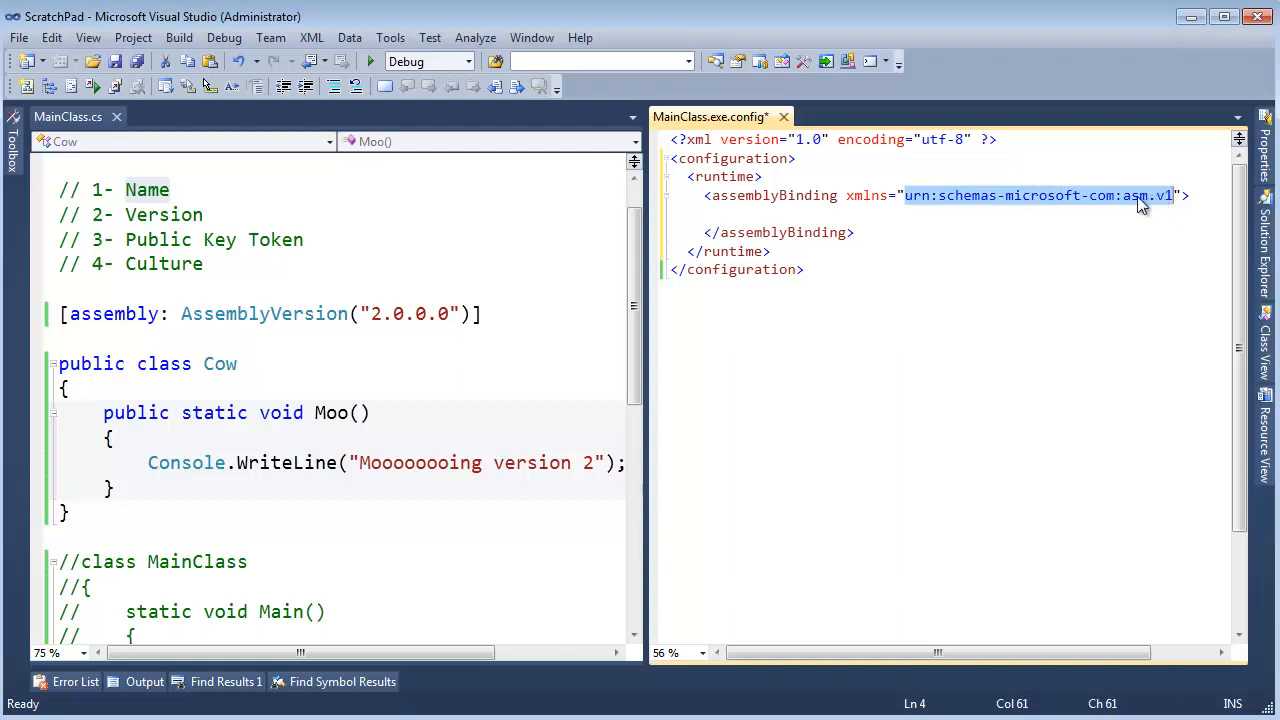
pyautogui.click(908, 195)
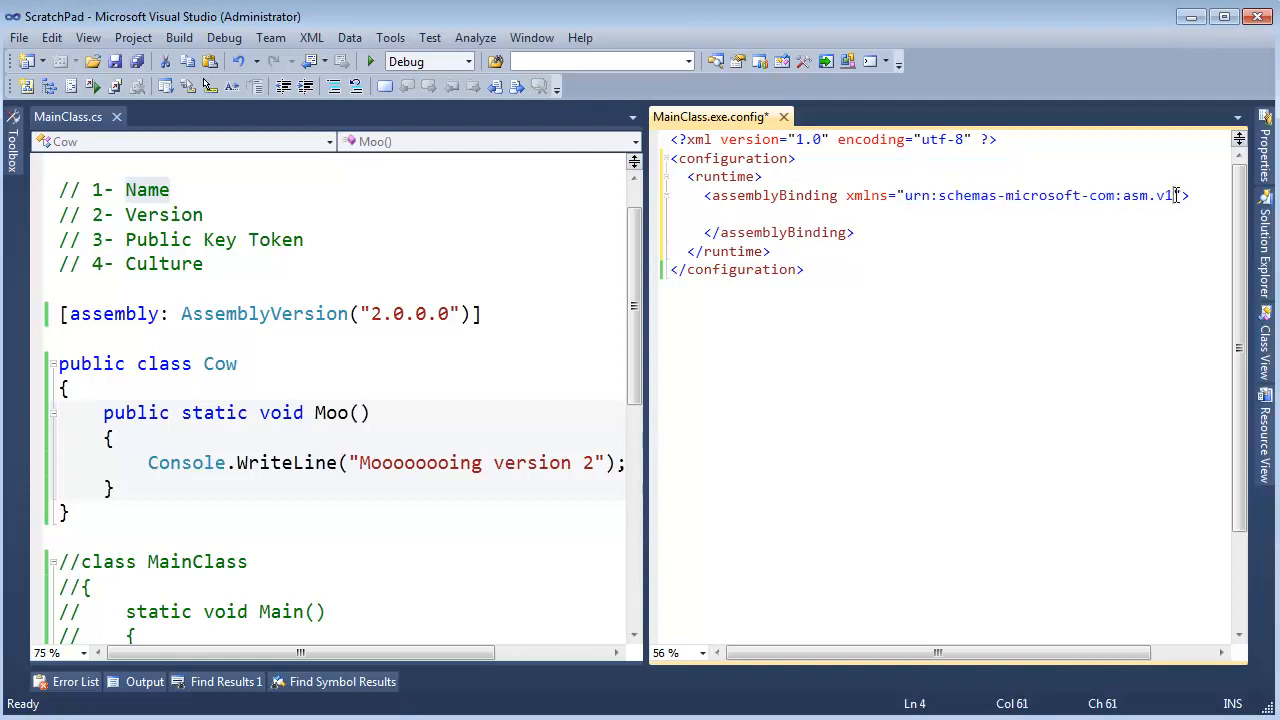
pyautogui.moveTo(1172, 195); pyautogui.dragTo(905, 195)
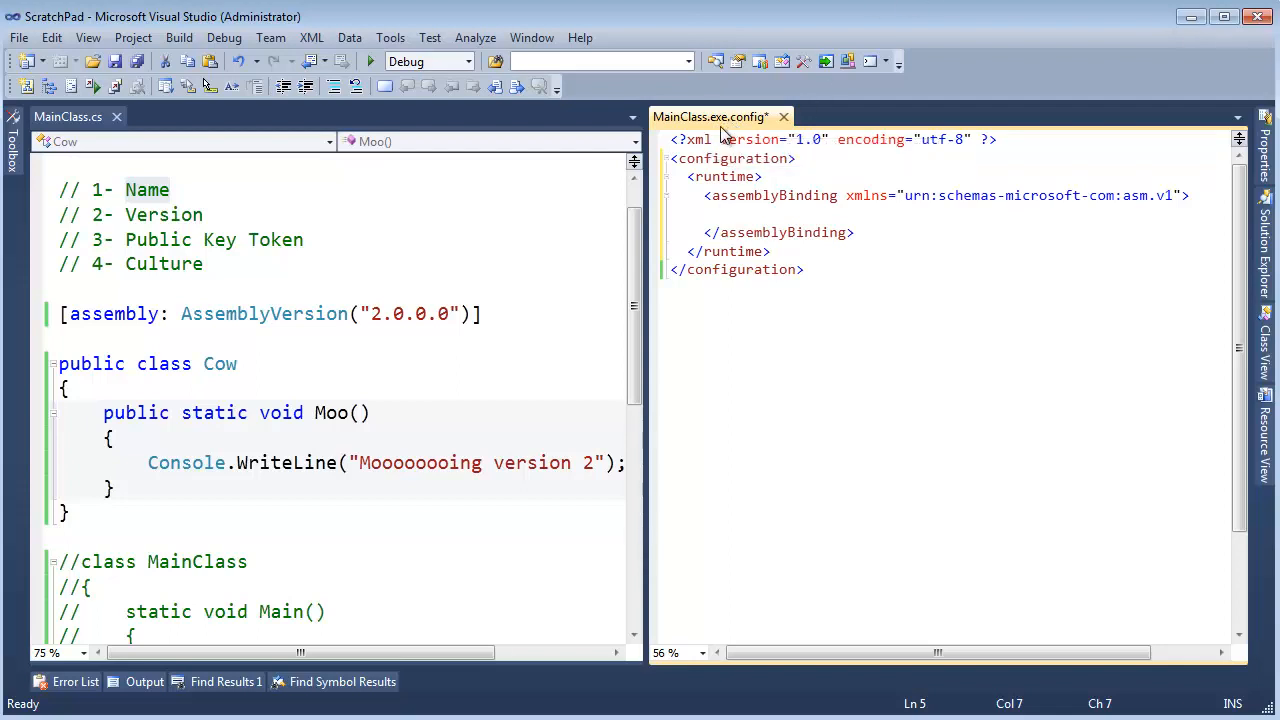
pyautogui.moveTo(712, 123)
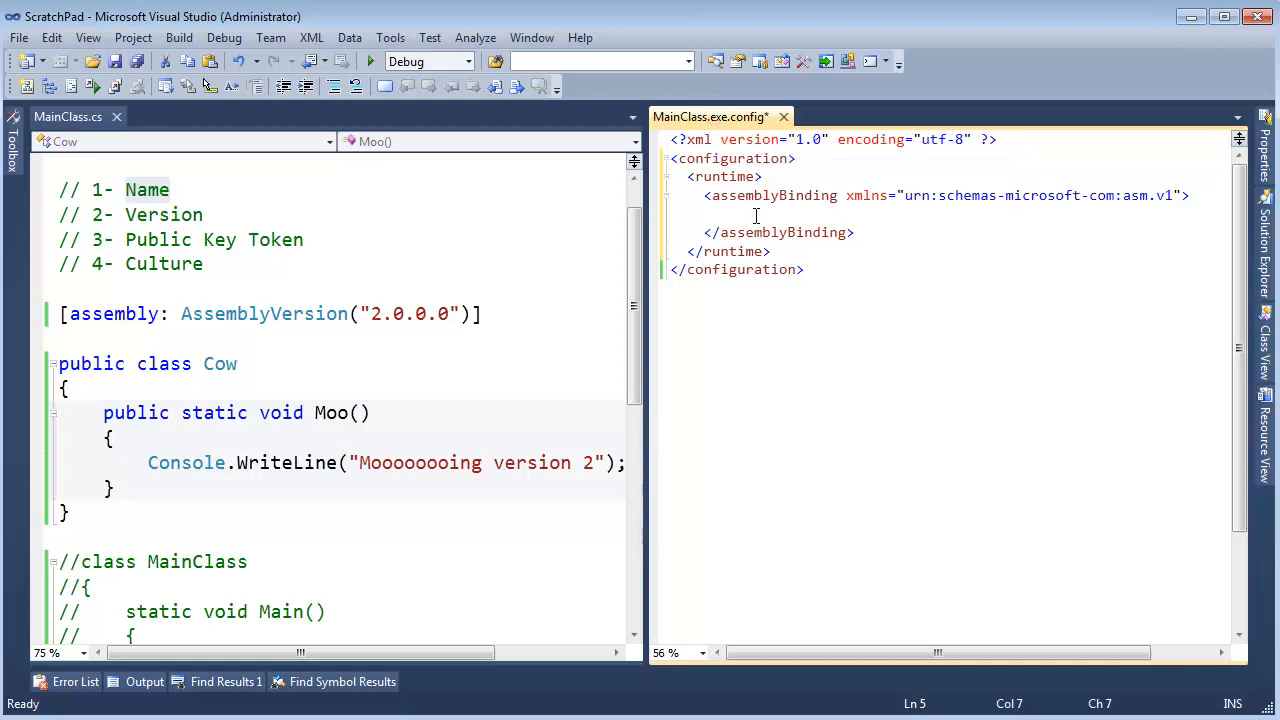
# Add a <dependentAssembly> with an <assemblyIdentity> named "Farm"
pyautogui.write('<depend')
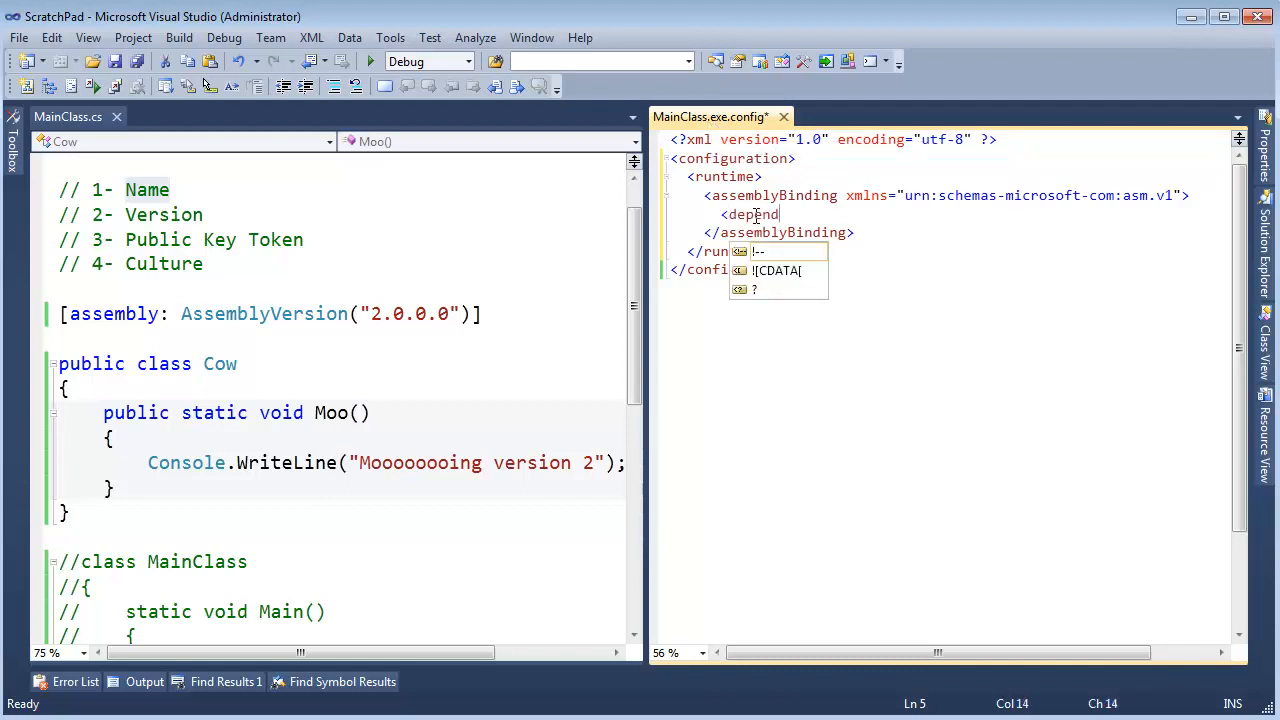
pyautogui.write('entAssembly>')
pyautogui.write('<')
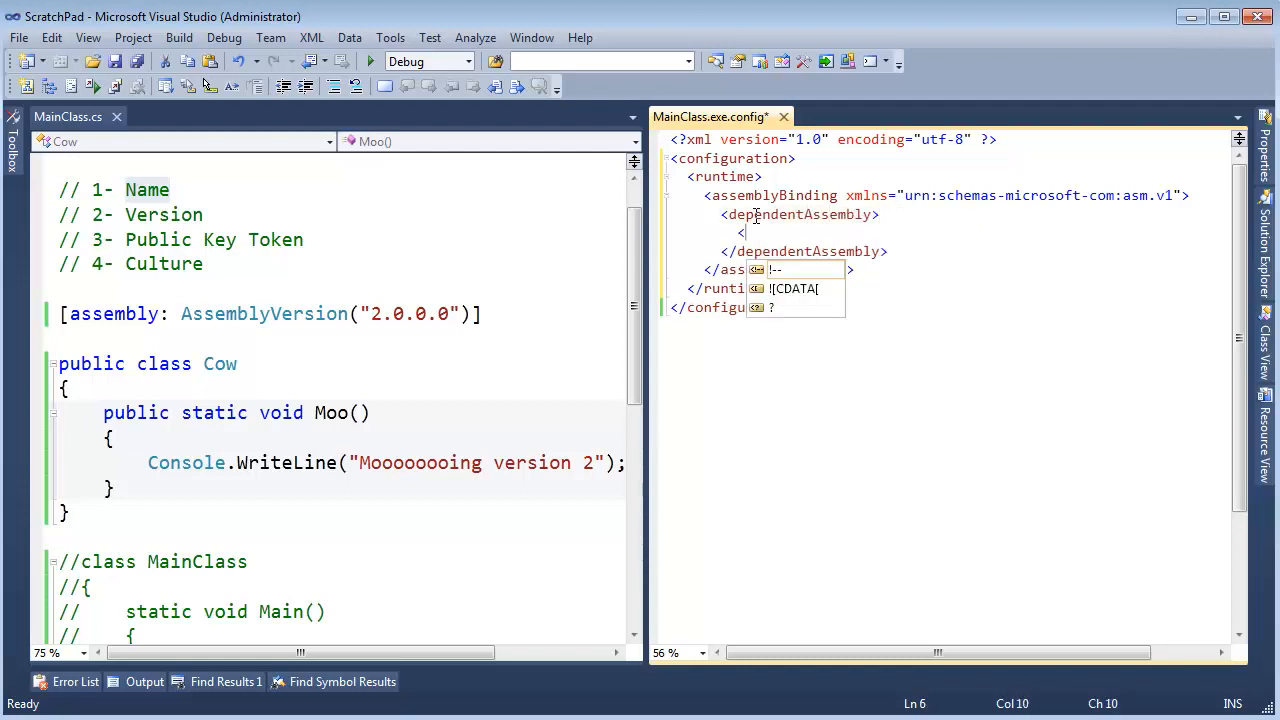
pyautogui.write('ass')
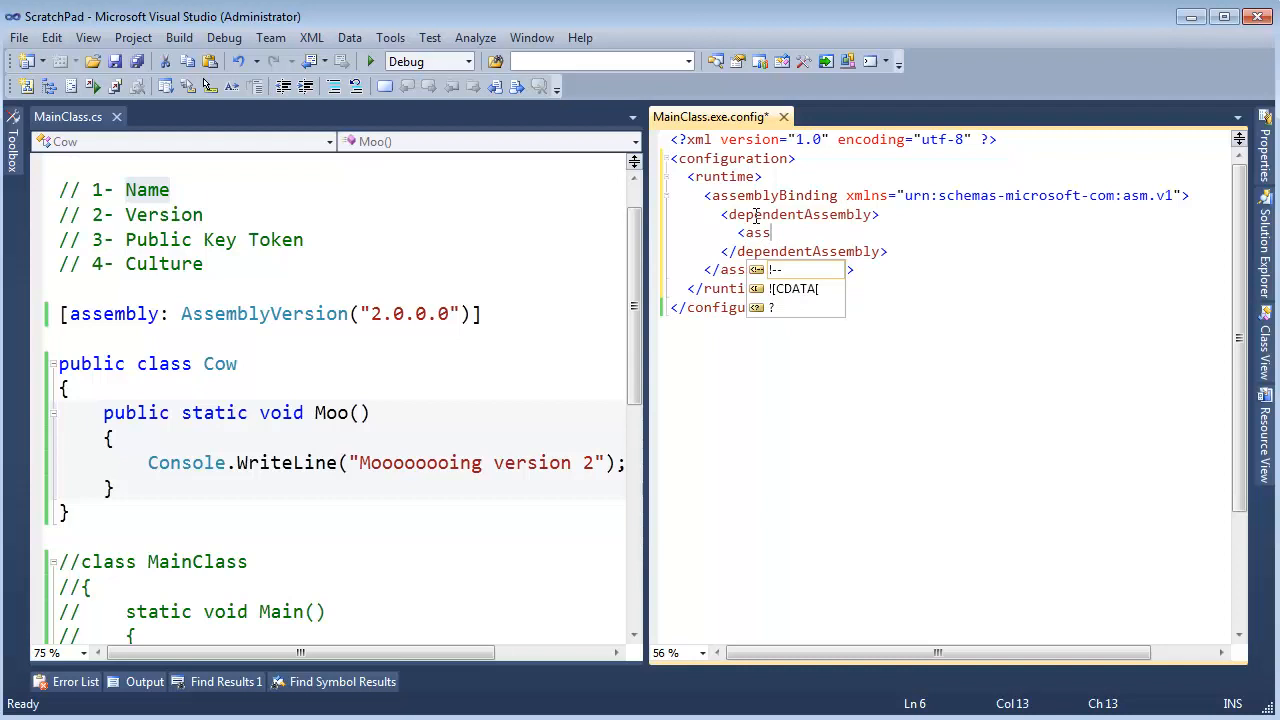
pyautogui.write('embly')
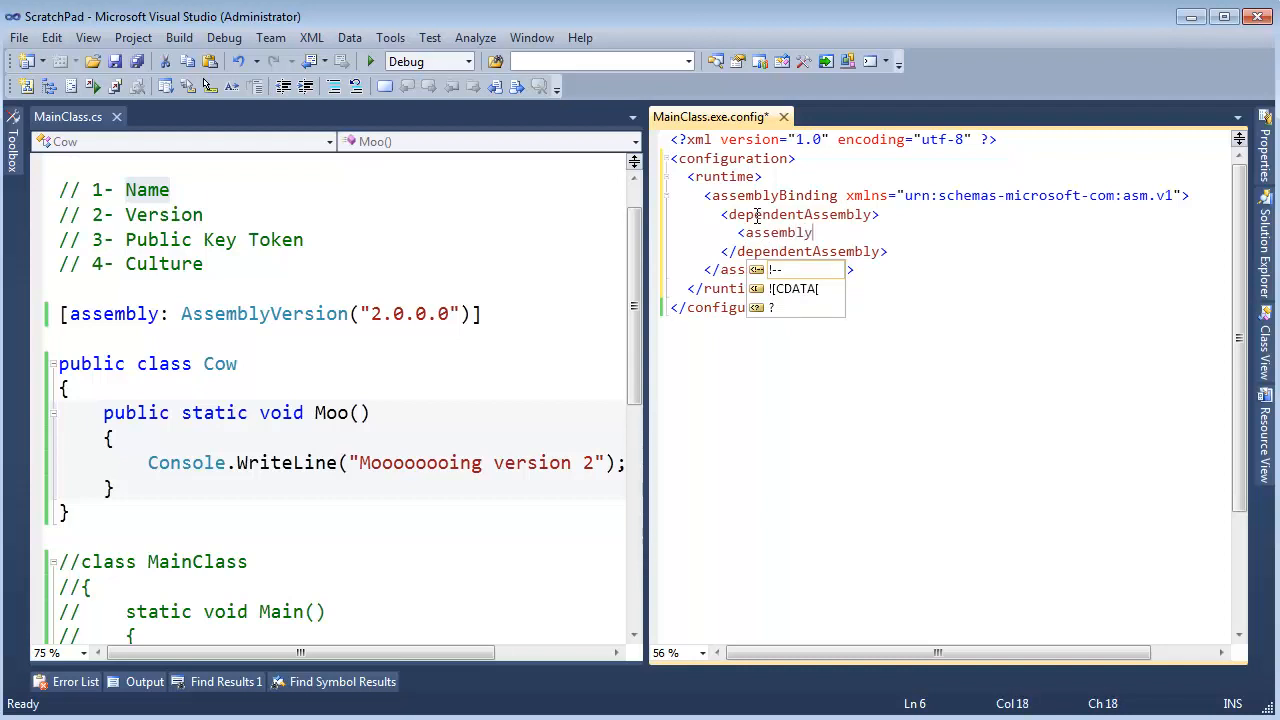
pyautogui.write('Identity')
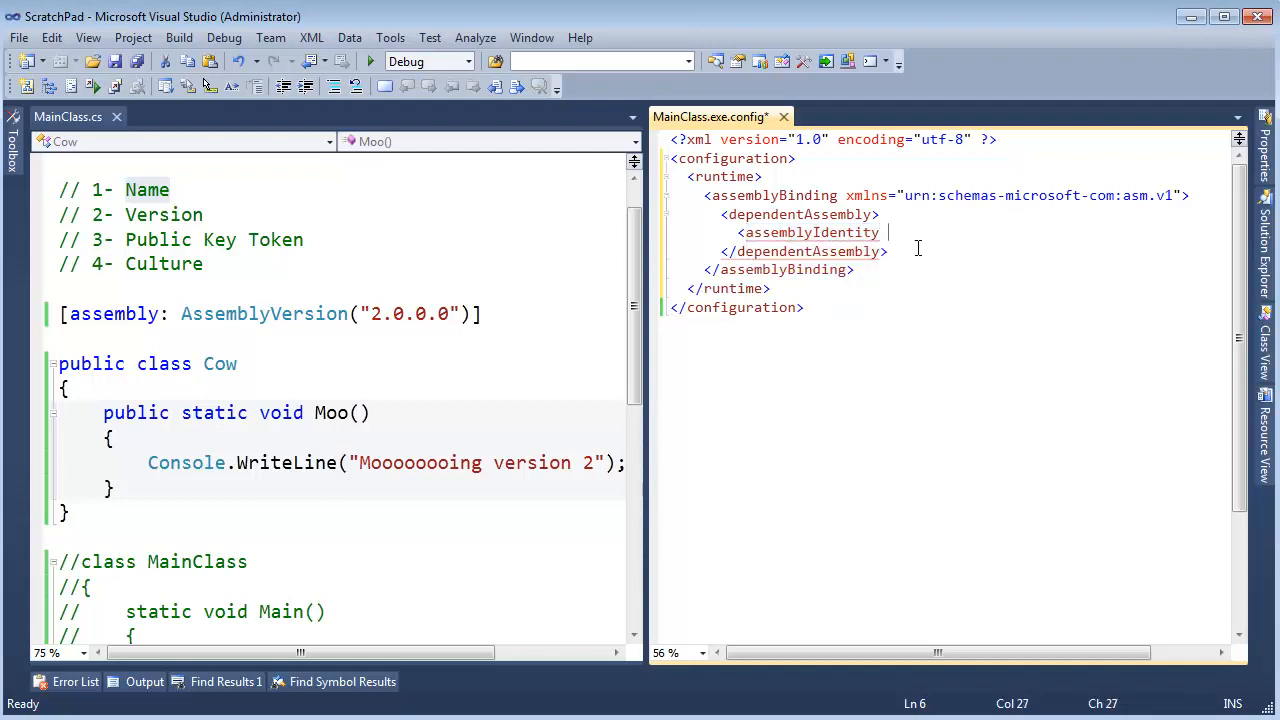
pyautogui.write('name')
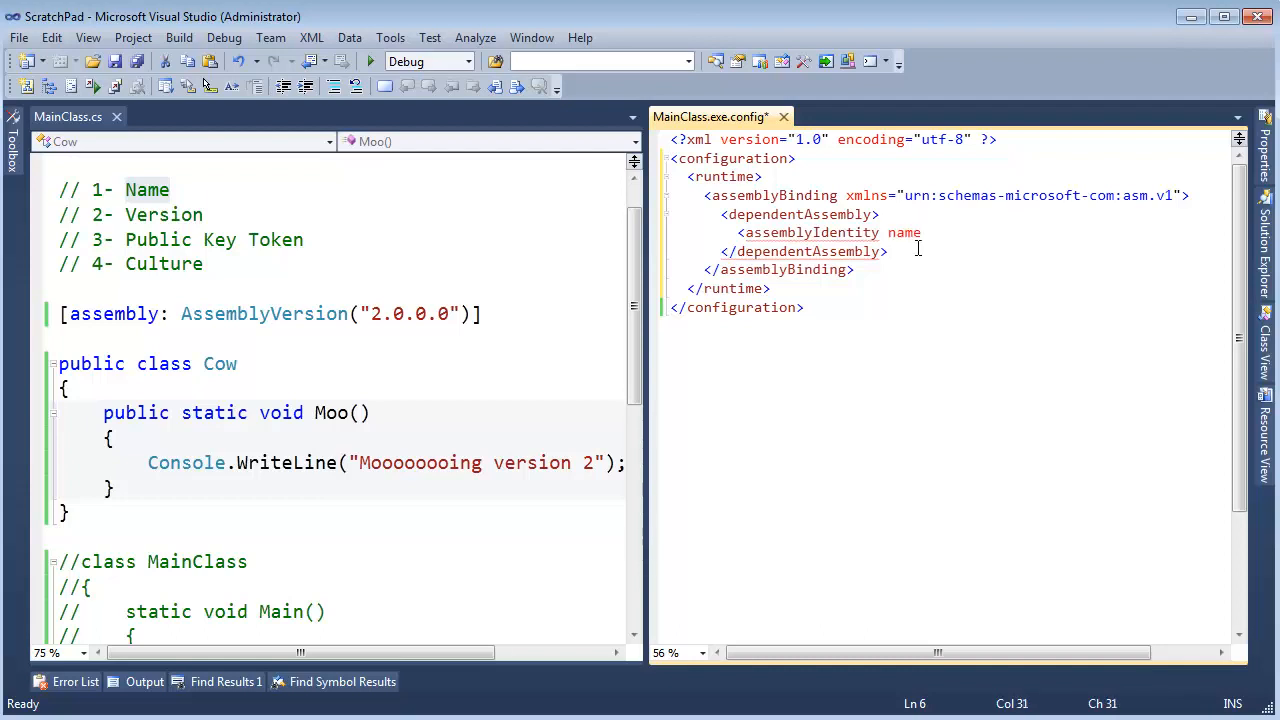
pyautogui.write('"Farm"')
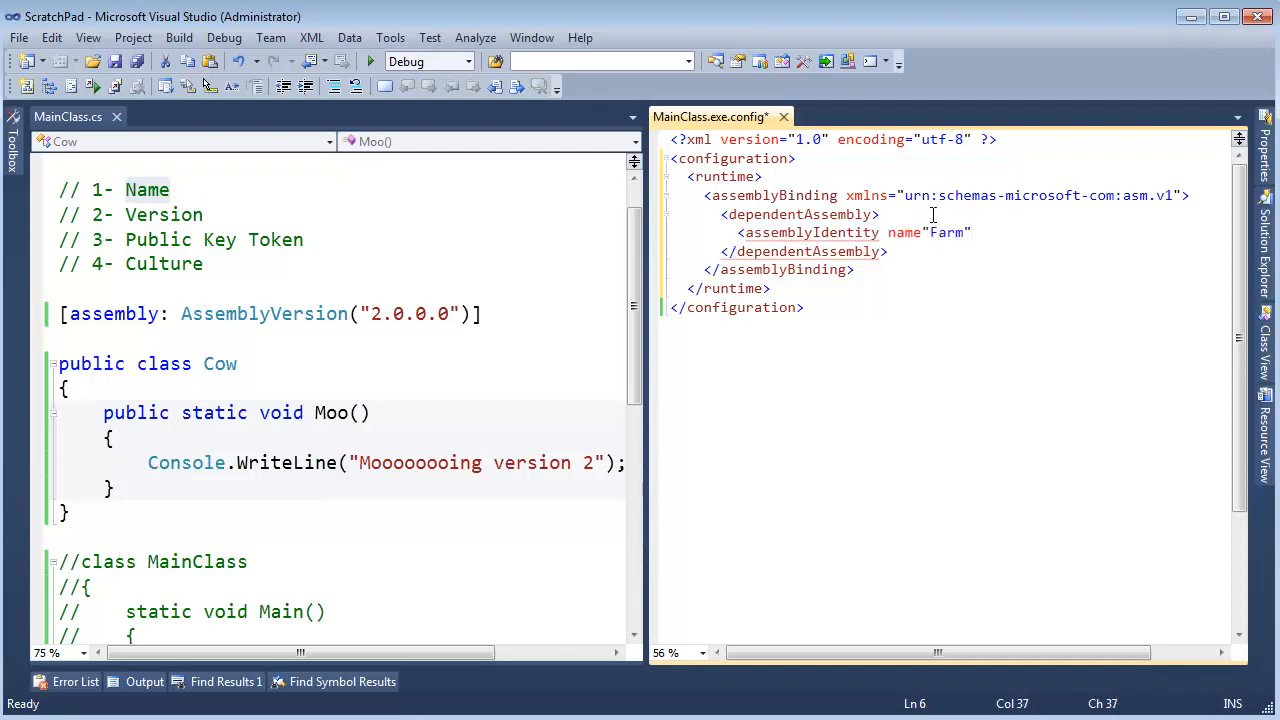
pyautogui.doubleClick(945, 232)
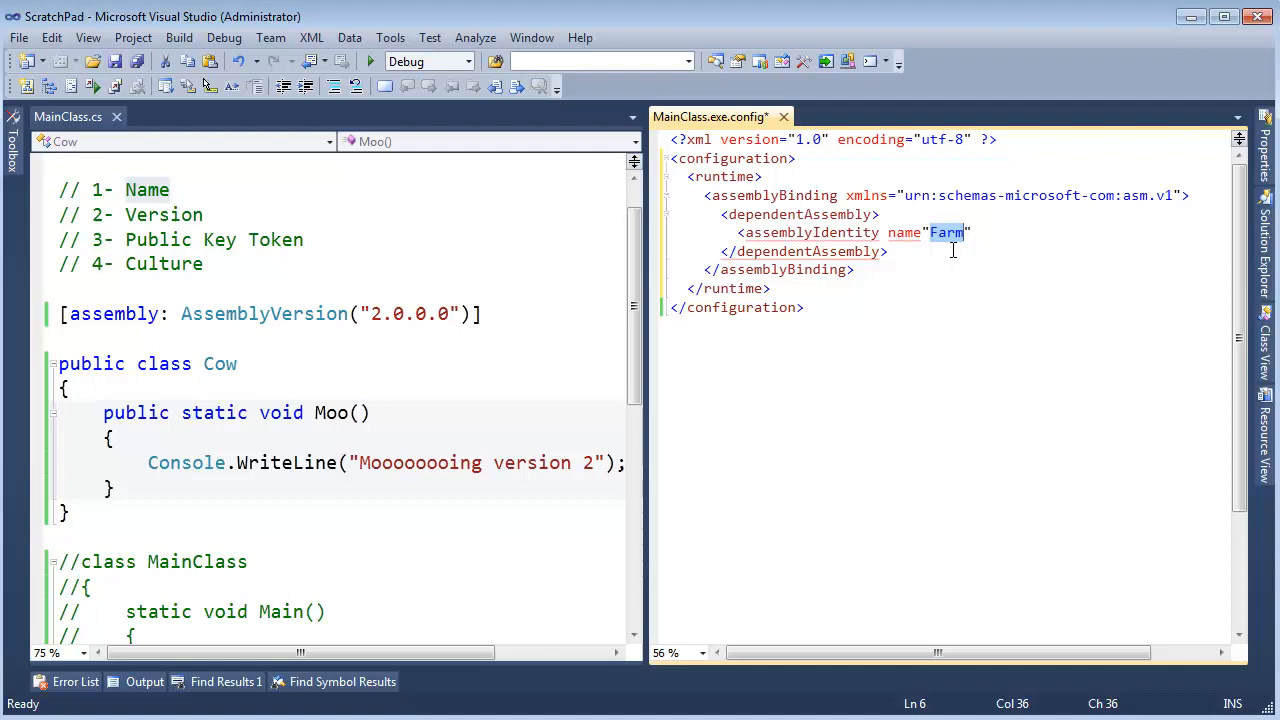
pyautogui.click(963, 232)
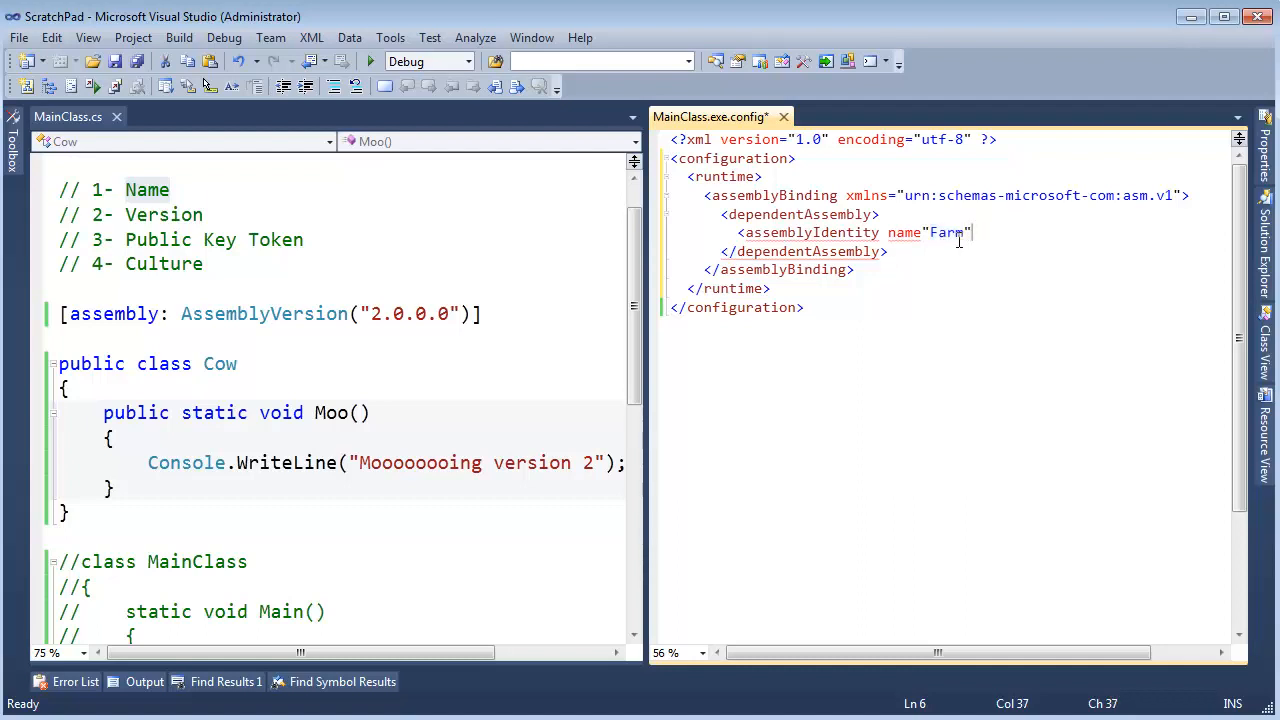
pyautogui.doubleClick(945, 232)
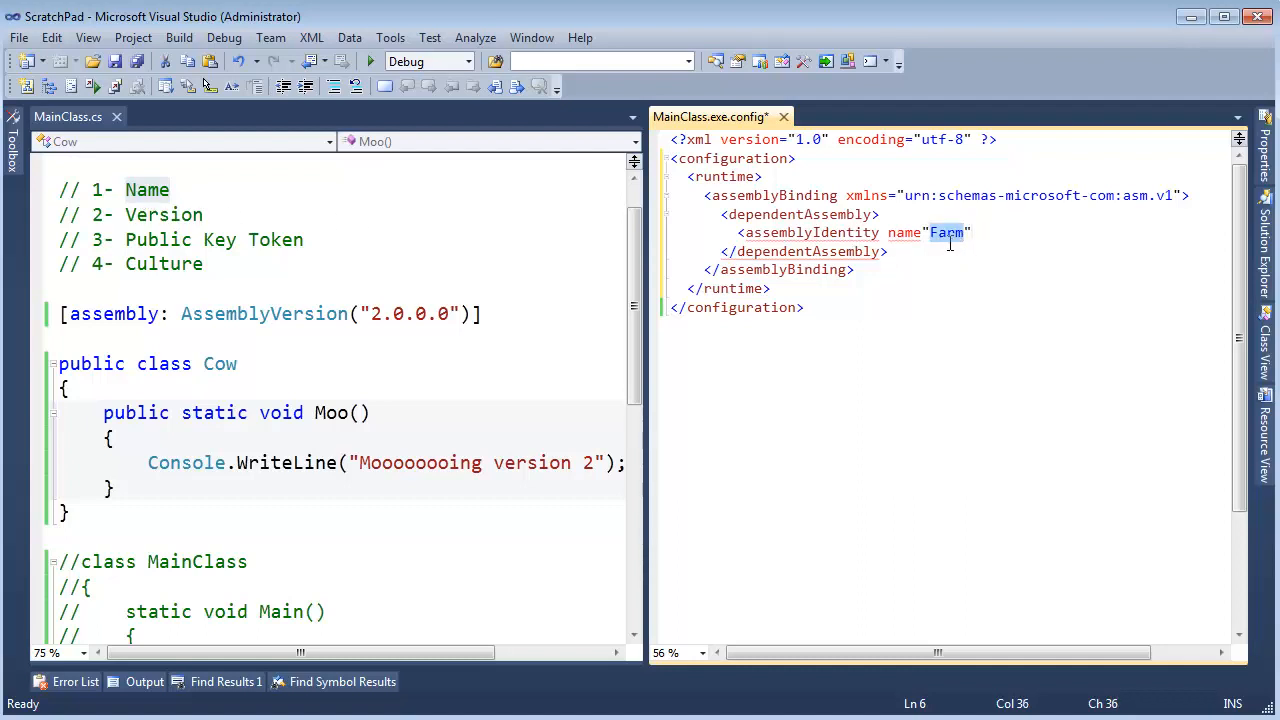
pyautogui.press('enter')
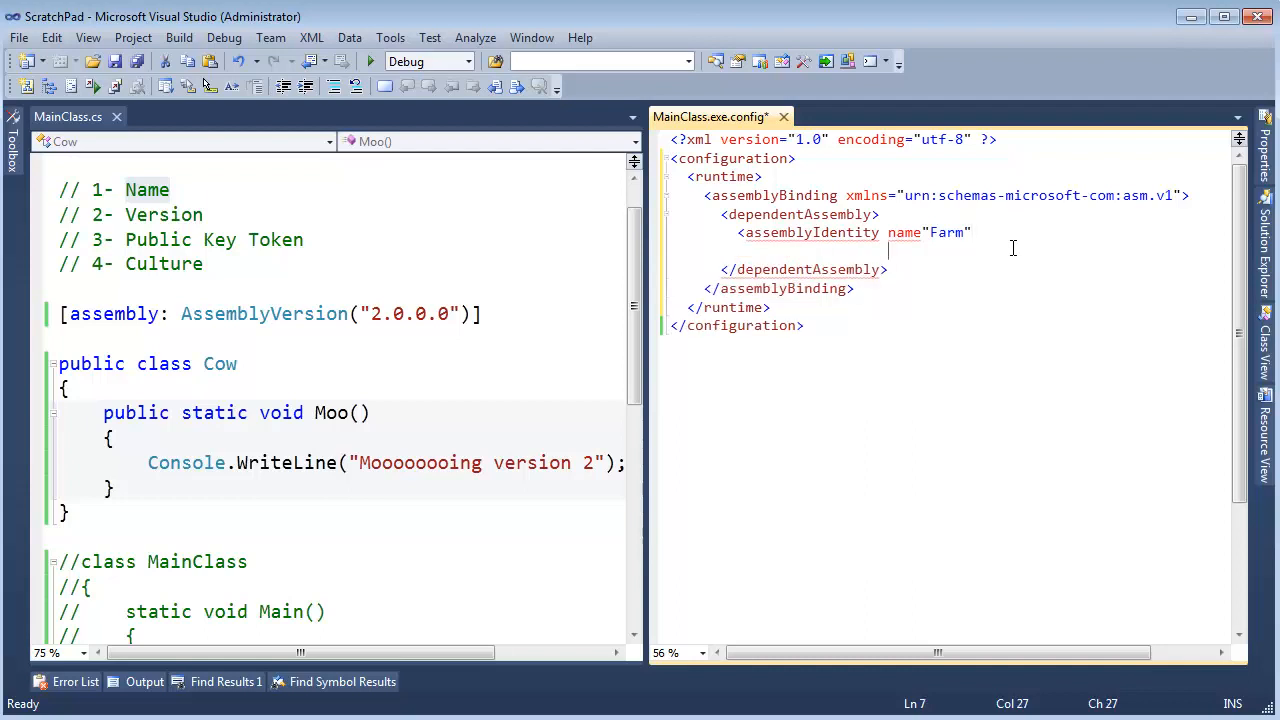
# Give the Farm assemblyIdentity publicKeyToken 2a2598e04fc660f4 and start a bindingRedirect element
pyautogui.write('publicKeyToken="')
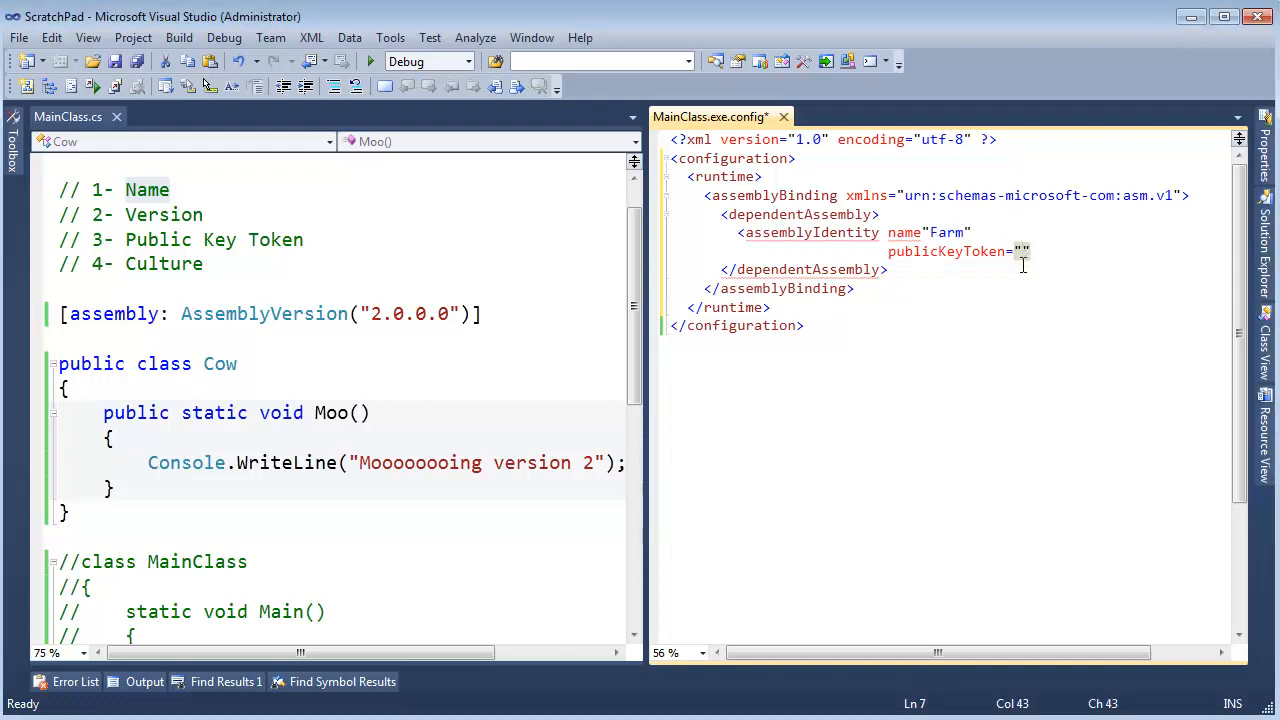
pyautogui.write('2a2598e04fc660f4')
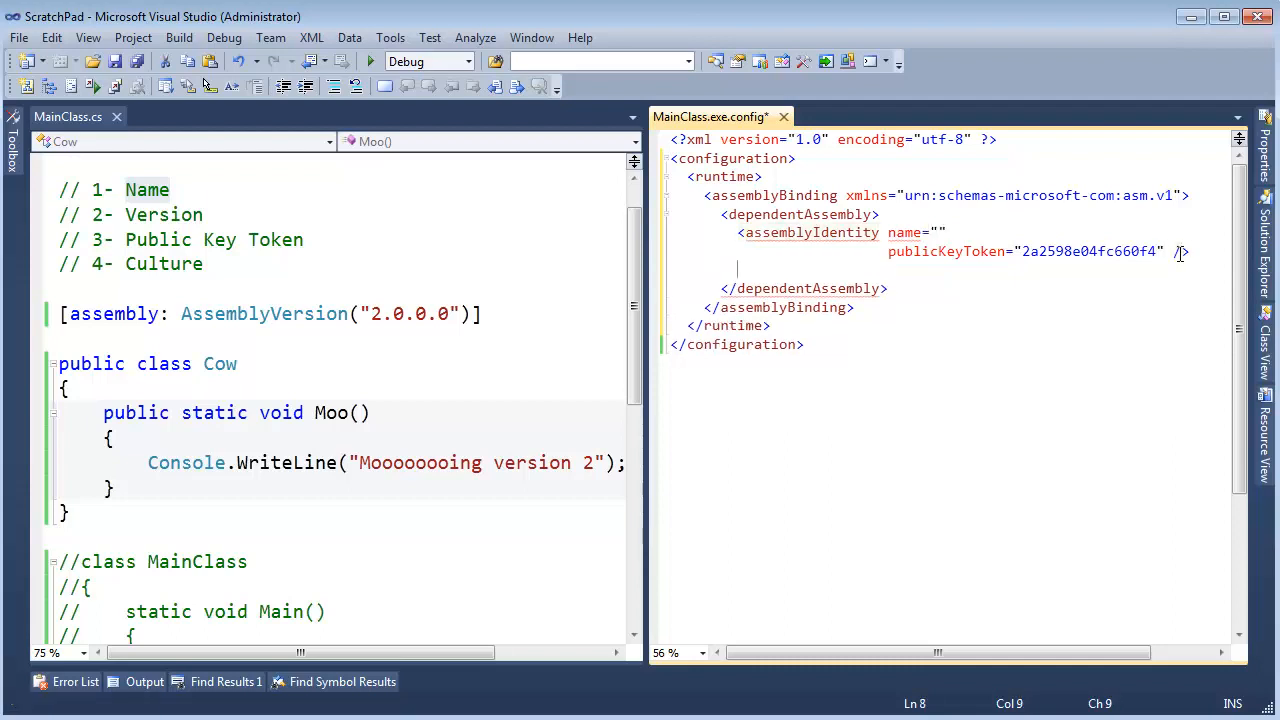
pyautogui.doubleClick(795, 214)
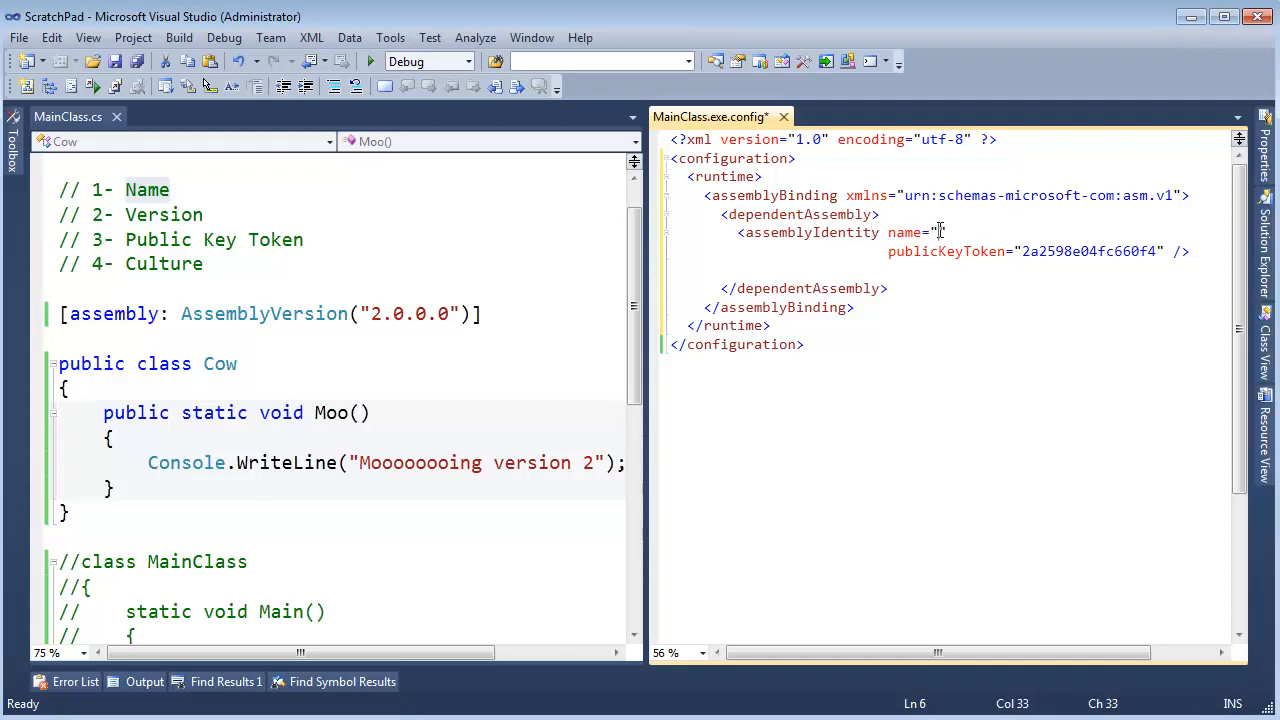
pyautogui.write('Farm')
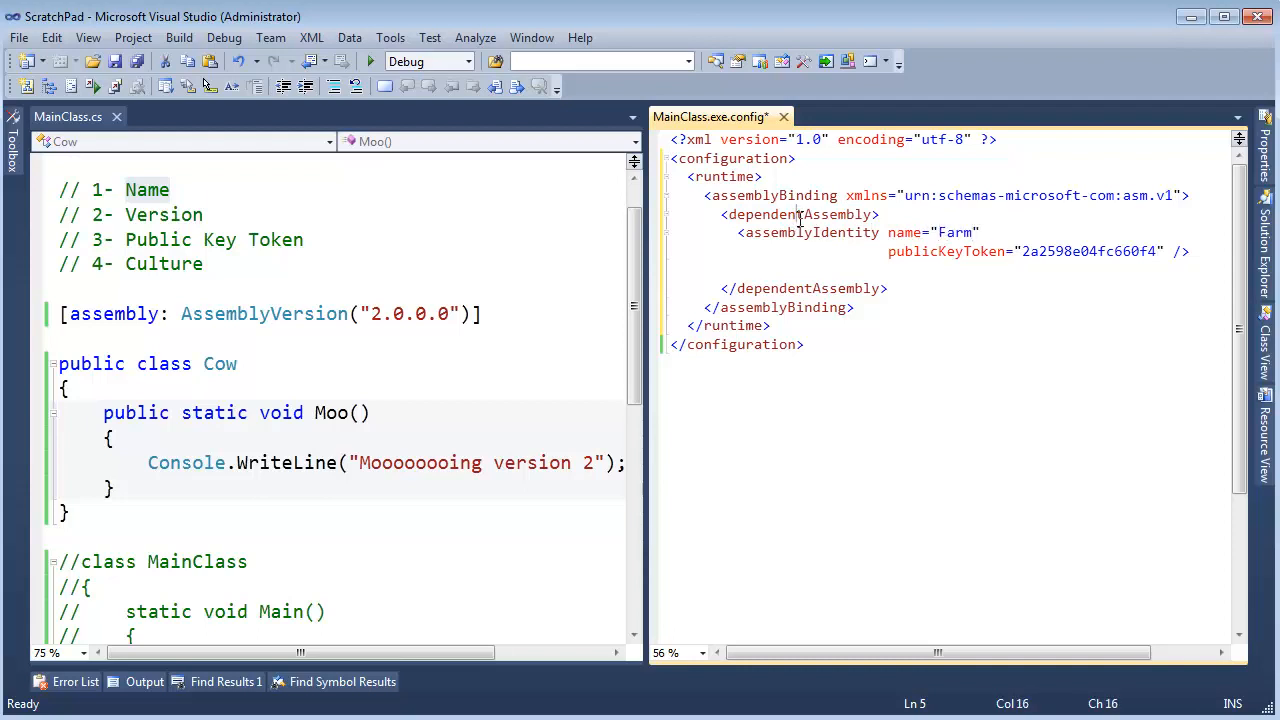
pyautogui.doubleClick(1088, 251)
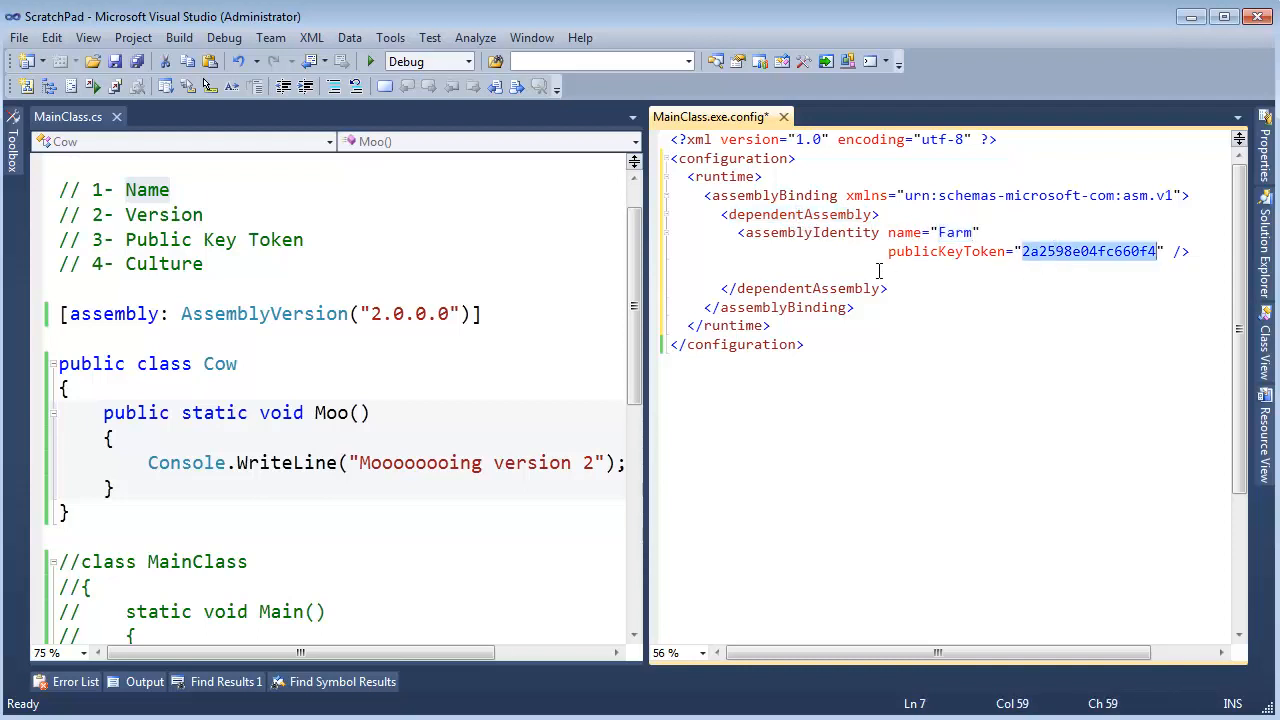
pyautogui.write('<bindint')
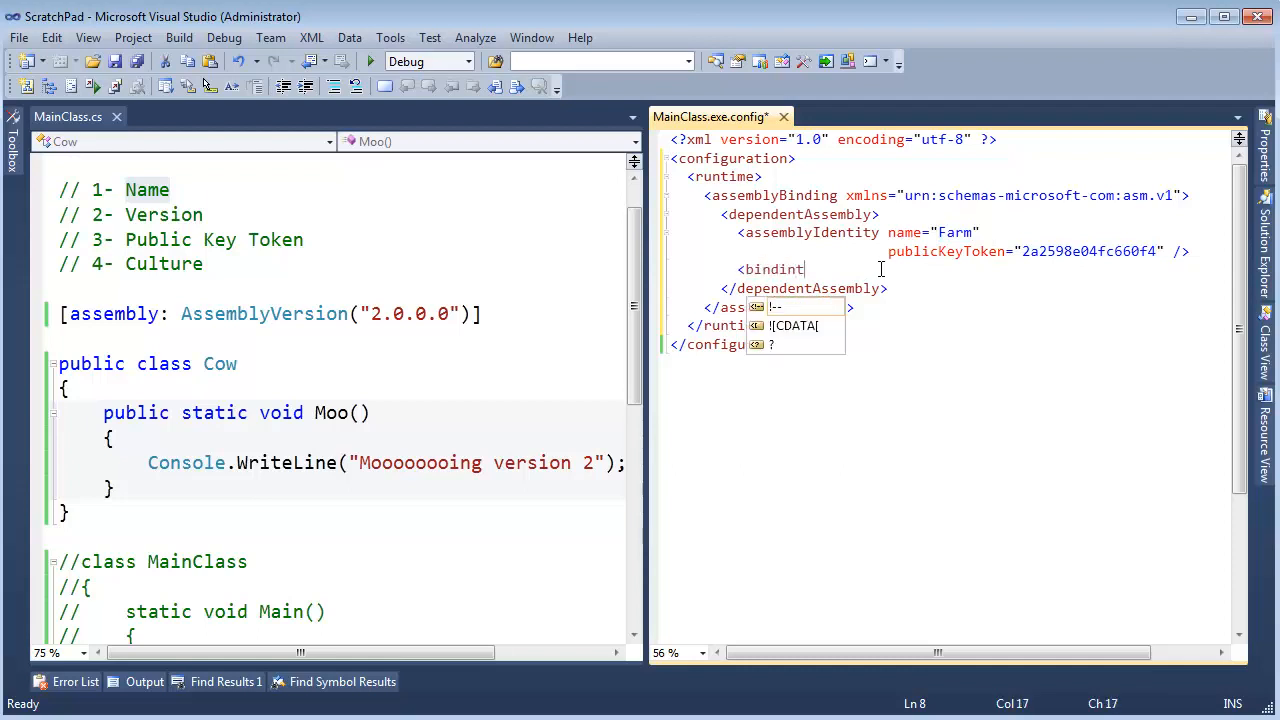
# Finish <bindingRedirect oldVersion="1.0.0.0" newVersion="2.0.0.0" /> and save MainClass.exe.config
pyautogui.write('Re')
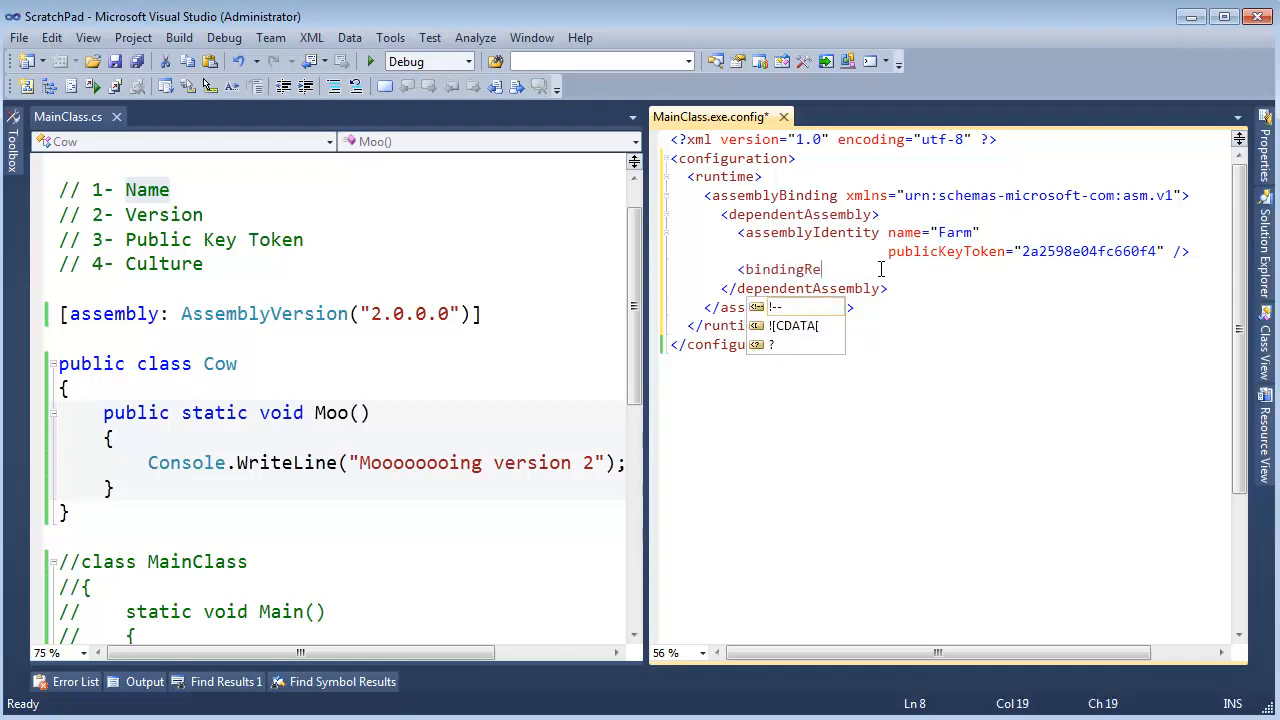
pyautogui.write('direct')
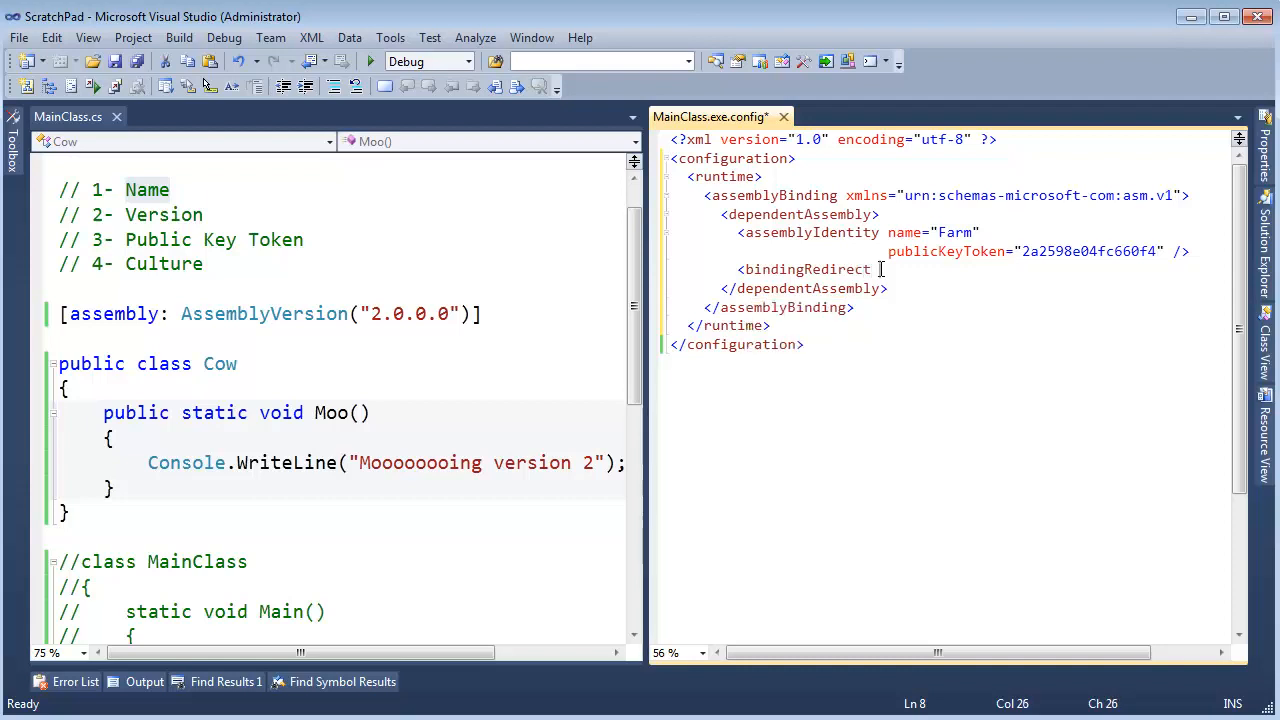
pyautogui.write('oldVersion')
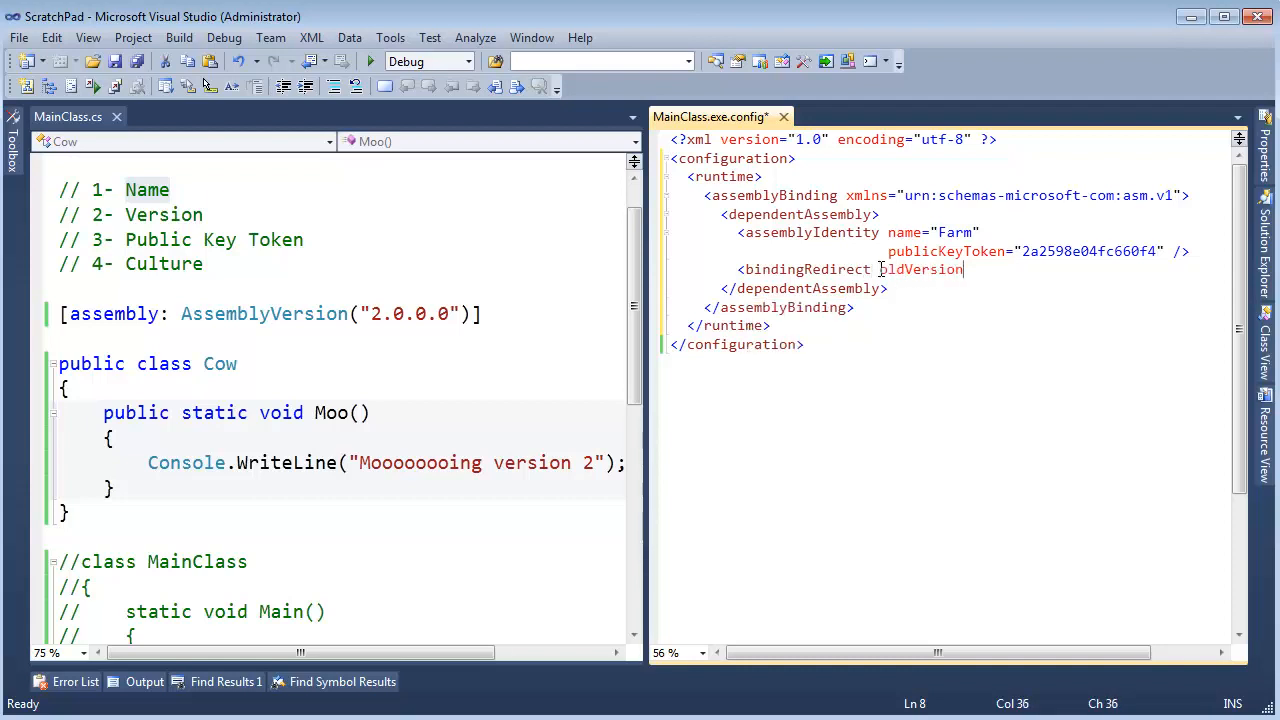
pyautogui.write('="')
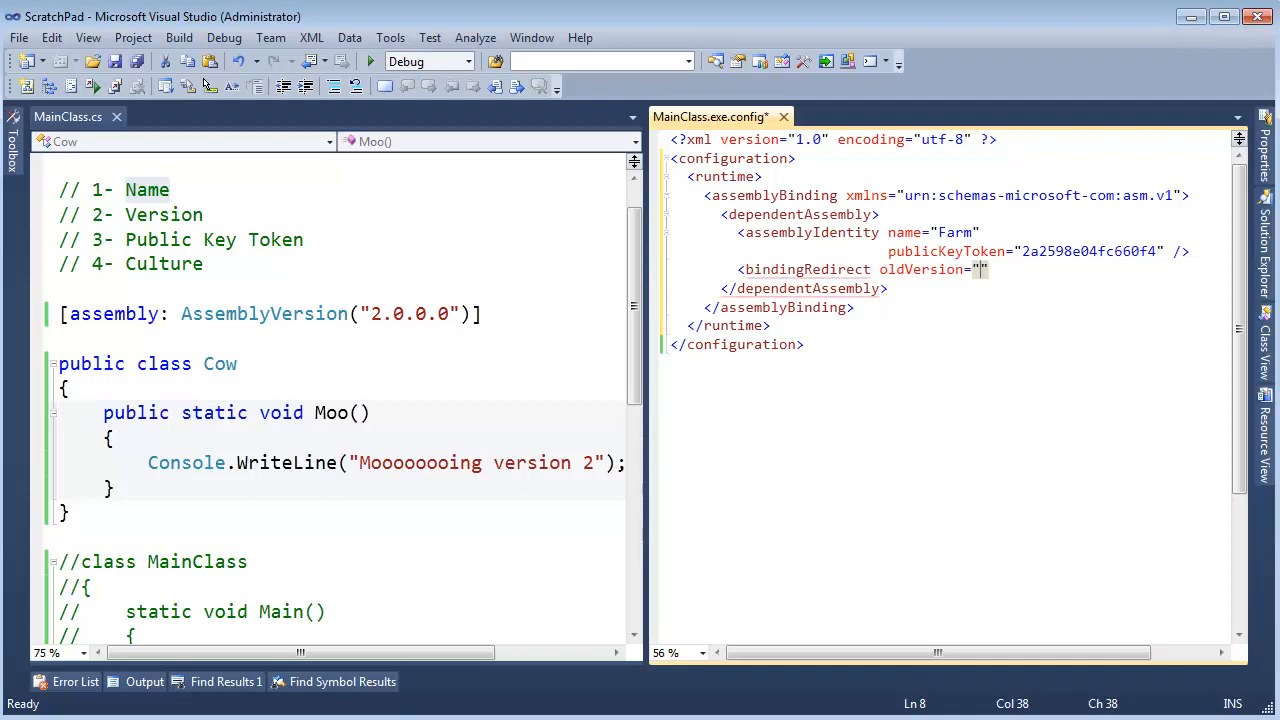
pyautogui.write('1.0.0.0')
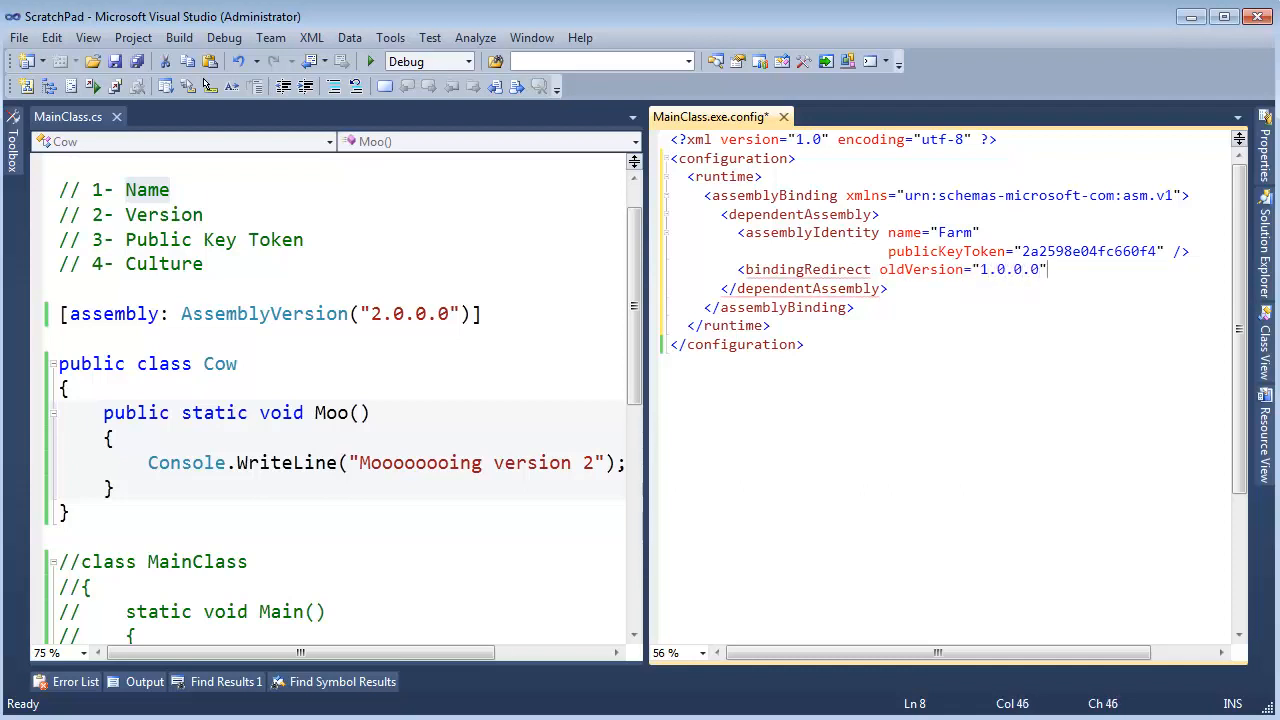
pyautogui.write('newVersion')
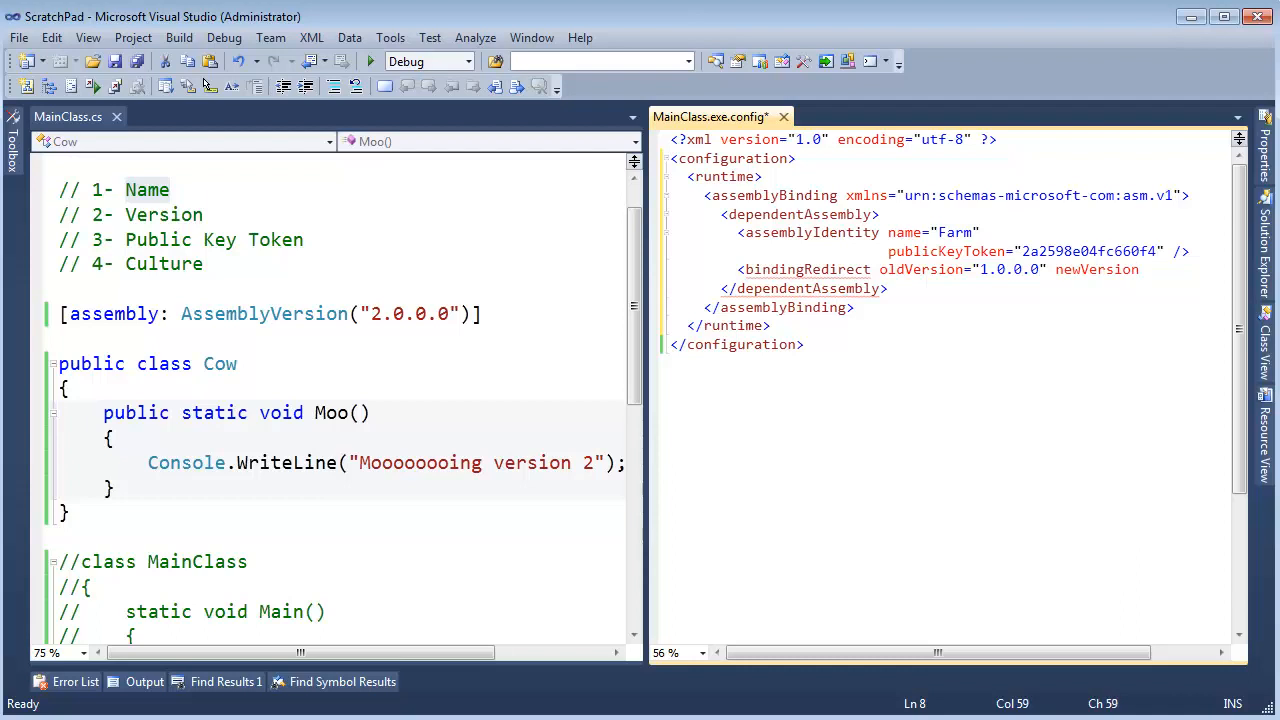
pyautogui.write('2.0.0.0')
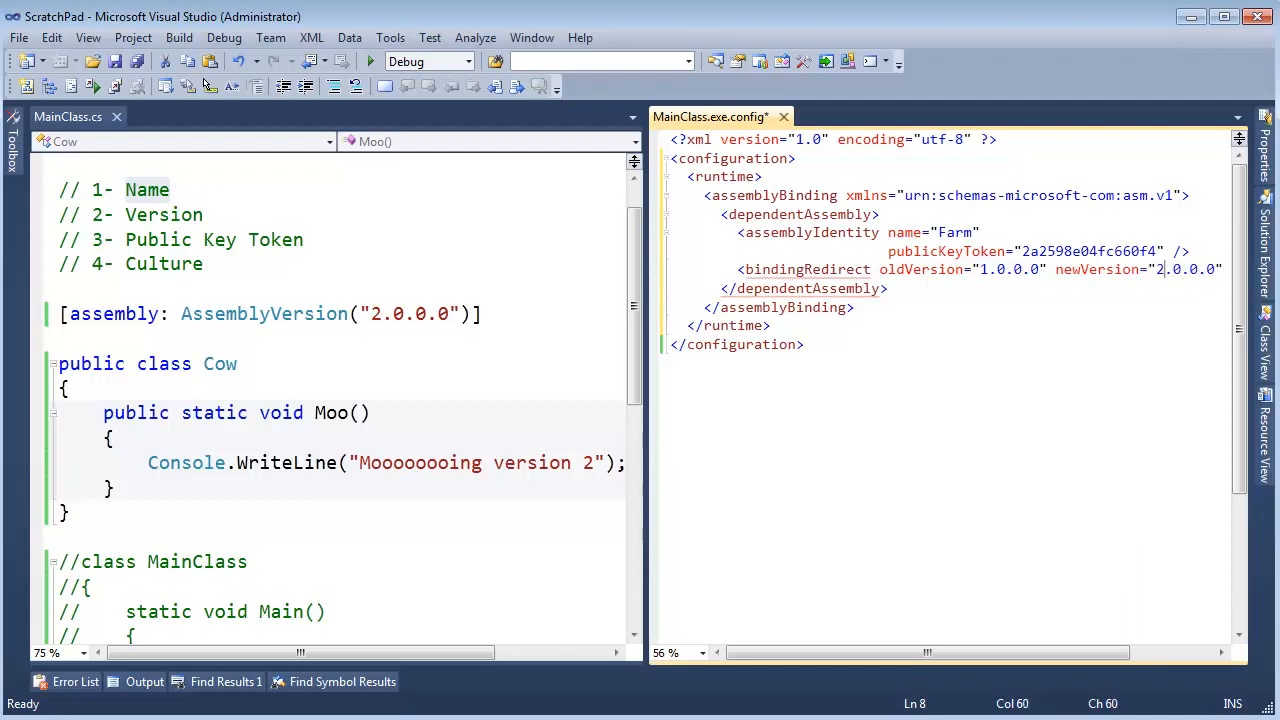
pyautogui.press('Enter')
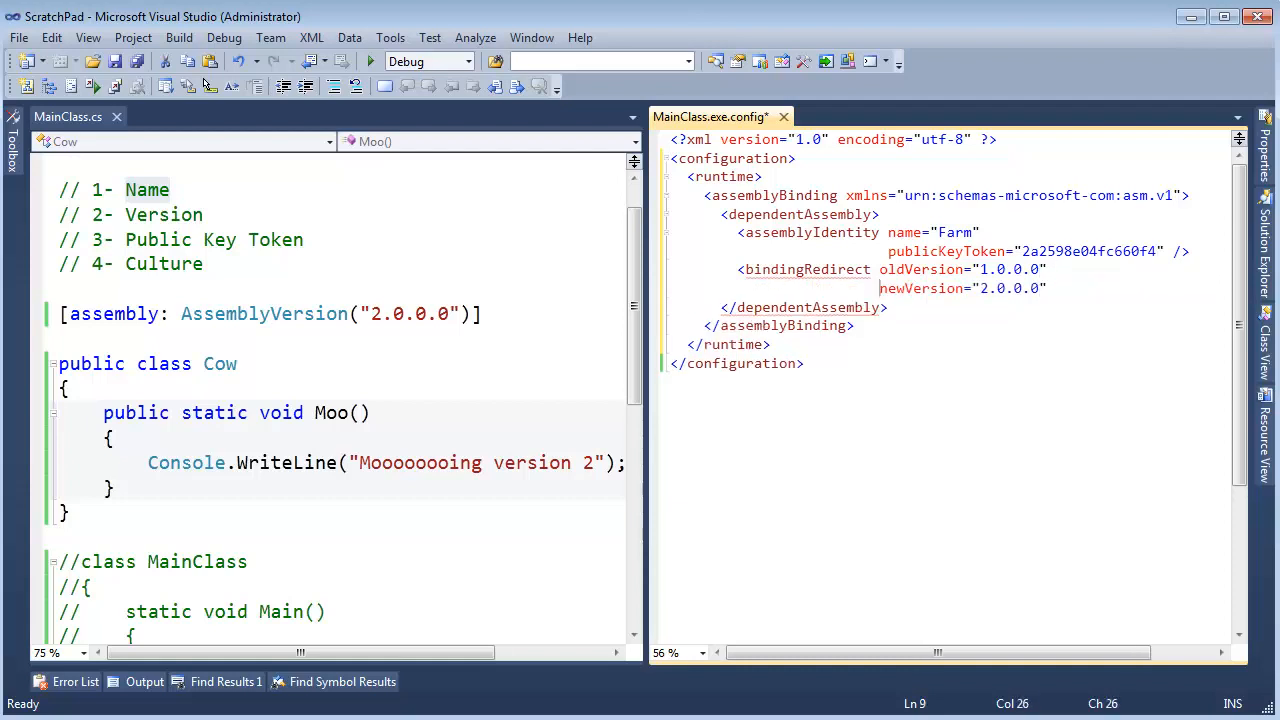
pyautogui.click(1047, 288)
pyautogui.write(' />')
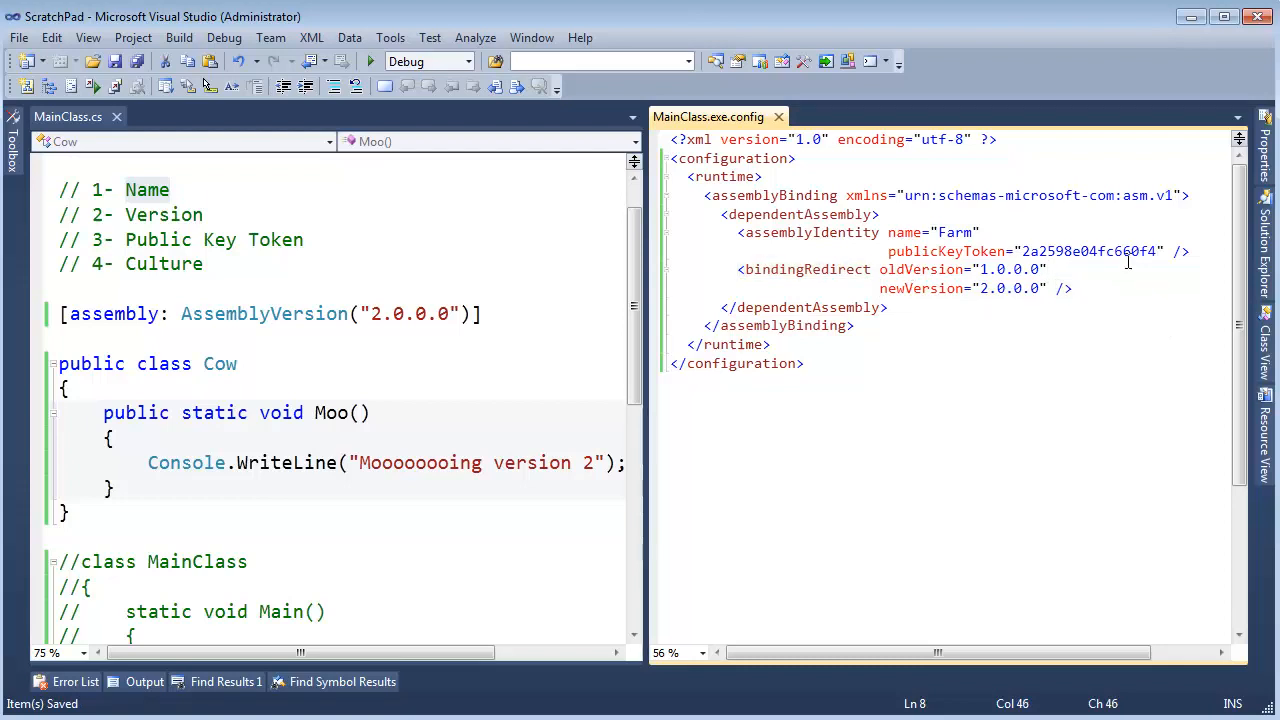
pyautogui.doubleClick(954, 232)
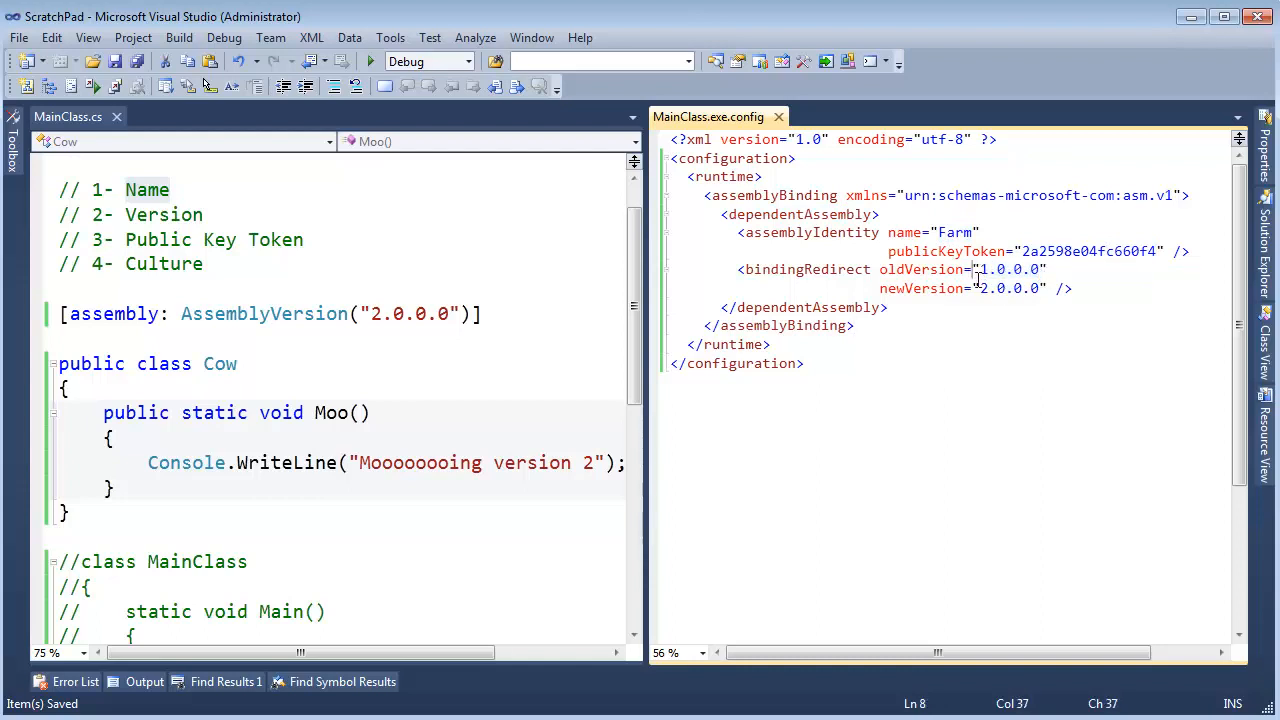
pyautogui.doubleClick(1010, 288)
pyautogui.write('MainClass.exe')
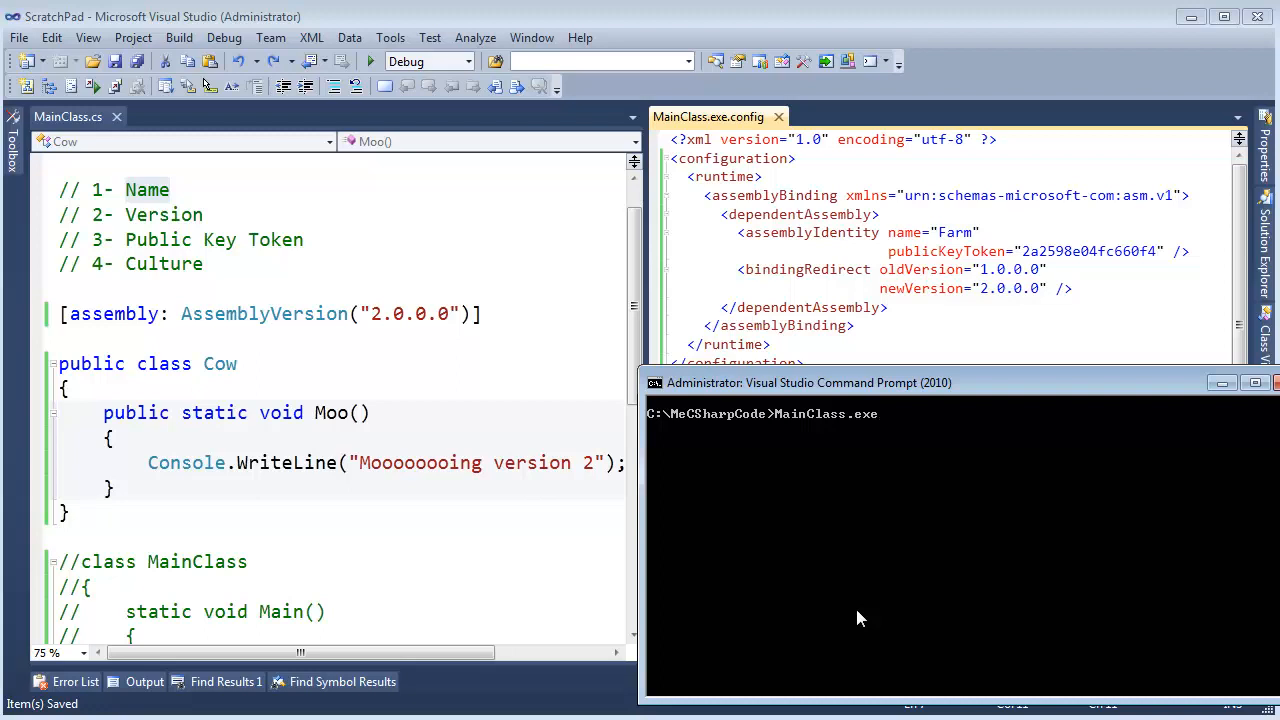
pyautogui.moveTo(935, 419)
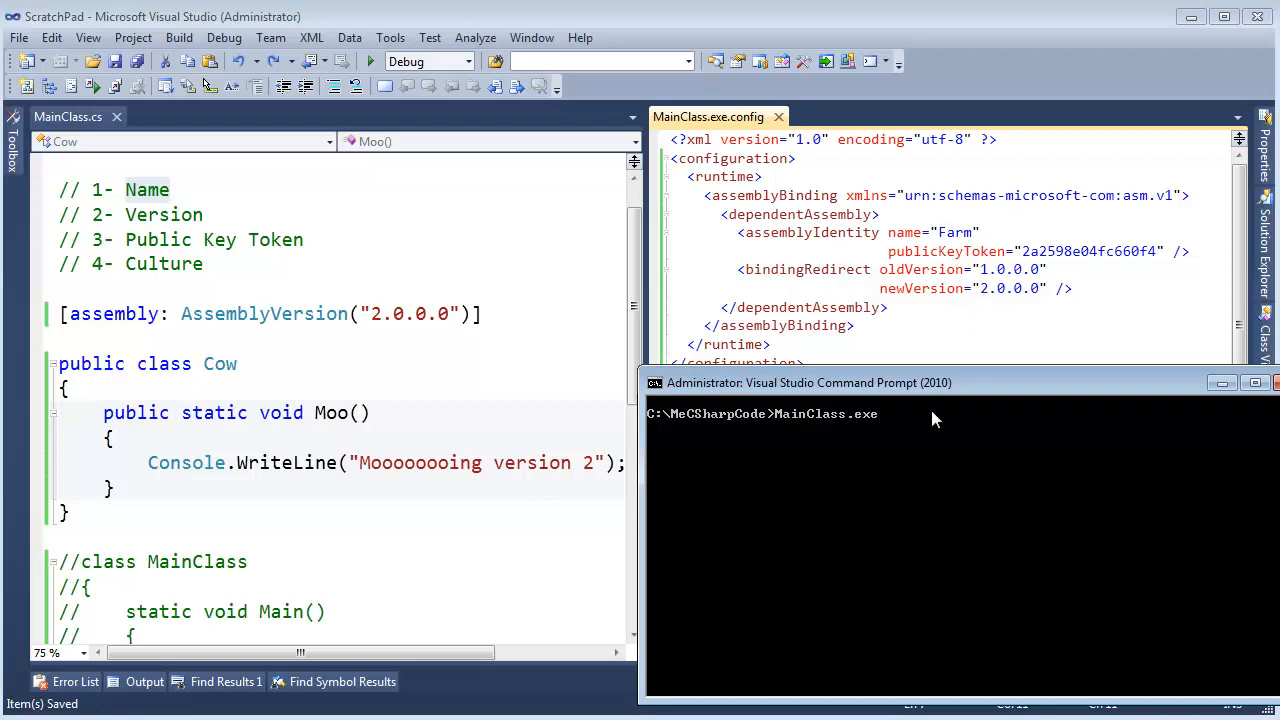
pyautogui.moveTo(770, 440)
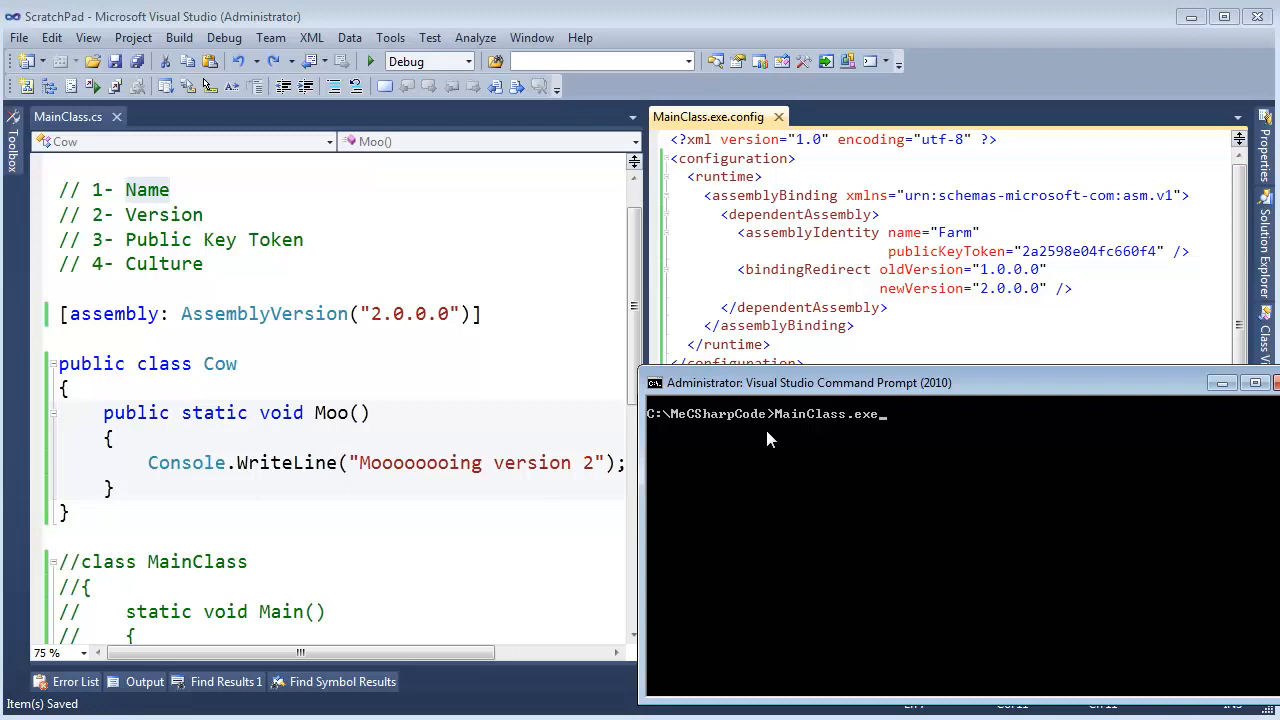
pyautogui.moveTo(708, 408)
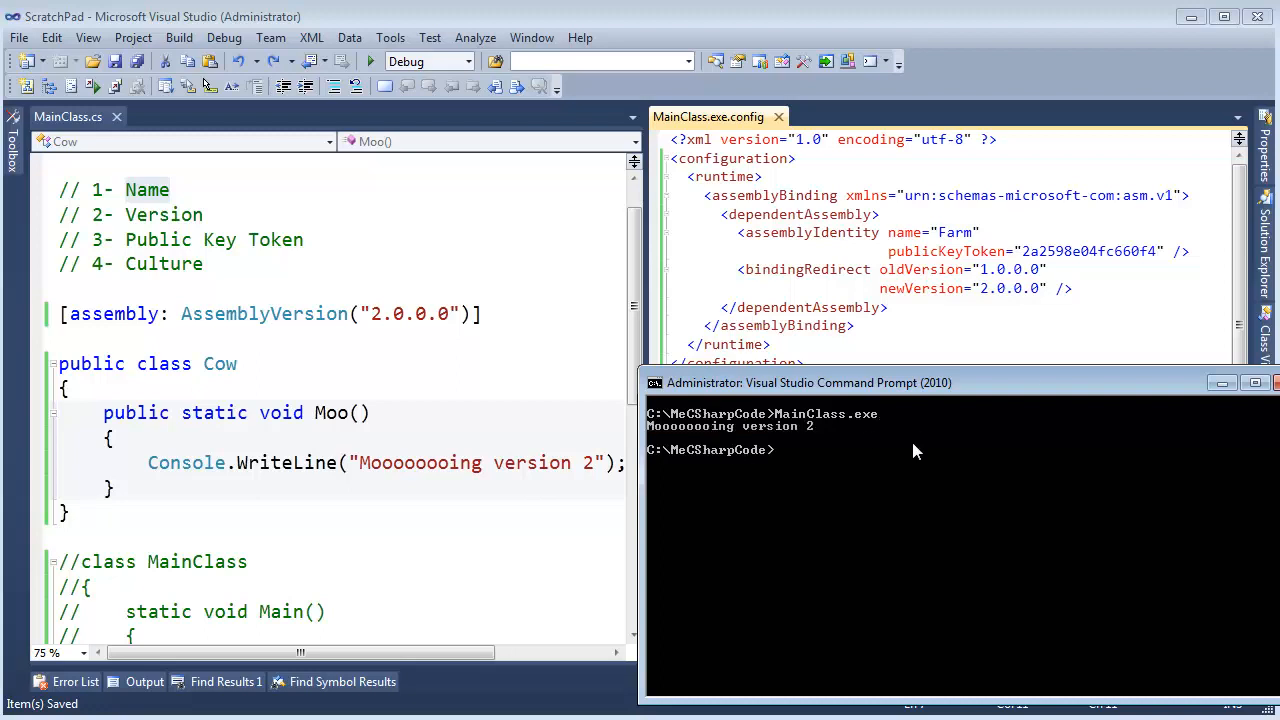
pyautogui.moveTo(782, 447)
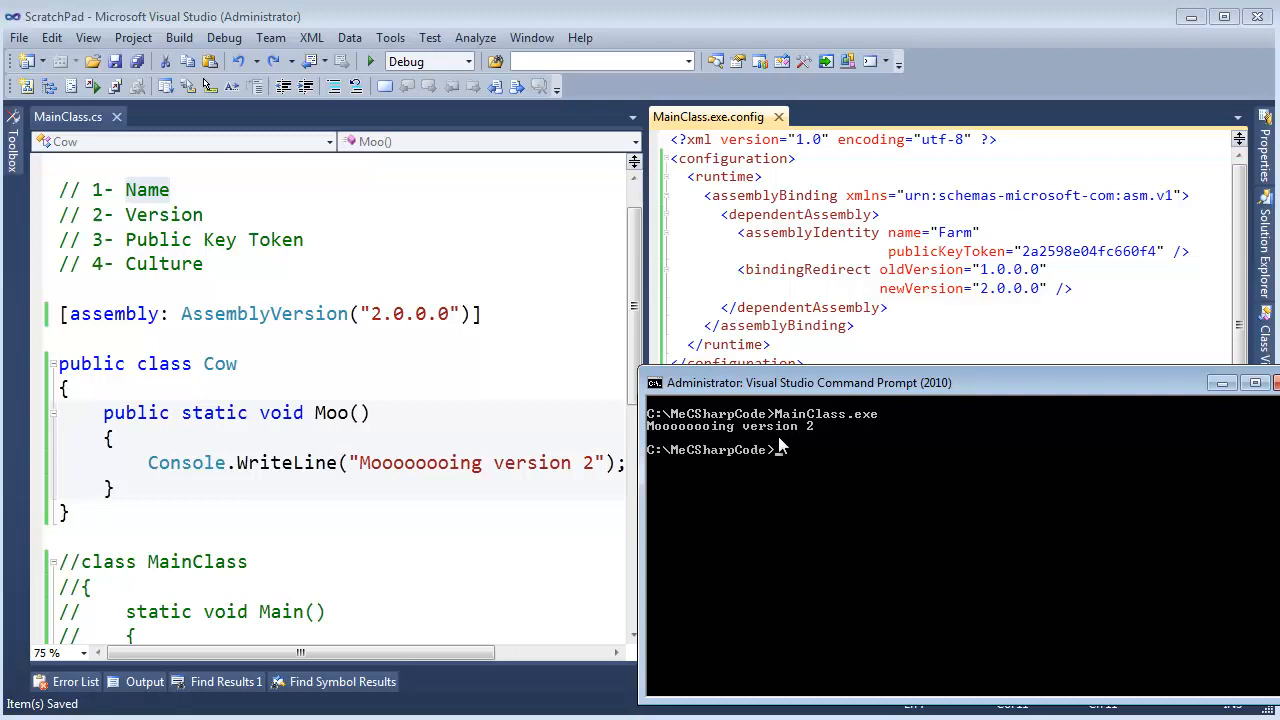
# Run dir in C:\MeCSharpCode, listing Farm.dll, JamiesKey.snk, MainClass.cs, MainClass.exe and MainClass.exe.config
pyautogui.write('dir')
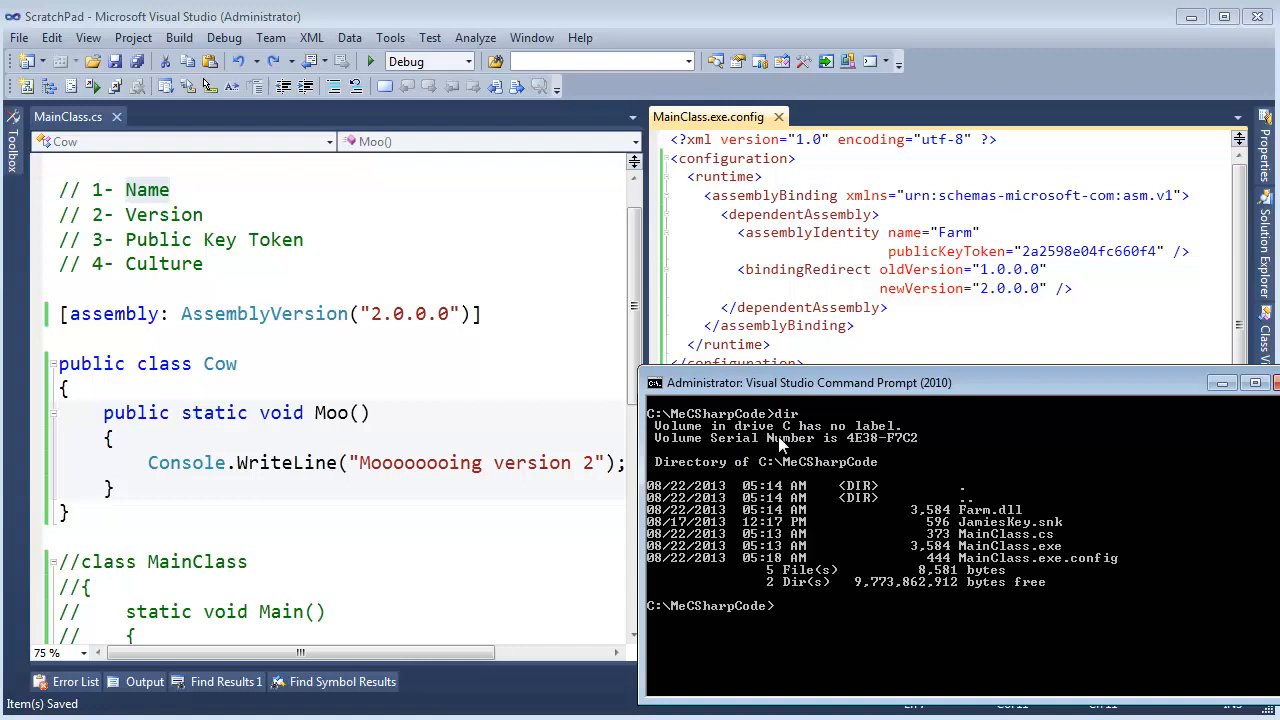
pyautogui.moveTo(1137, 567)
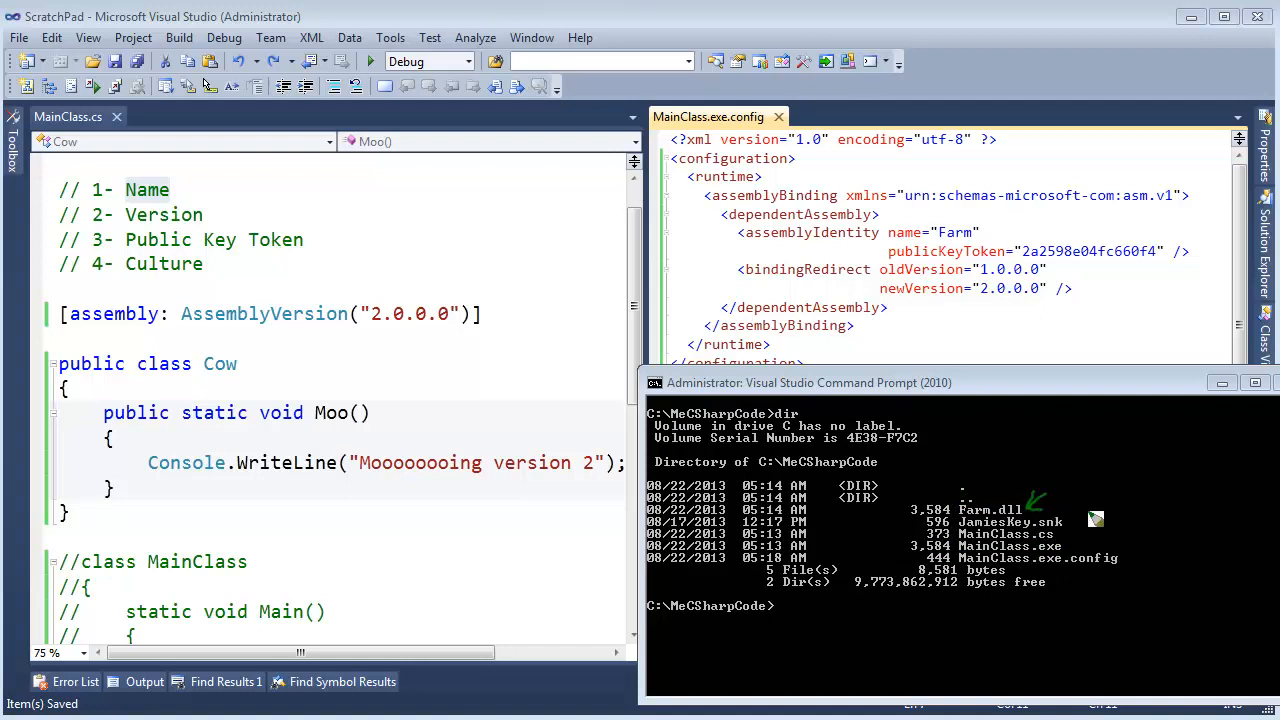
pyautogui.moveTo(1030, 490)
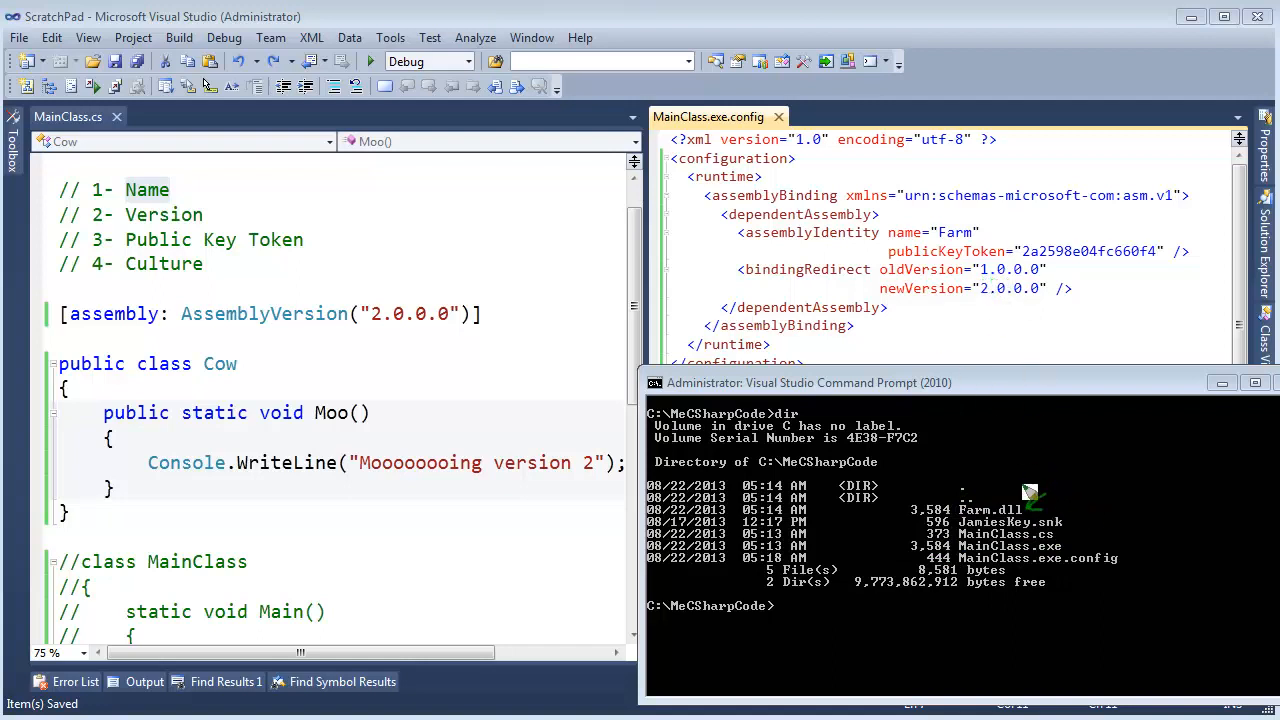
pyautogui.moveTo(1040, 518)
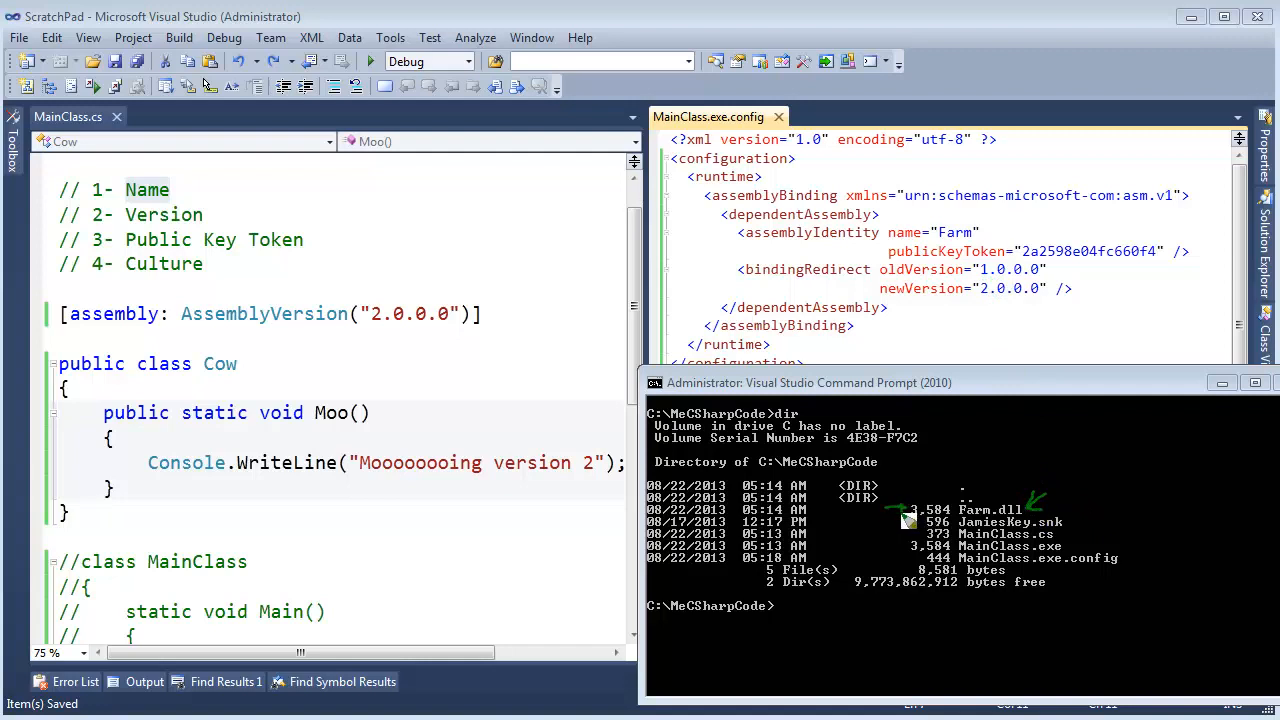
pyautogui.moveTo(1020, 524)
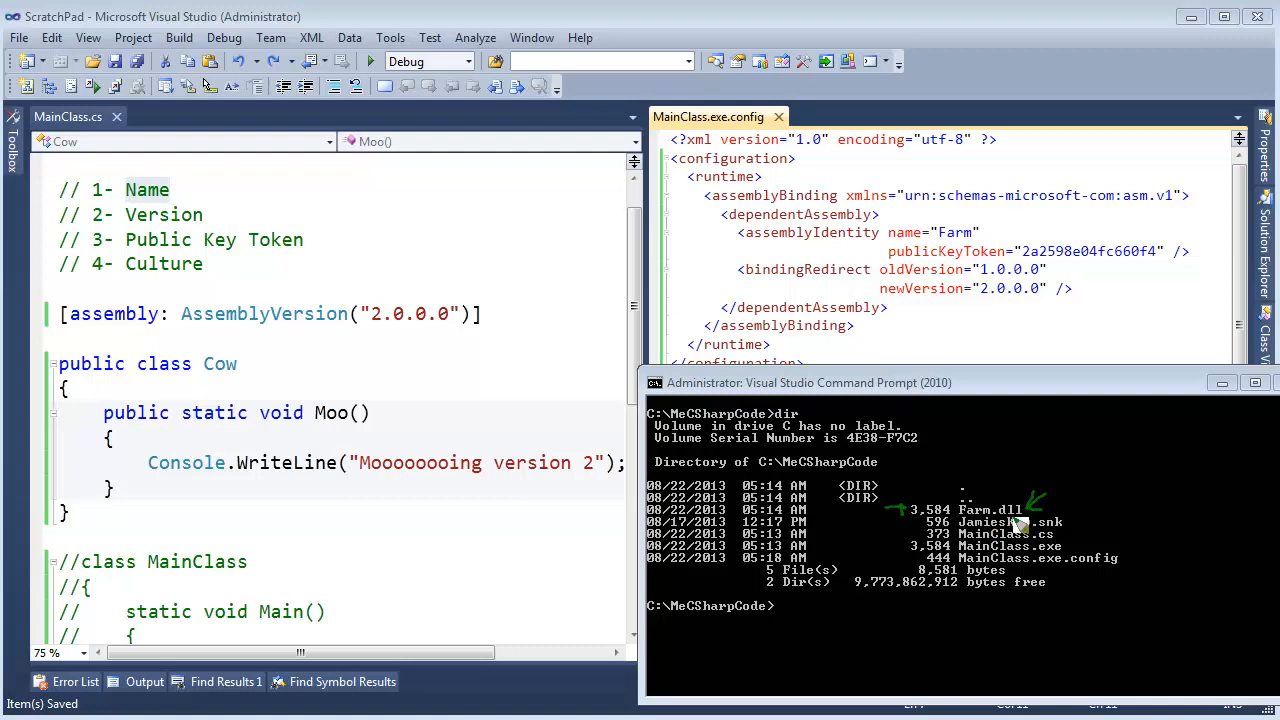